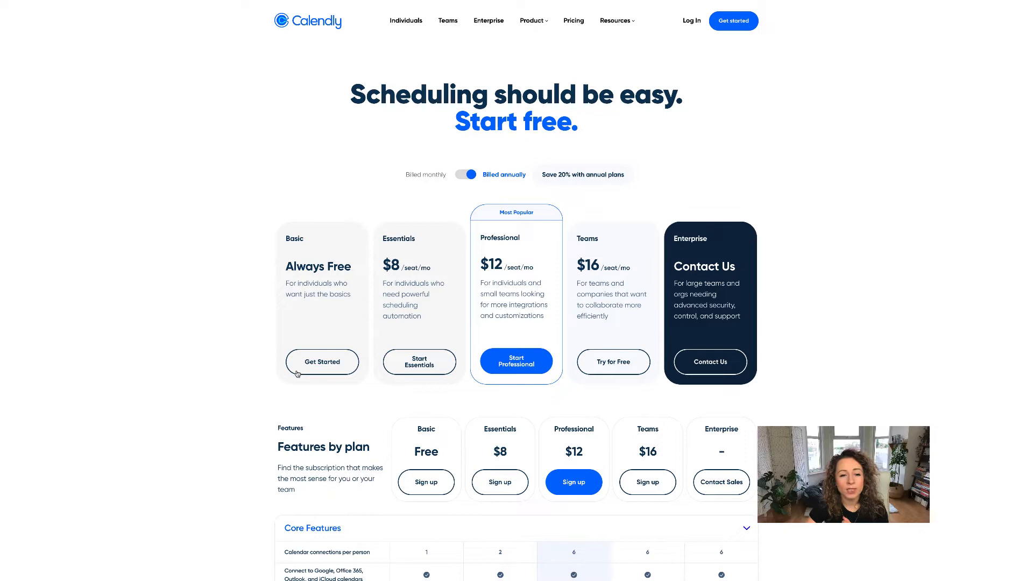
{"action": "mouse_move", "coordinate": [323, 362]}
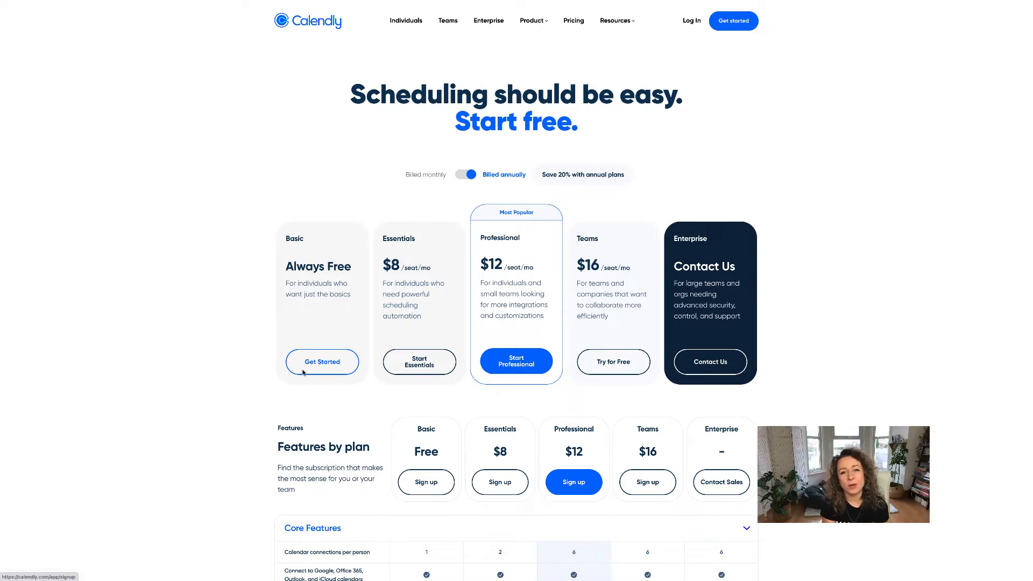
{"action": "mouse_move", "coordinate": [466, 326]}
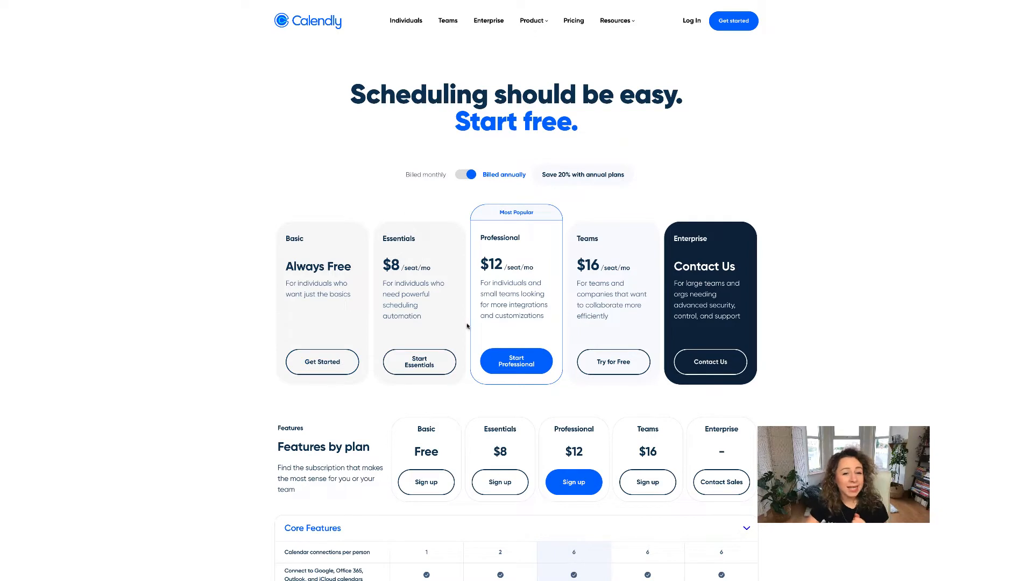
{"action": "mouse_move", "coordinate": [367, 347]}
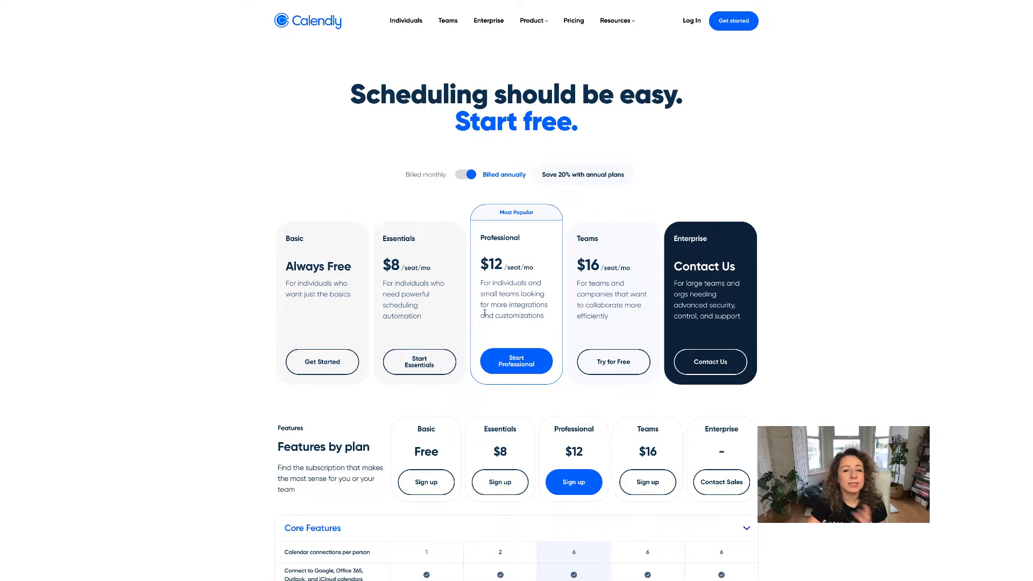
{"action": "mouse_move", "coordinate": [574, 416]}
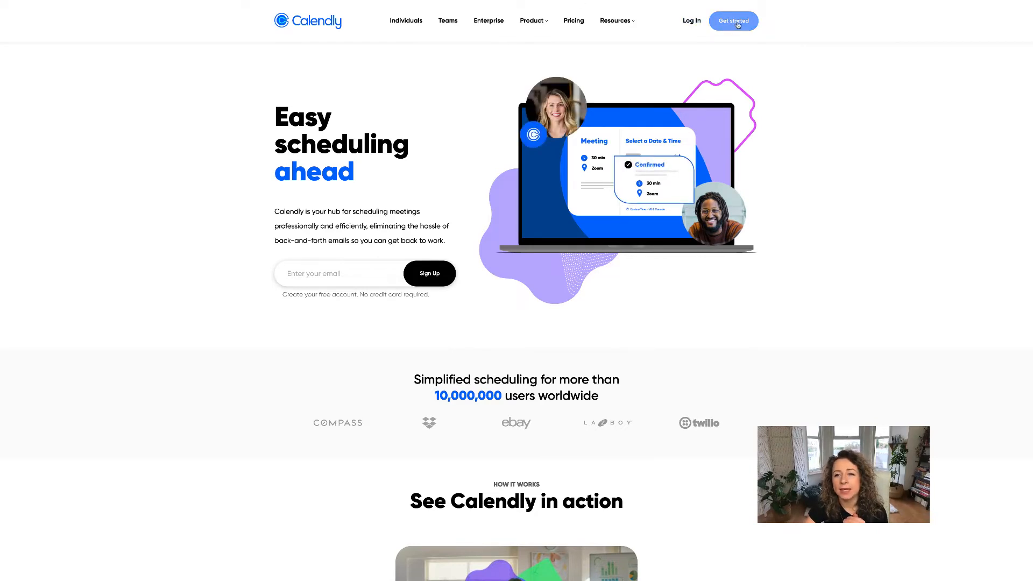
Step: Enter an email address in the Get started prompt and sign up with it
{"action": "left_click", "coordinate": [732, 21]}
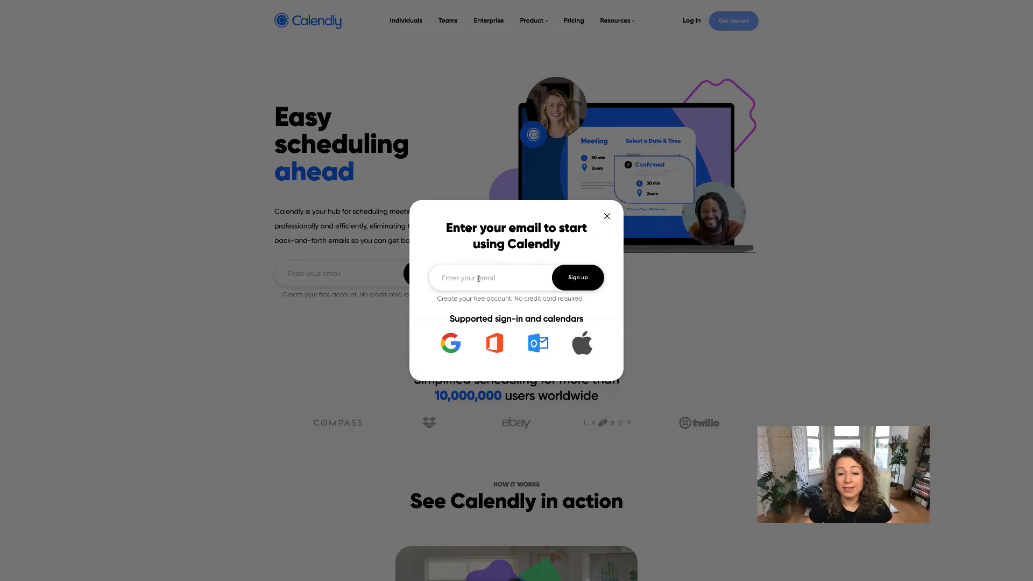
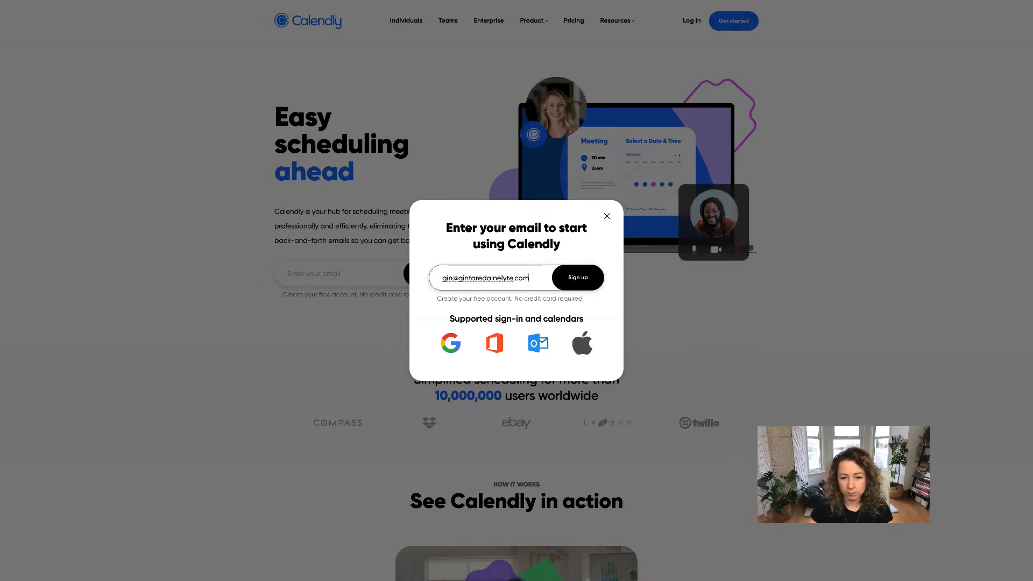
{"action": "left_click", "coordinate": [576, 277]}
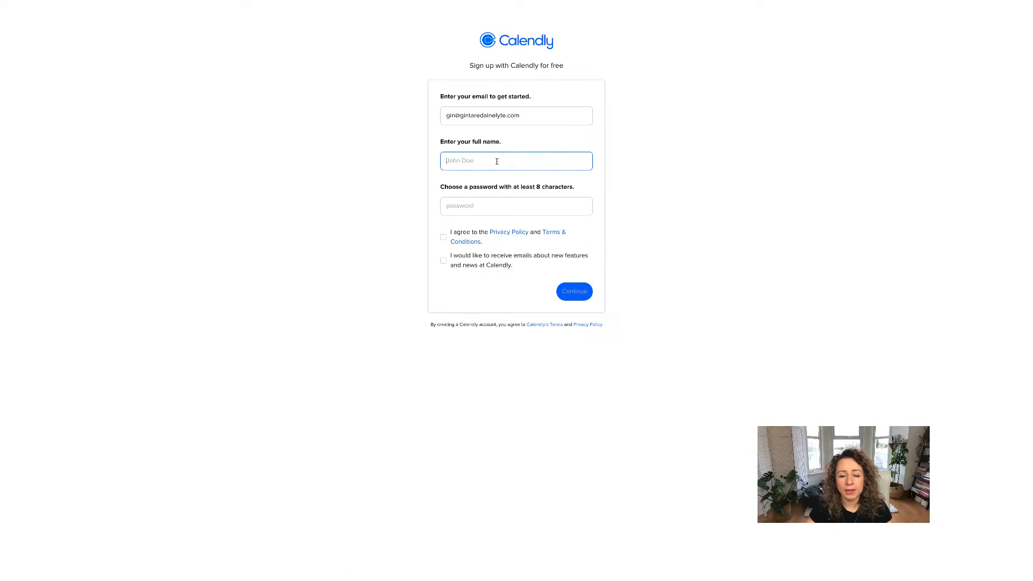
Step: Fill in the full name from saved suggestions and a password, accept the terms, and continue
{"action": "left_click", "coordinate": [516, 161]}
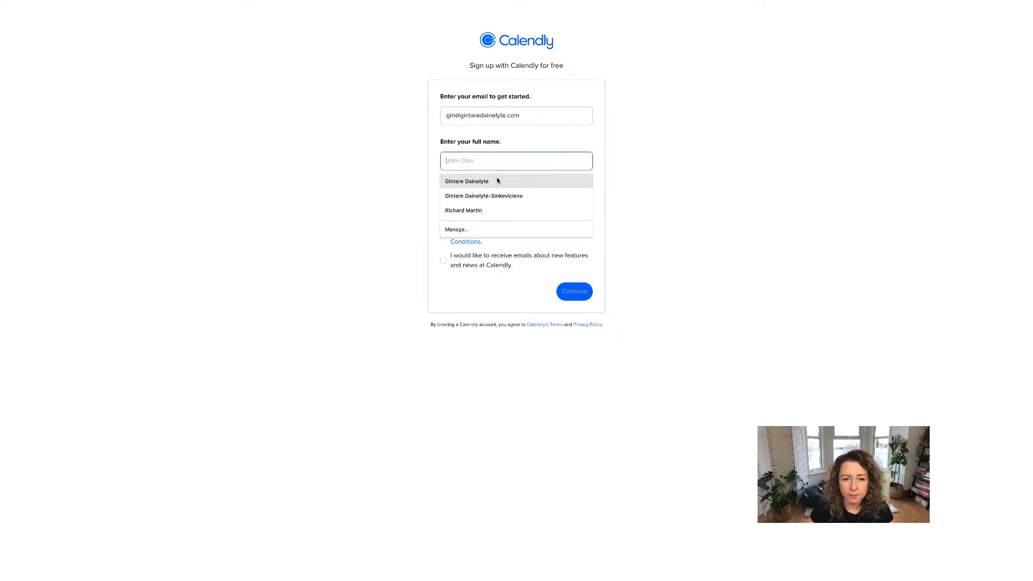
{"action": "left_click", "coordinate": [466, 181]}
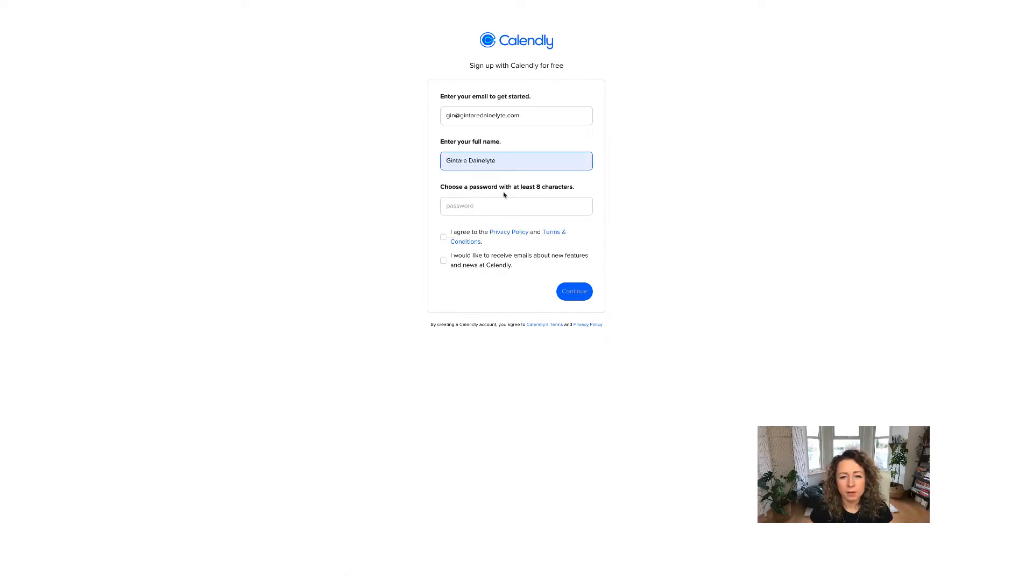
{"action": "left_click", "coordinate": [516, 205]}
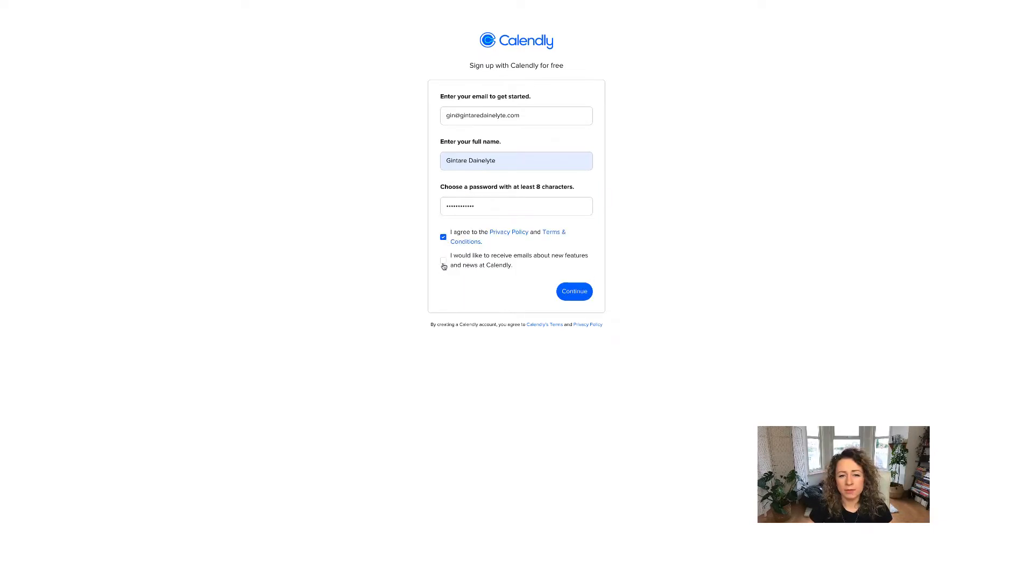
{"action": "mouse_move", "coordinate": [533, 264]}
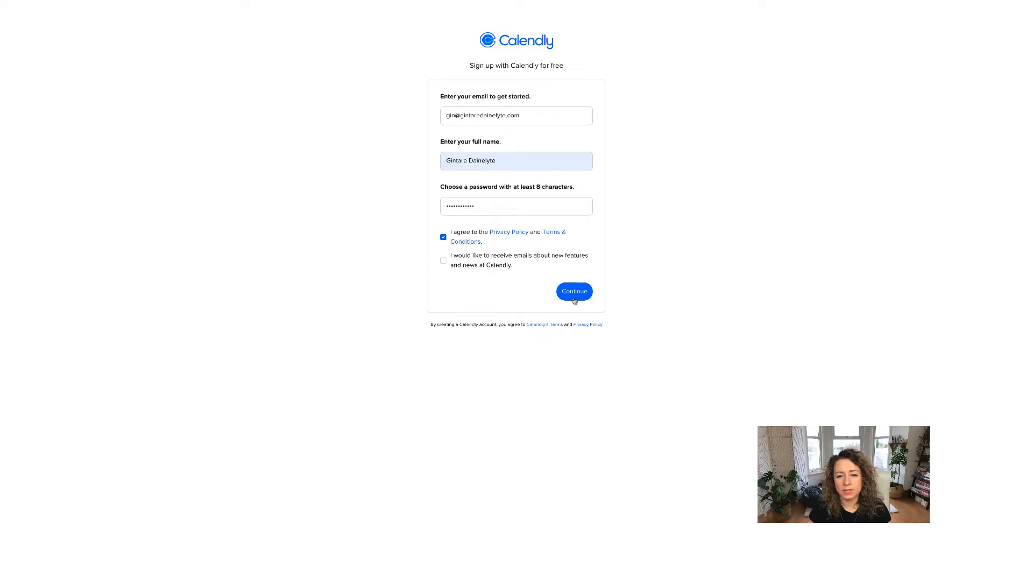
{"action": "left_click", "coordinate": [573, 291]}
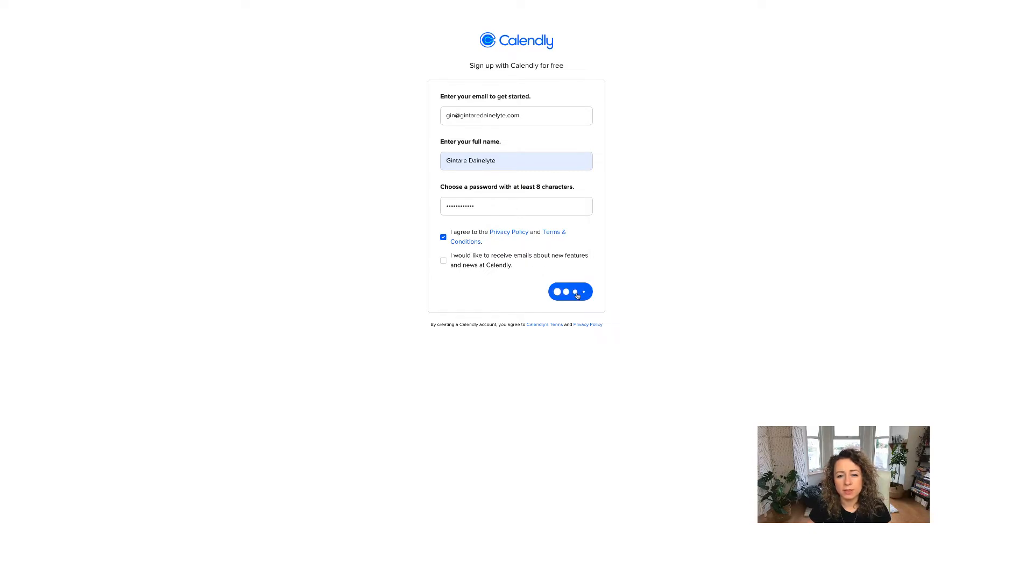
{"action": "left_click", "coordinate": [569, 291]}
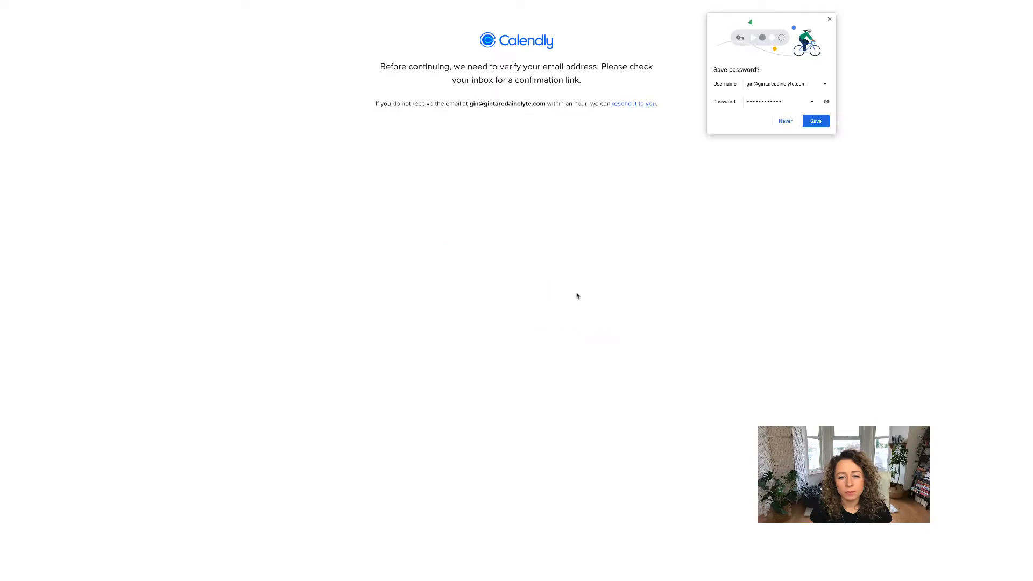
Step: Dismiss the save-password prompt and confirm the email via the Calendly message link
{"action": "left_click", "coordinate": [815, 121]}
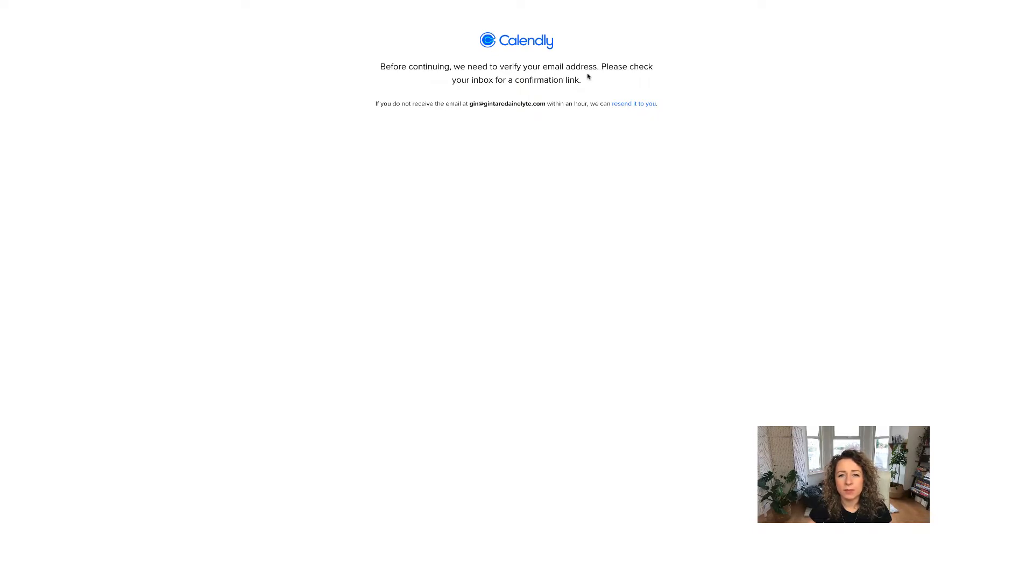
{"action": "mouse_move", "coordinate": [629, 86]}
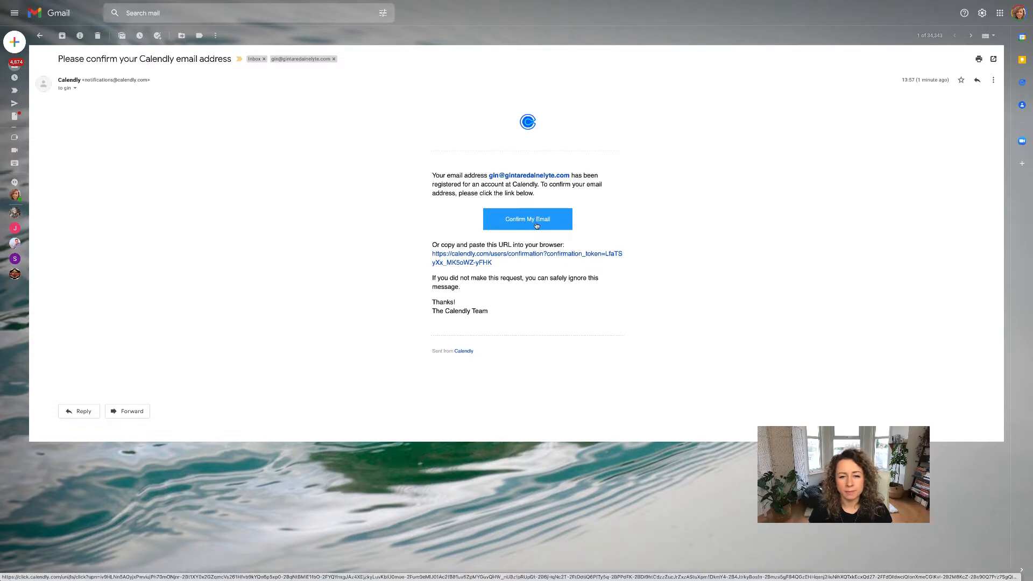
{"action": "left_click", "coordinate": [527, 219]}
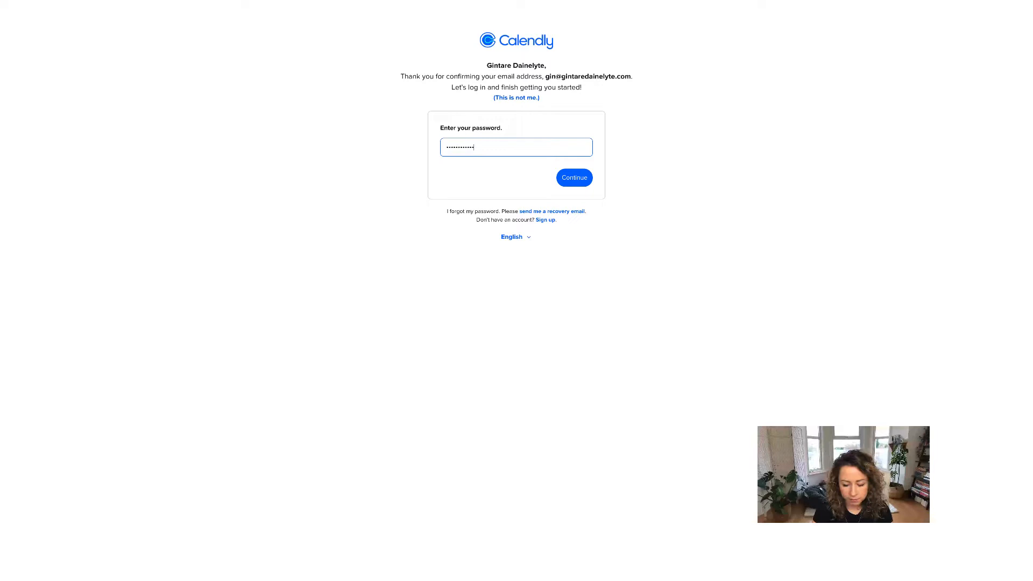
Step: Log in with the entered password to reach the welcome setup page
{"action": "left_click", "coordinate": [574, 177]}
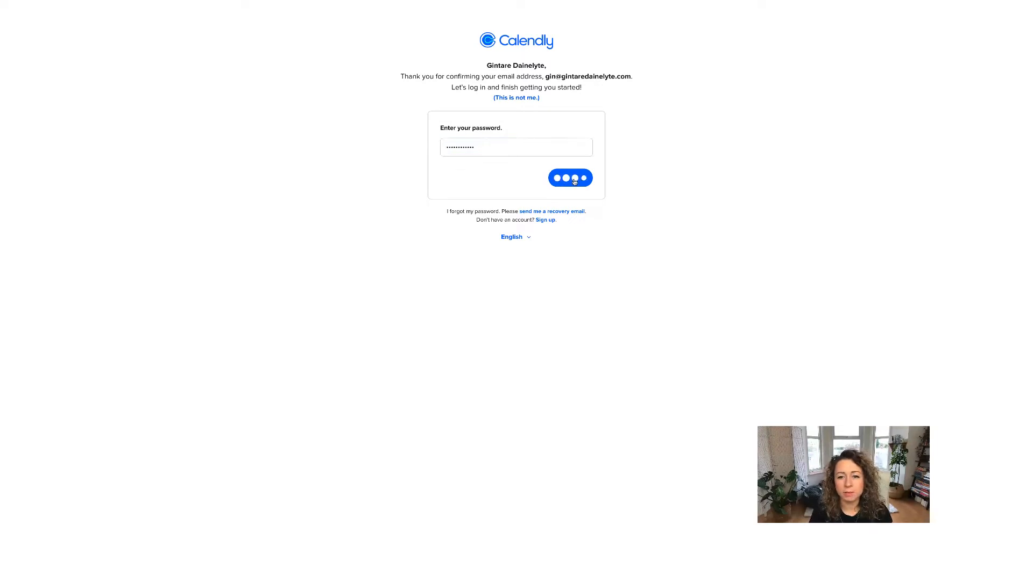
{"action": "left_click", "coordinate": [570, 177]}
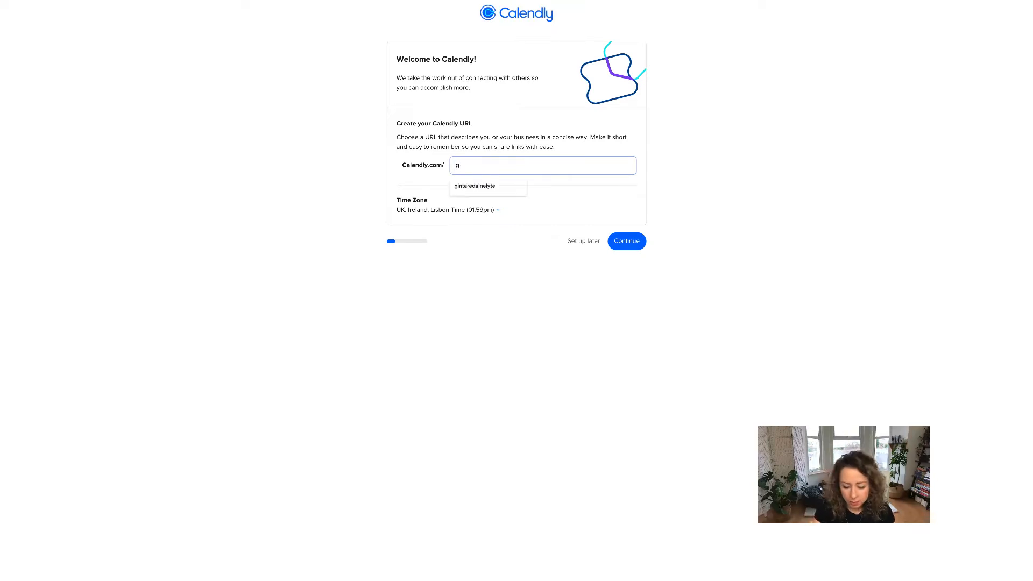
Step: Choose a personal URL, append 'coaching' when unavailable, and continue to calendar setup
{"action": "type", "text": "inta"}
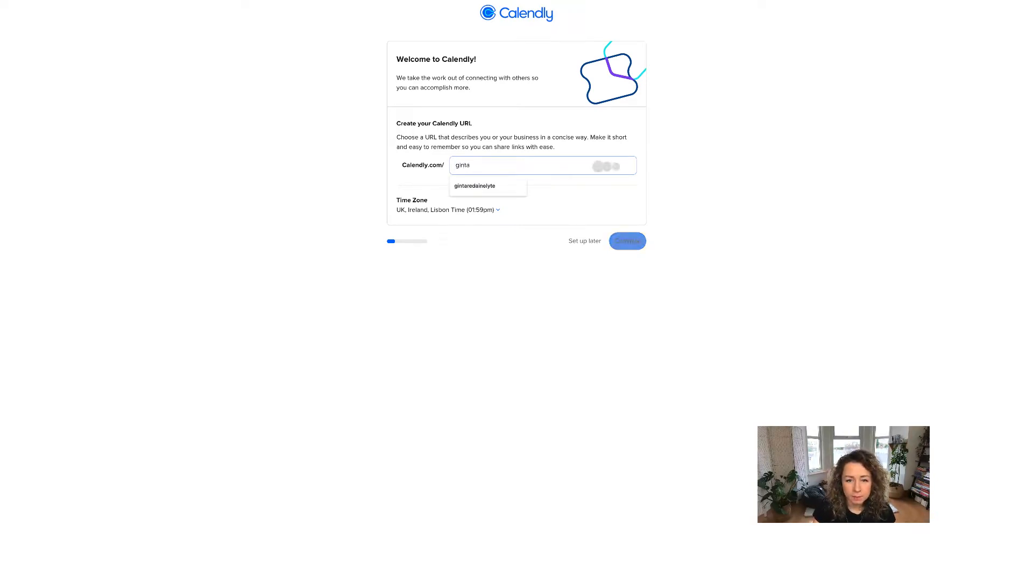
{"action": "left_click", "coordinate": [474, 185]}
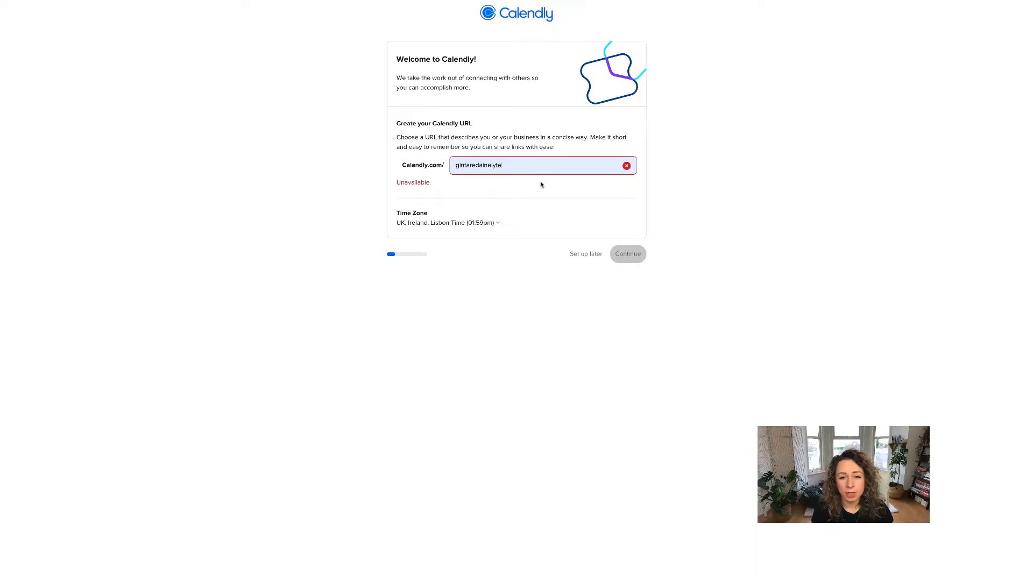
{"action": "type", "text": "coaching"}
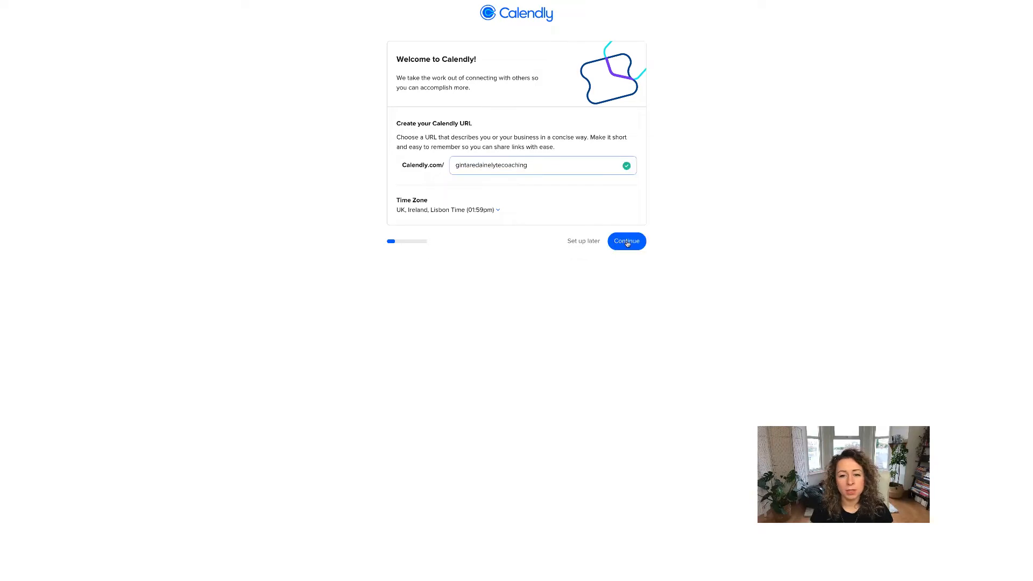
{"action": "left_click", "coordinate": [625, 241]}
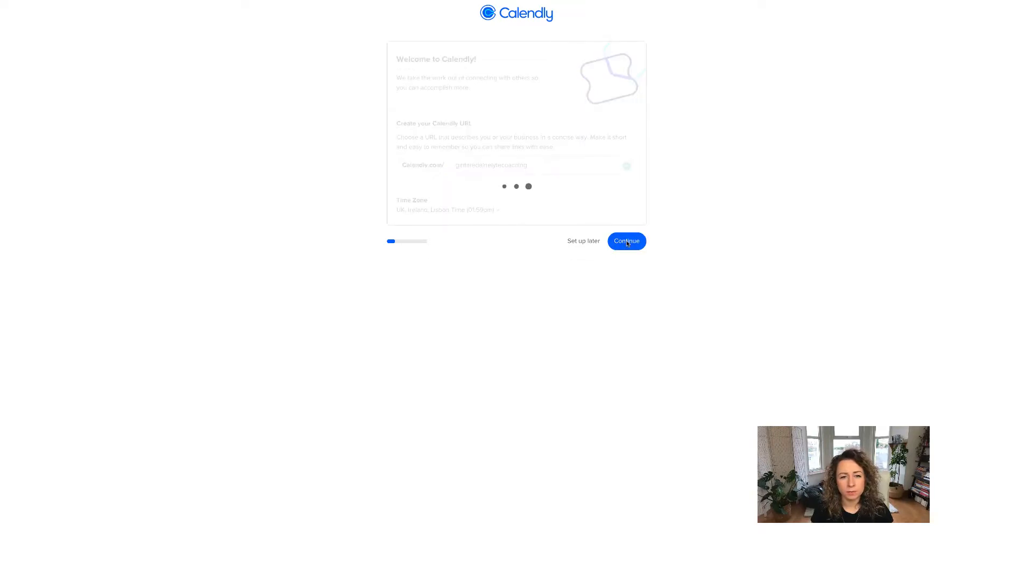
{"action": "left_click", "coordinate": [625, 241]}
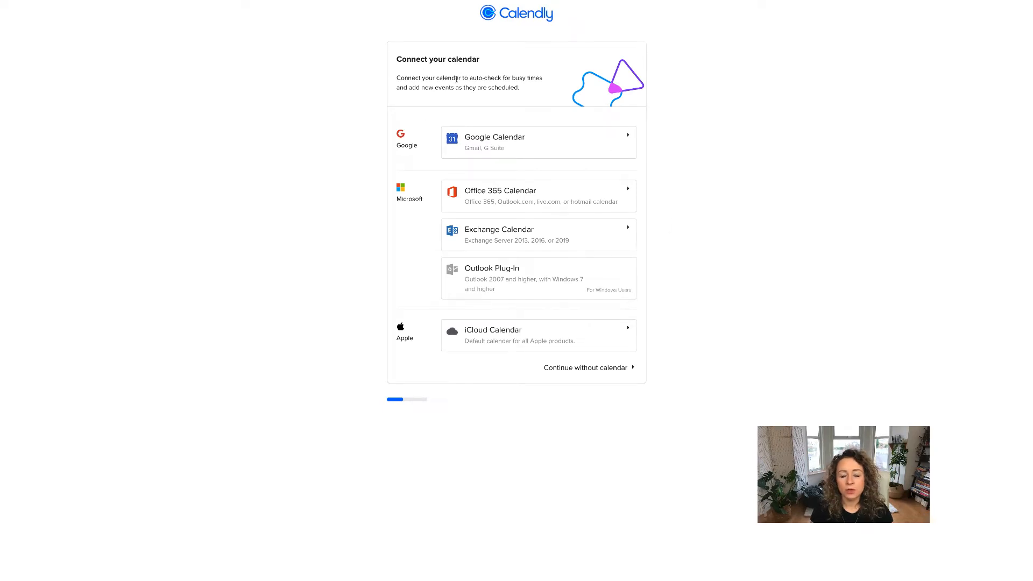
{"action": "mouse_move", "coordinate": [397, 152]}
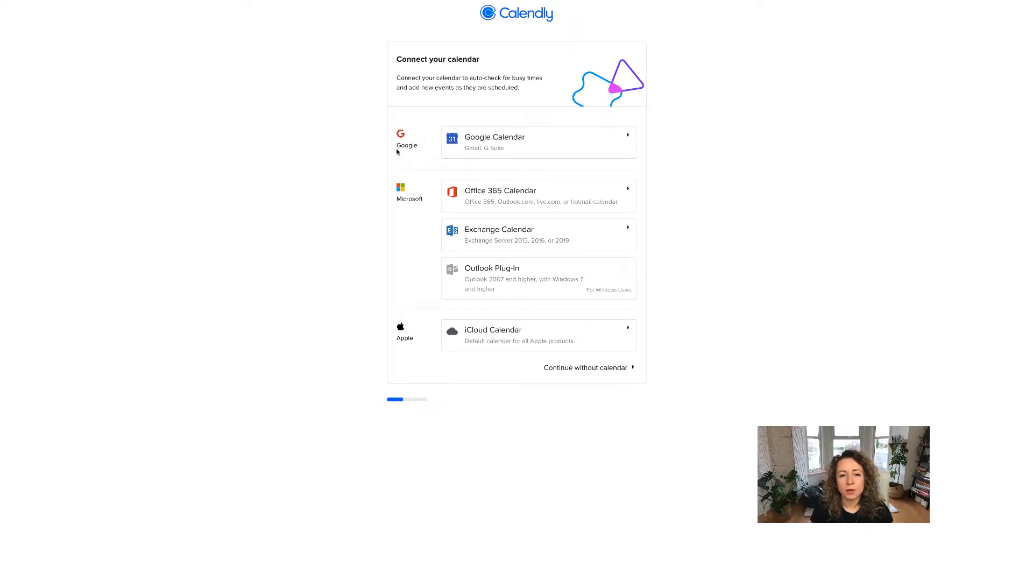
{"action": "mouse_move", "coordinate": [626, 137]}
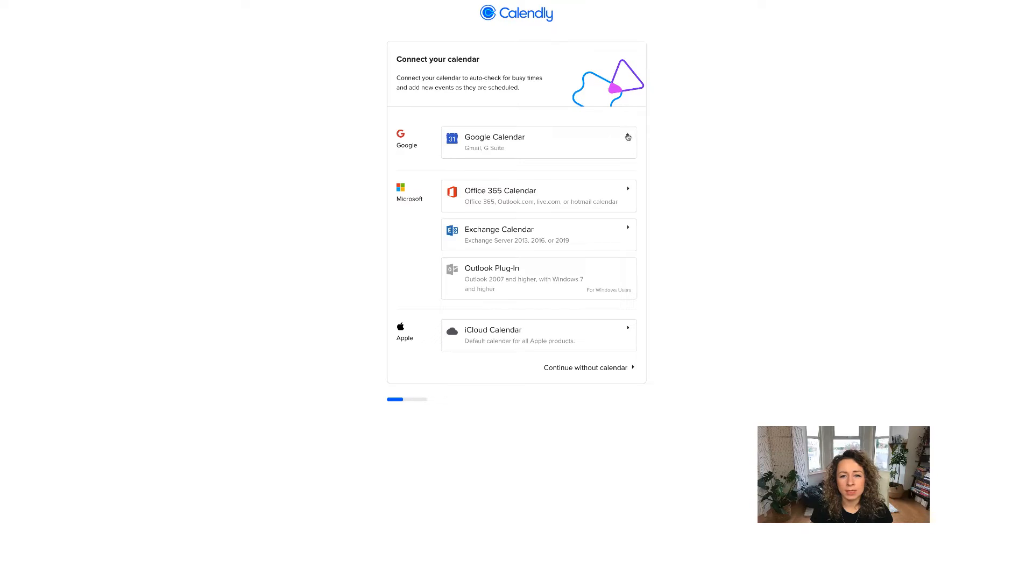
Step: Connect the Google Calendar account so Business is used for conflicts and new events
{"action": "left_click", "coordinate": [538, 142]}
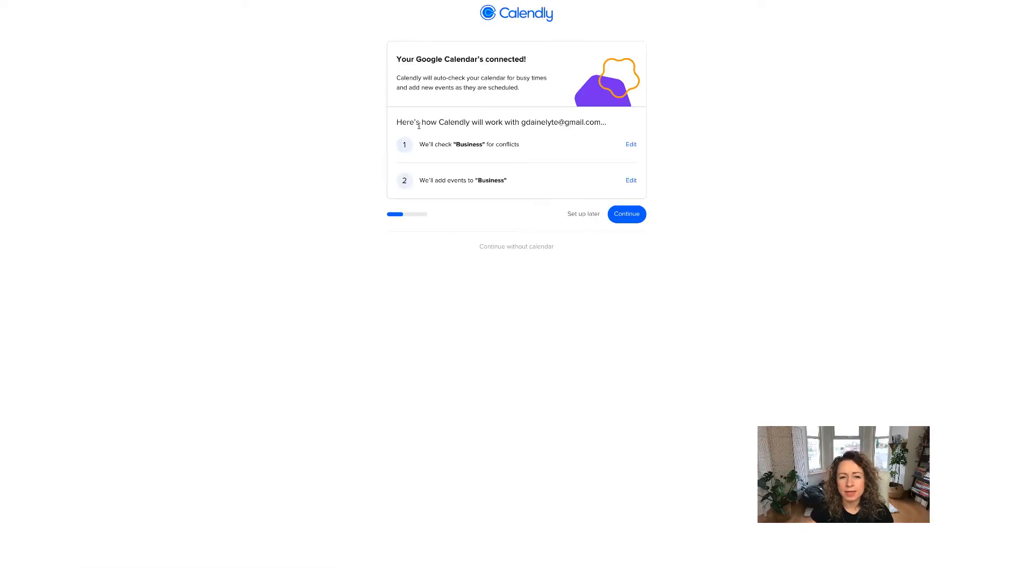
{"action": "mouse_move", "coordinate": [546, 123]}
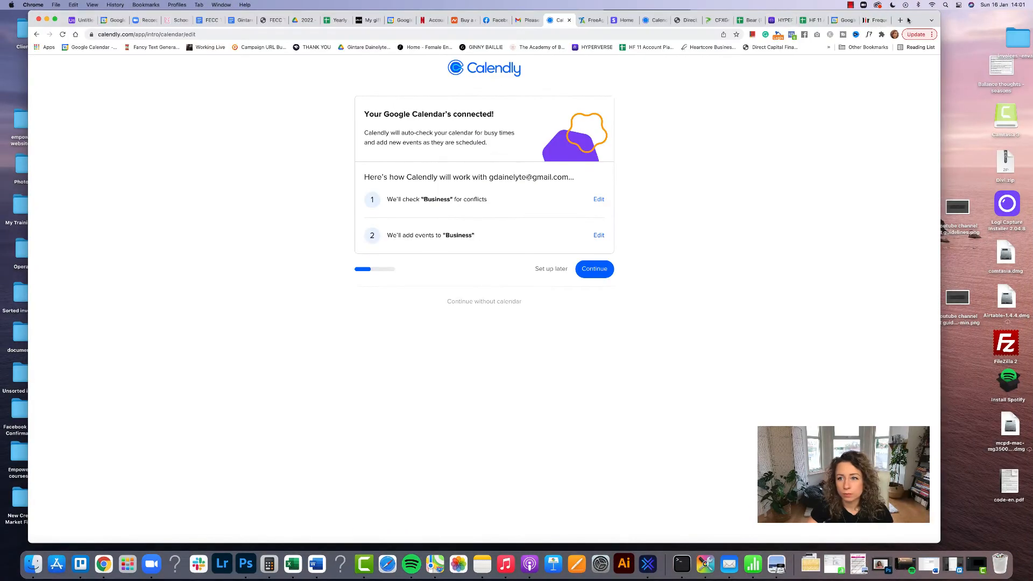
Step: Switch to Google Calendar to view the My calendars list including Business
{"action": "left_click", "coordinate": [900, 19]}
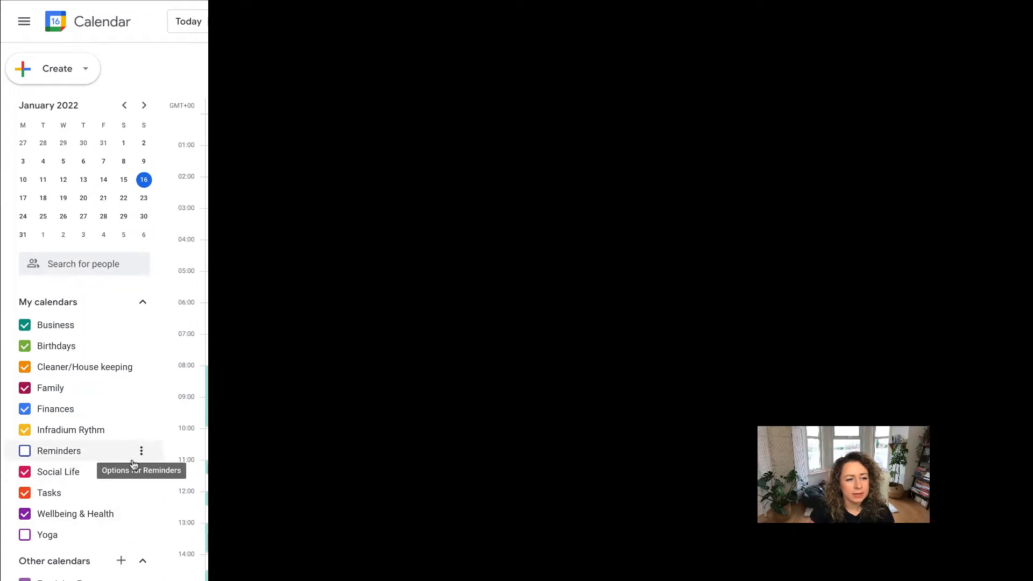
{"action": "mouse_move", "coordinate": [55, 325]}
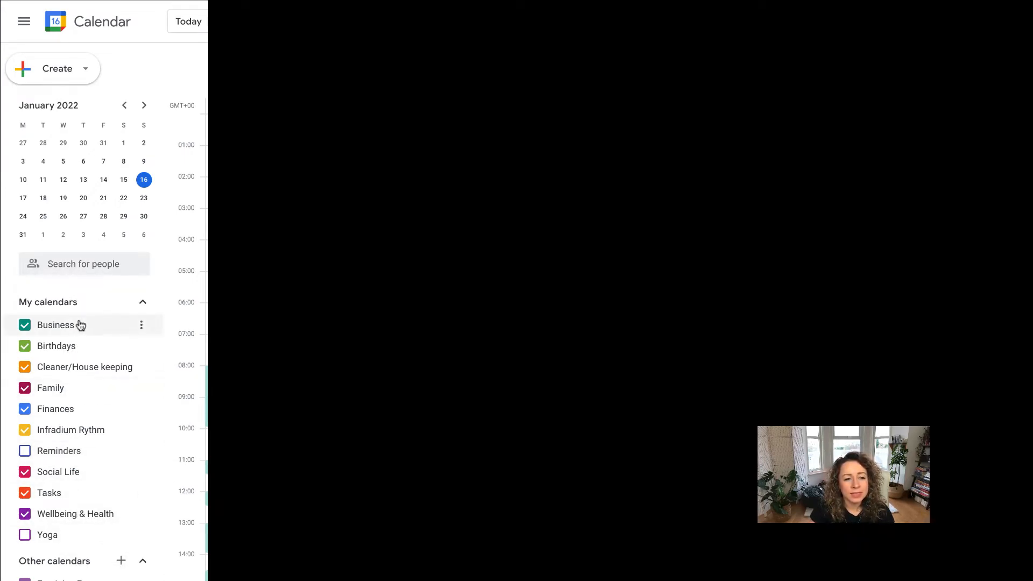
{"action": "mouse_move", "coordinate": [102, 492]}
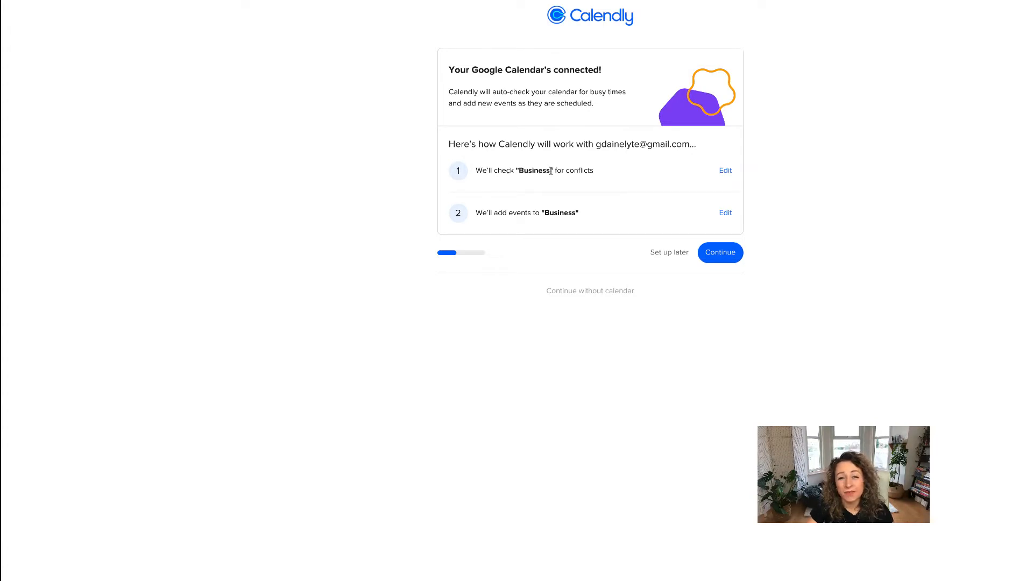
{"action": "mouse_move", "coordinate": [728, 174]}
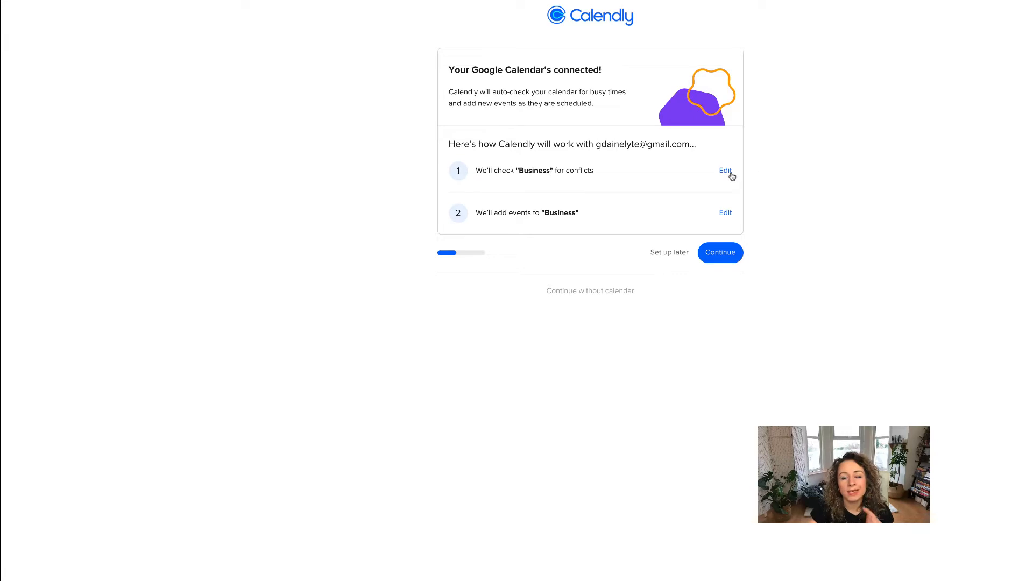
{"action": "mouse_move", "coordinate": [666, 179]}
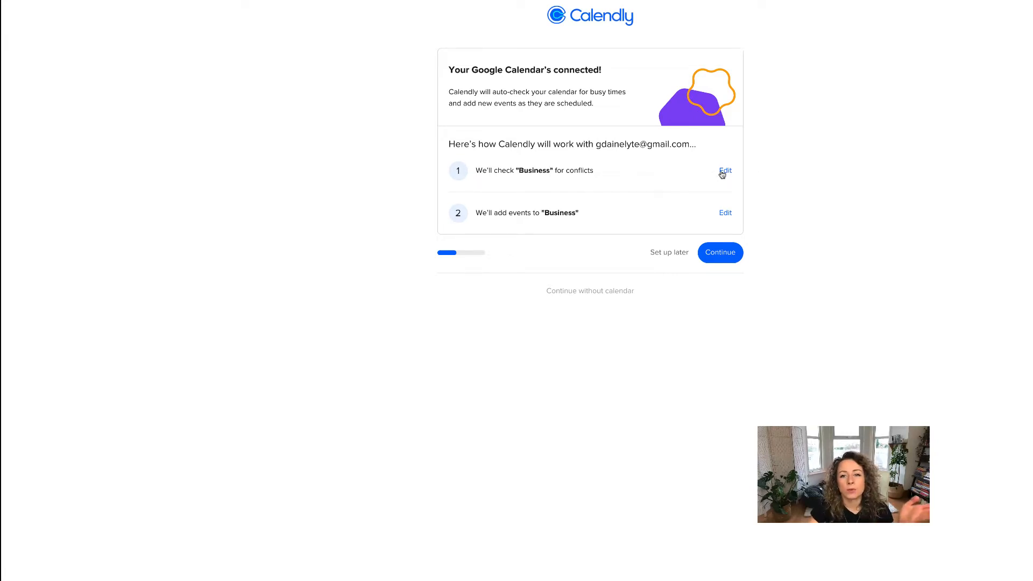
Step: Include all Google calendars in conflict checks and save the selection
{"action": "left_click", "coordinate": [725, 170]}
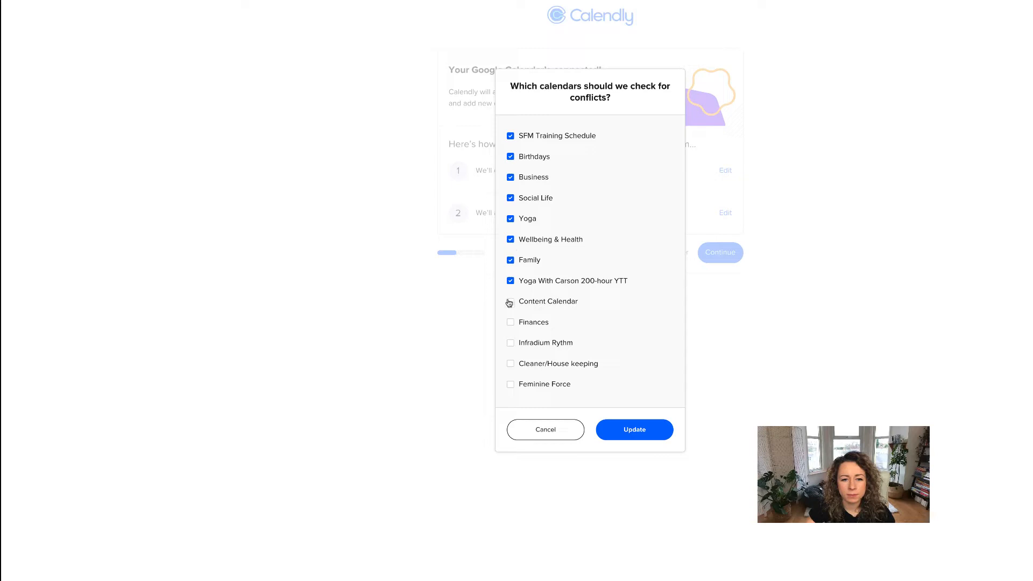
{"action": "left_click", "coordinate": [511, 301]}
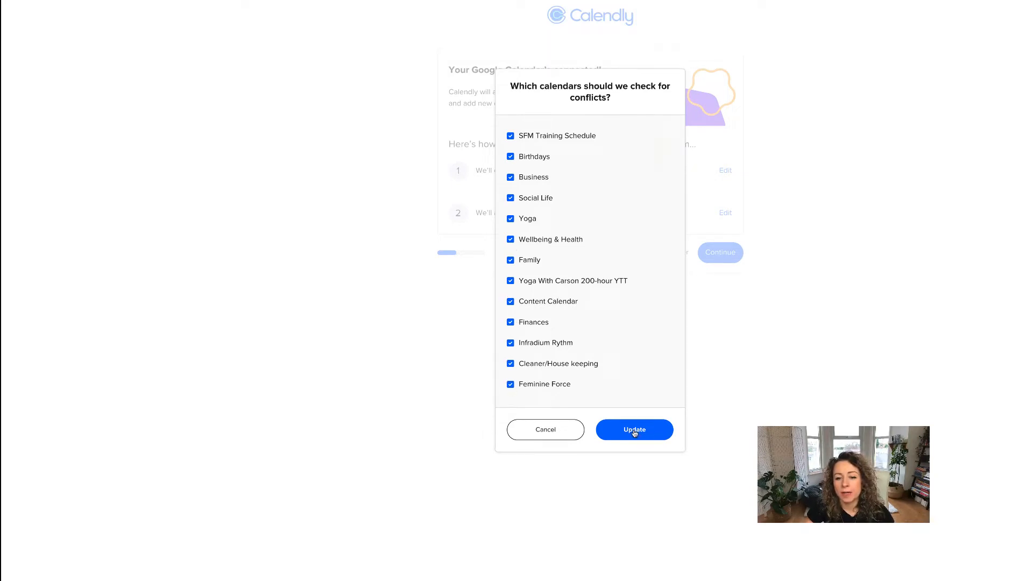
{"action": "left_click", "coordinate": [633, 428]}
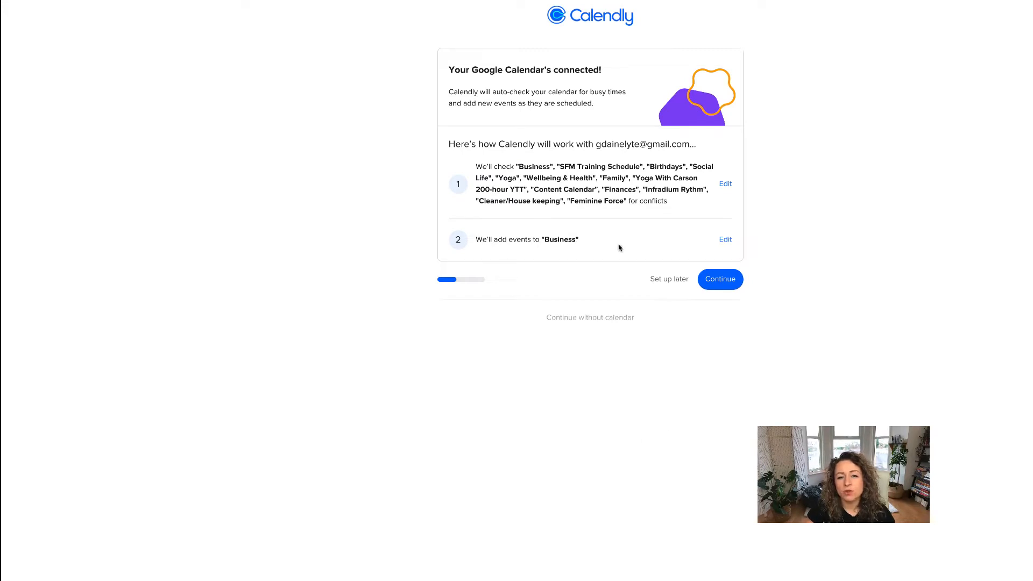
Step: Keep Business as the calendar receiving new events and continue setup
{"action": "left_click", "coordinate": [725, 239]}
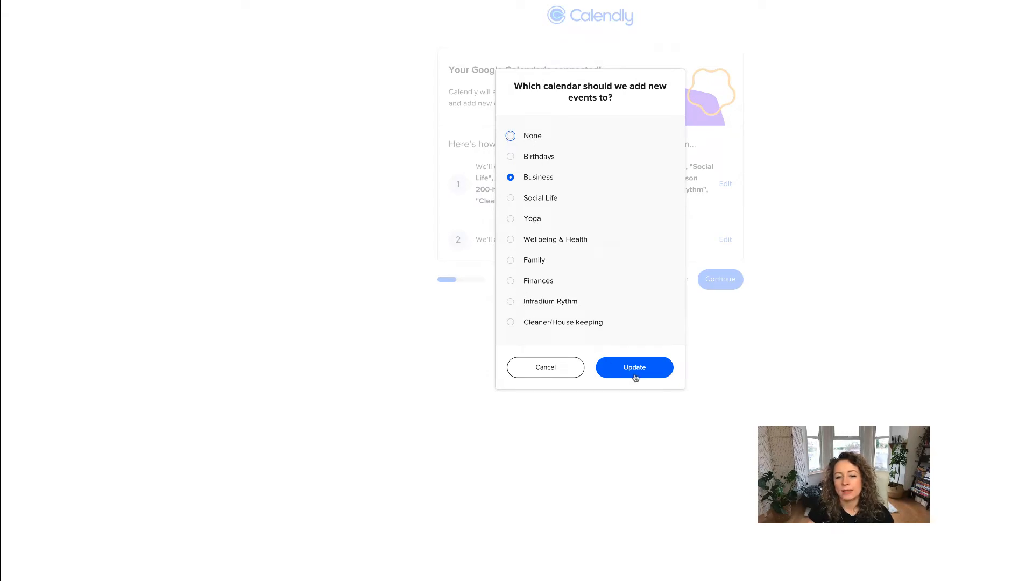
{"action": "left_click", "coordinate": [633, 367]}
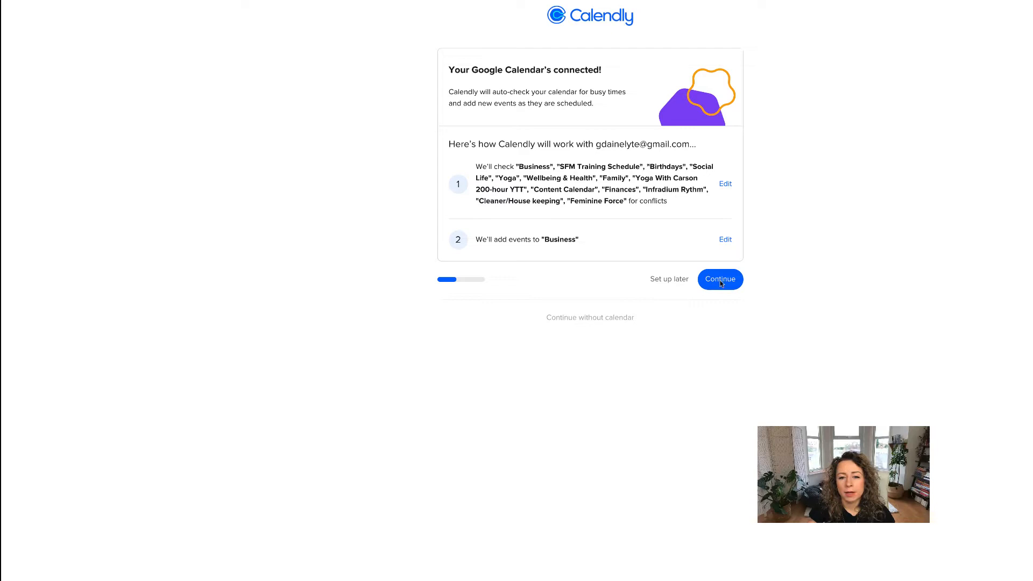
{"action": "left_click", "coordinate": [719, 279]}
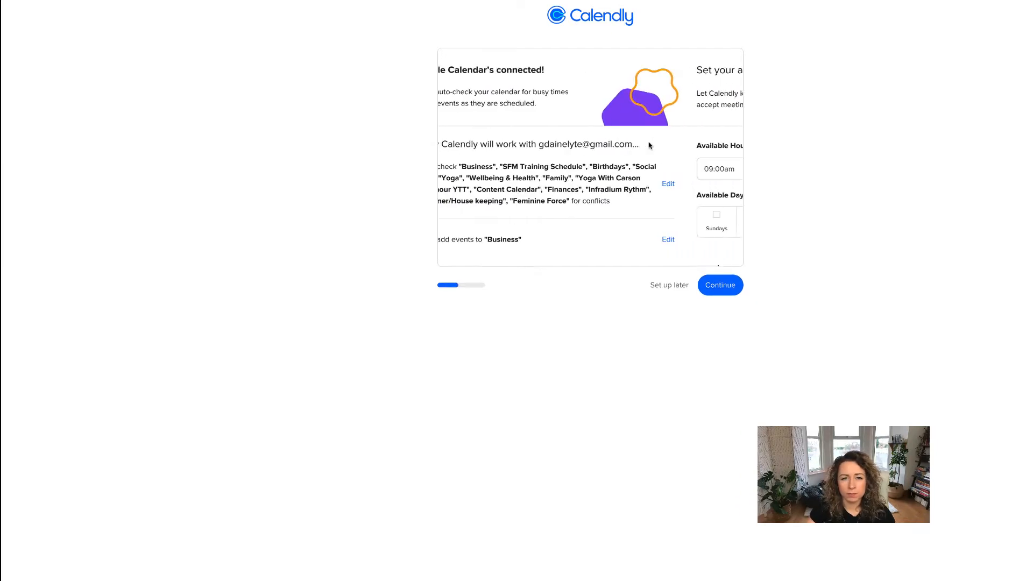
Step: Toggle Wednesdays off and on, keeping 9:00am–5:00pm Monday–Friday availability, and continue
{"action": "left_click", "coordinate": [719, 285]}
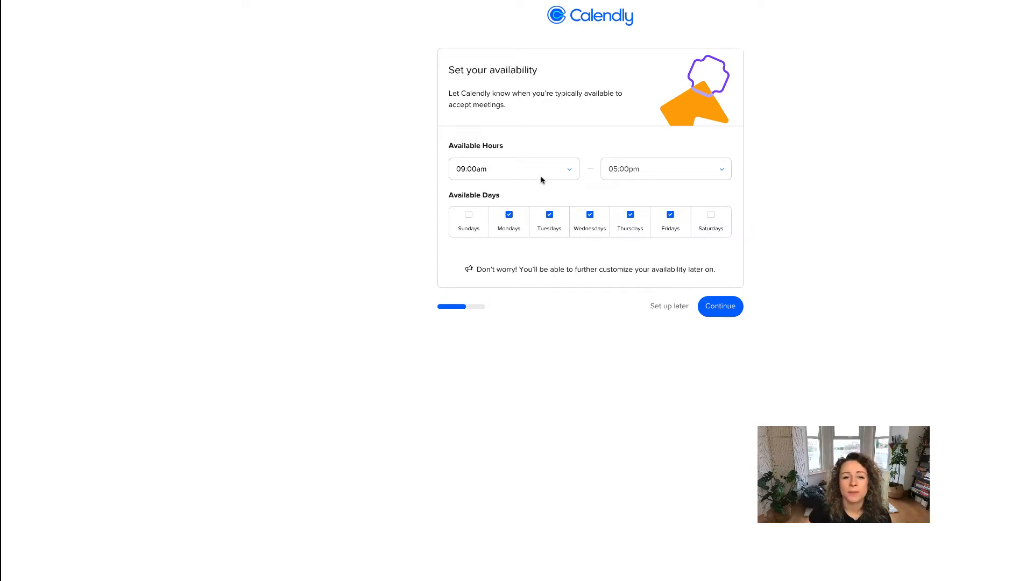
{"action": "mouse_move", "coordinate": [520, 211]}
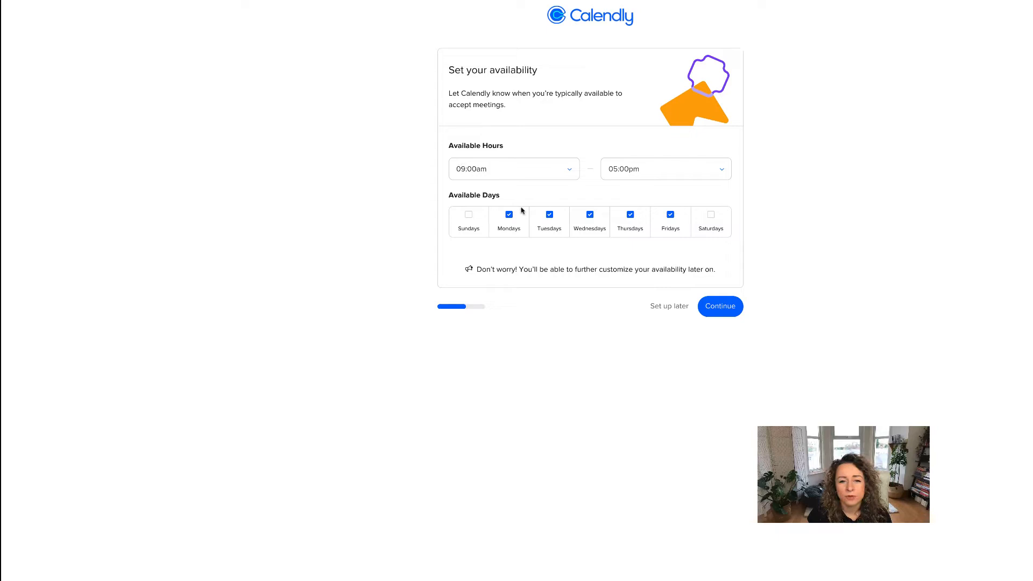
{"action": "mouse_move", "coordinate": [735, 226]}
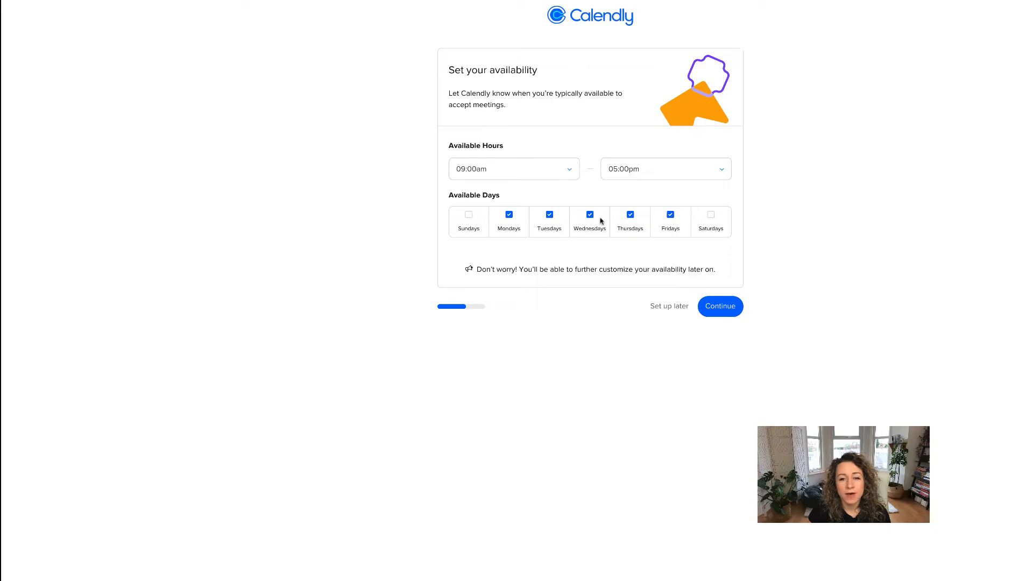
{"action": "left_click", "coordinate": [589, 214]}
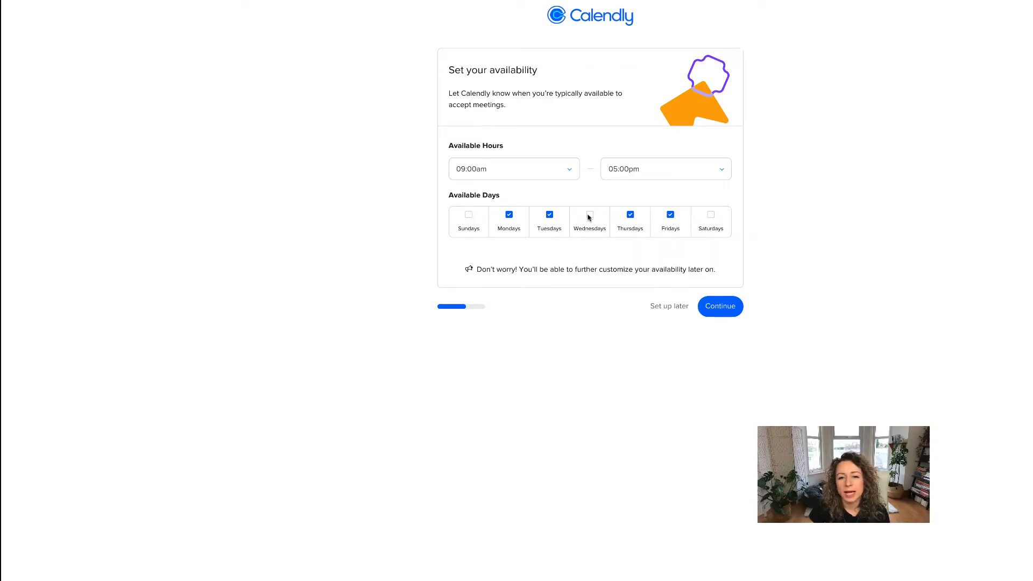
{"action": "left_click", "coordinate": [589, 215]}
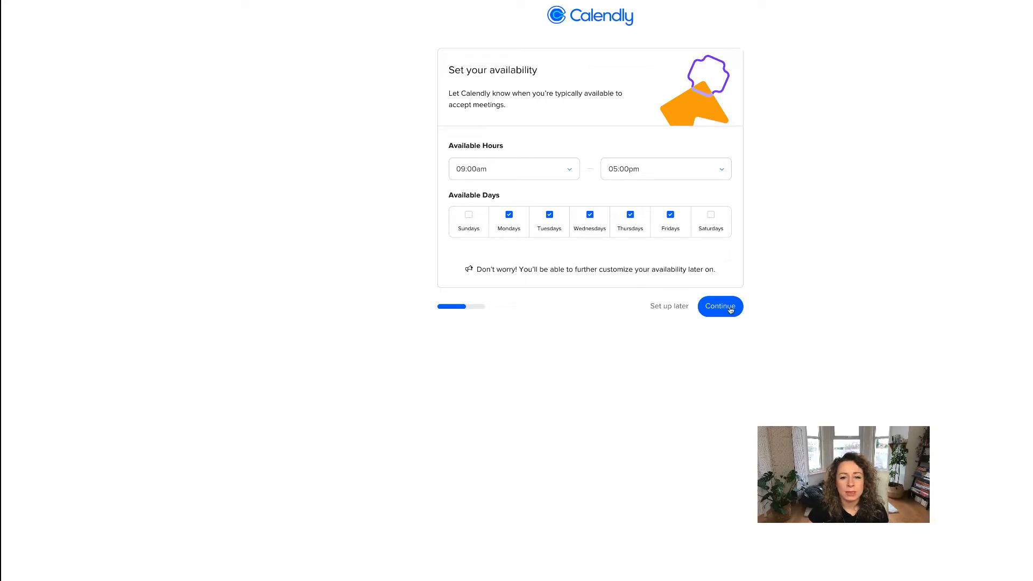
{"action": "left_click", "coordinate": [720, 306]}
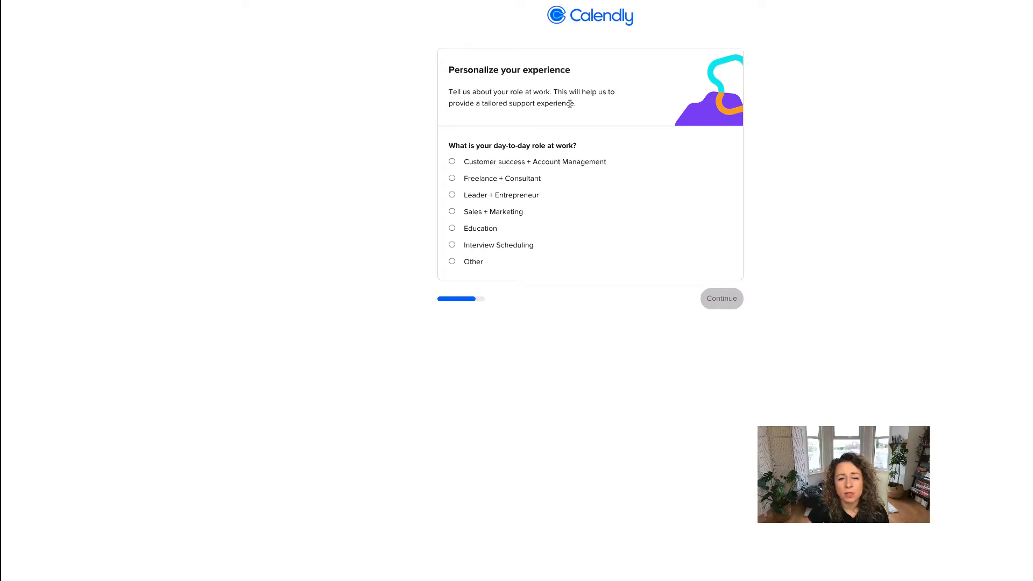
{"action": "mouse_move", "coordinate": [538, 113]}
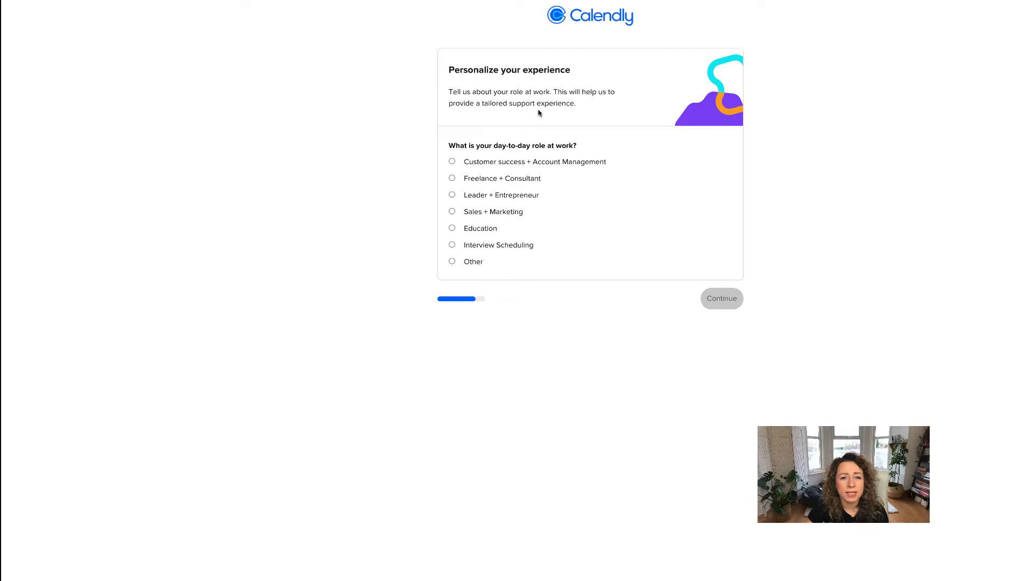
{"action": "mouse_move", "coordinate": [481, 146]}
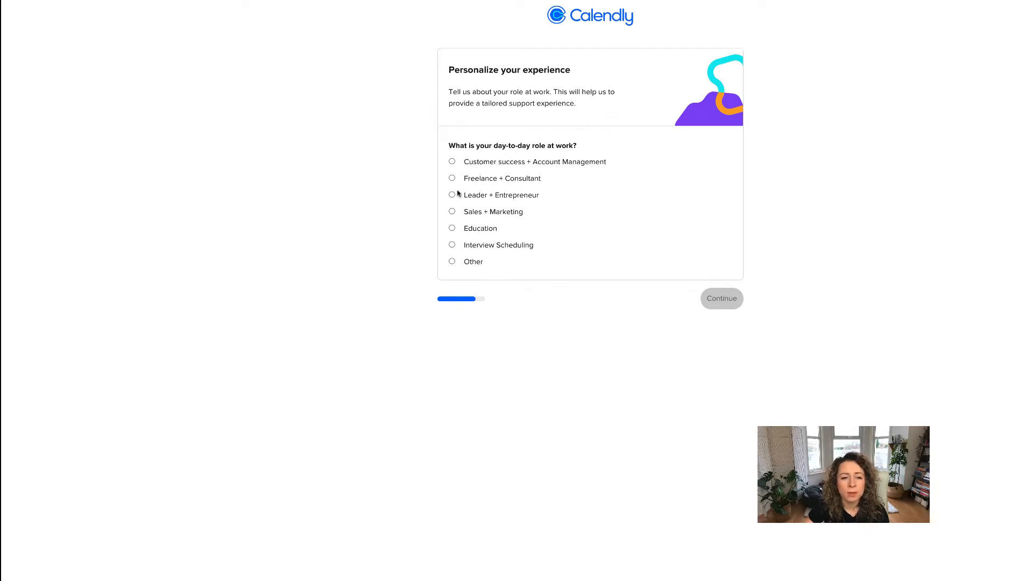
Step: Choose Freelance + Consultant as the work role and continue to the trial welcome
{"action": "left_click", "coordinate": [452, 195]}
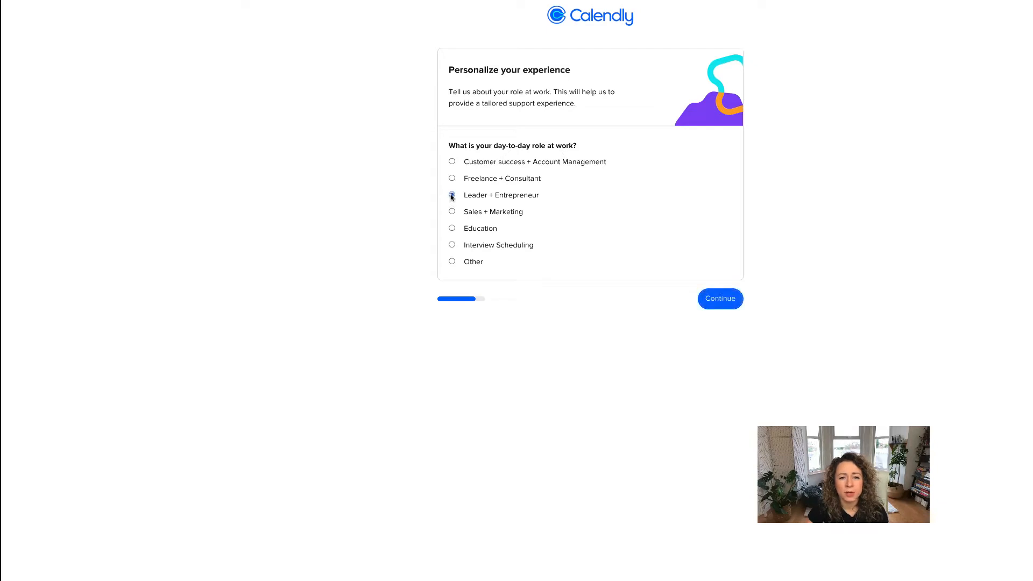
{"action": "left_click", "coordinate": [452, 178]}
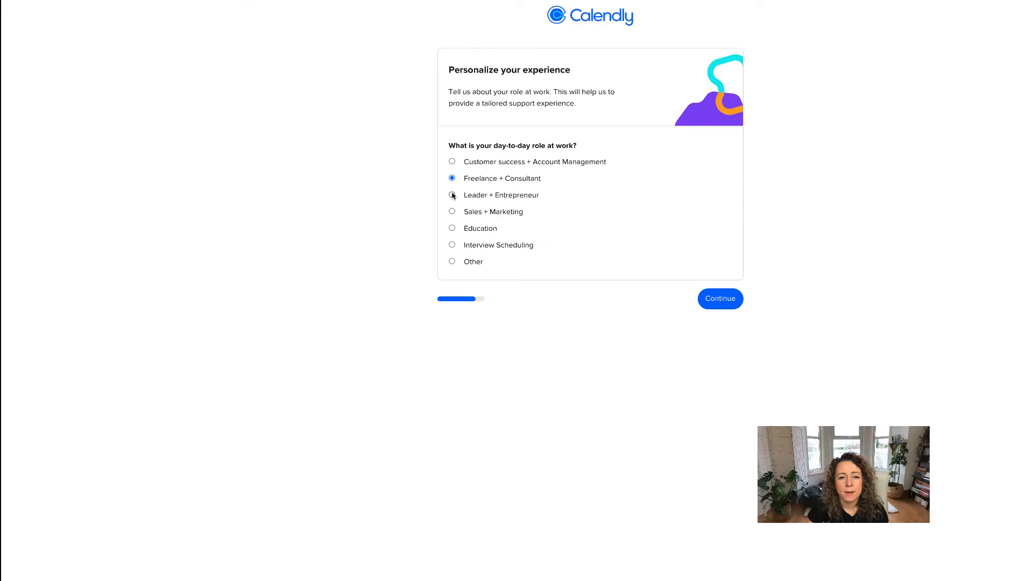
{"action": "left_click", "coordinate": [719, 299]}
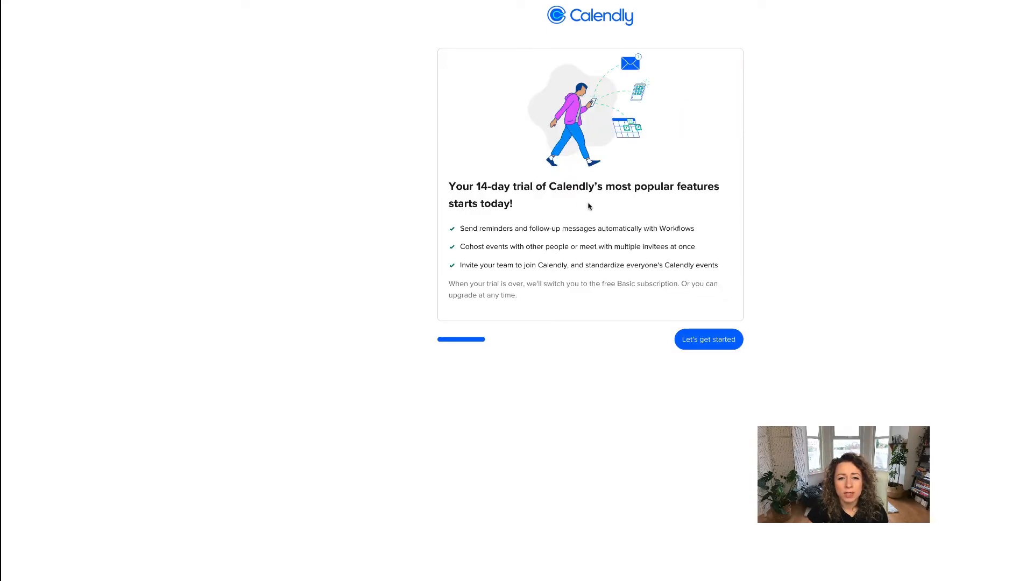
{"action": "mouse_move", "coordinate": [631, 197]}
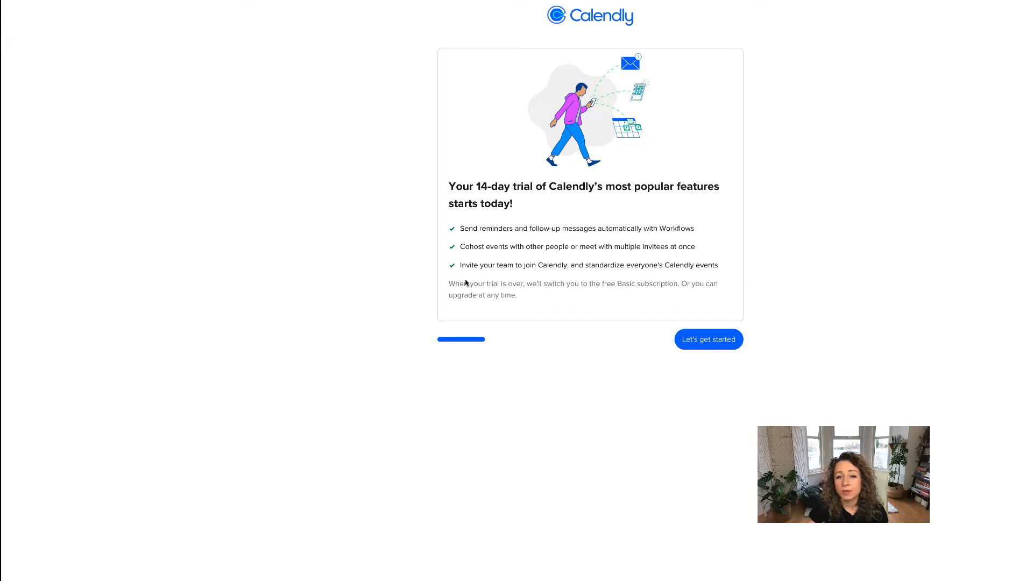
{"action": "mouse_move", "coordinate": [608, 338]}
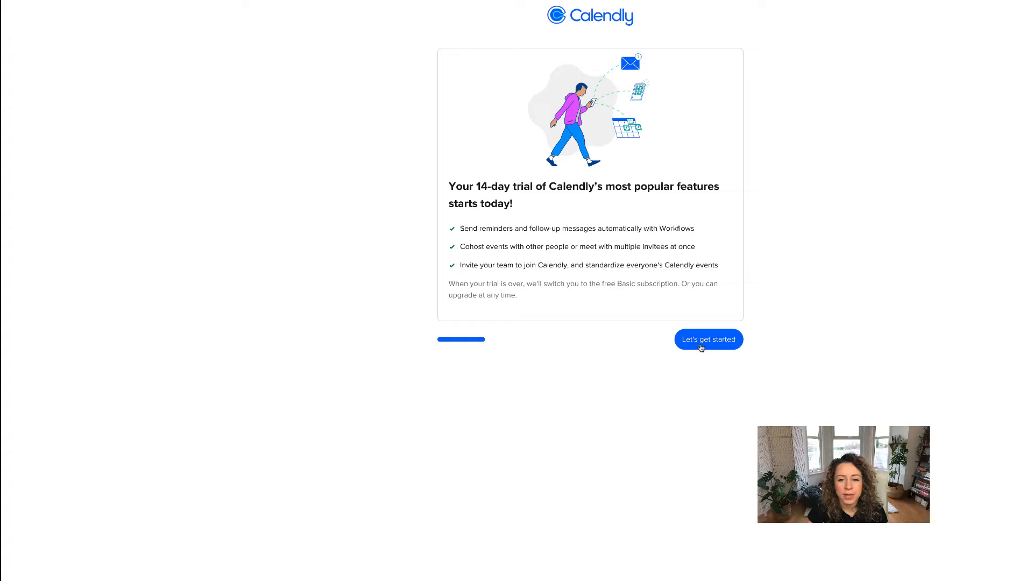
Step: Start the 14-day trial with 'Let's get started' so the home dashboard loads
{"action": "left_click", "coordinate": [708, 338]}
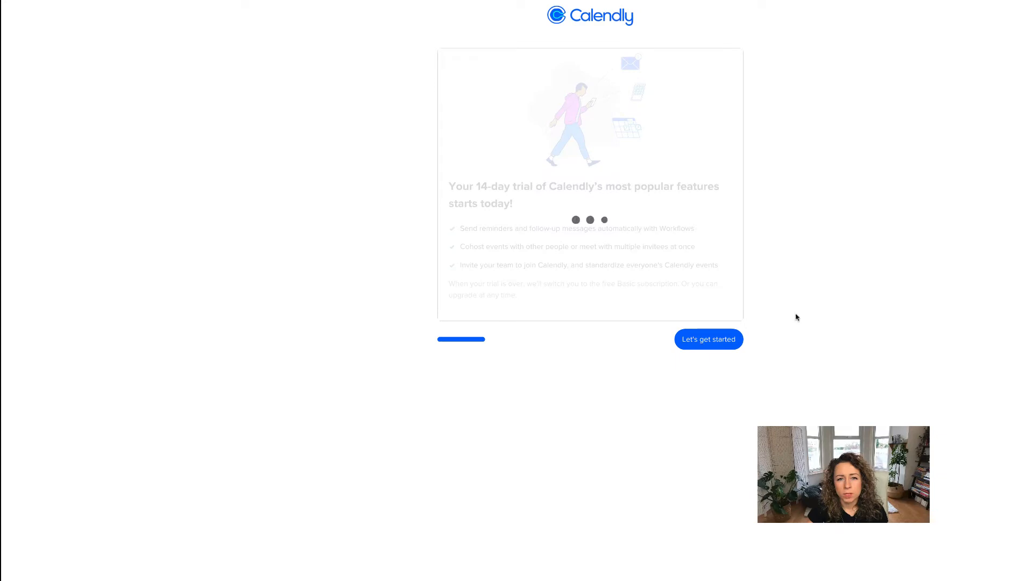
{"action": "mouse_move", "coordinate": [500, 325]}
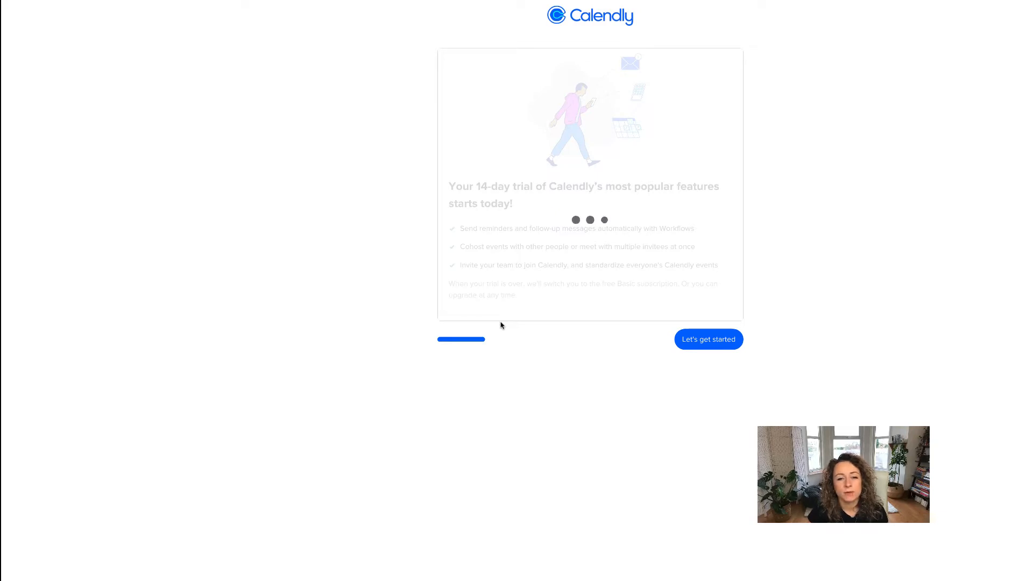
{"action": "left_click", "coordinate": [707, 340]}
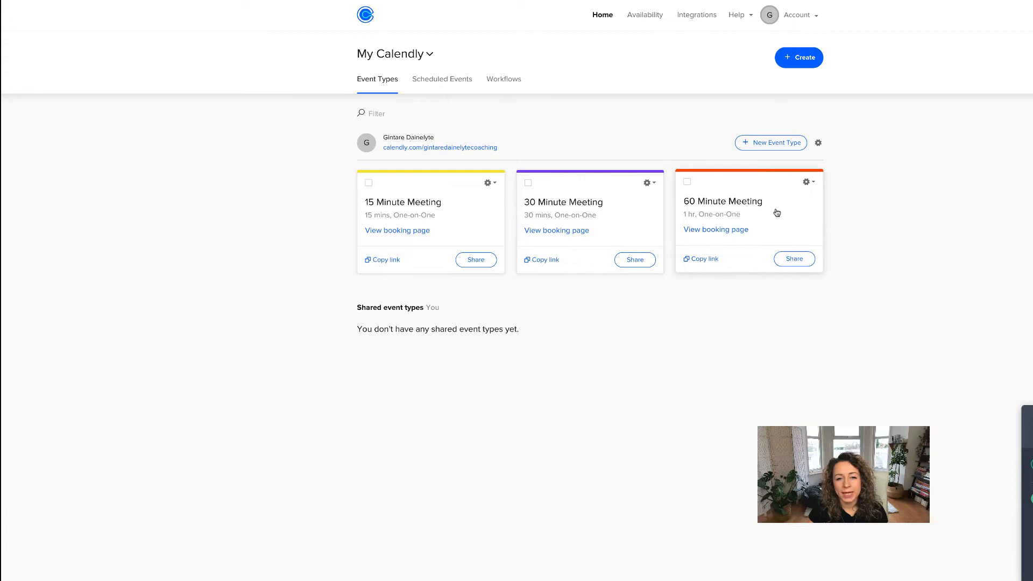
{"action": "mouse_move", "coordinate": [350, 157]}
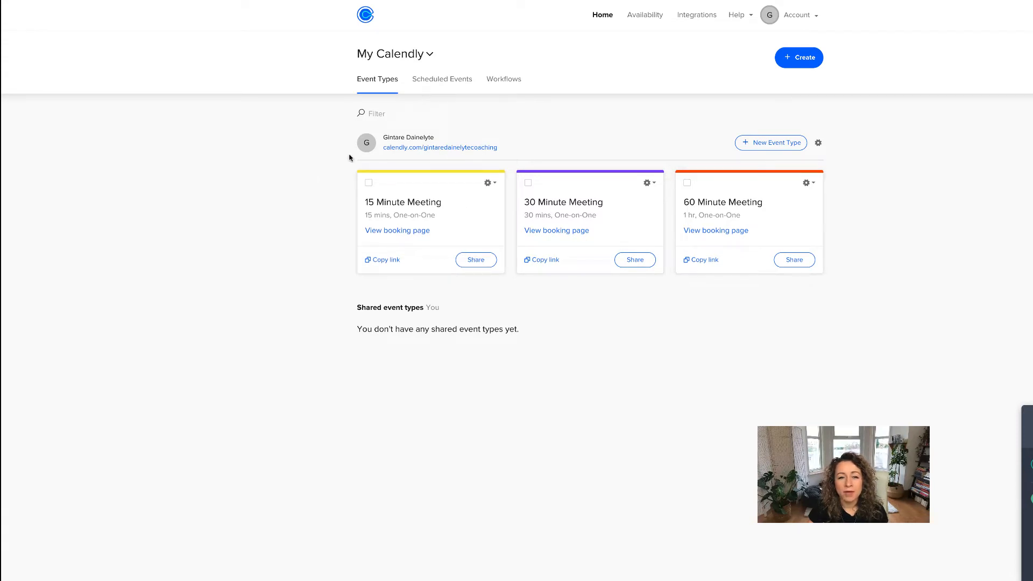
{"action": "mouse_move", "coordinate": [687, 182]}
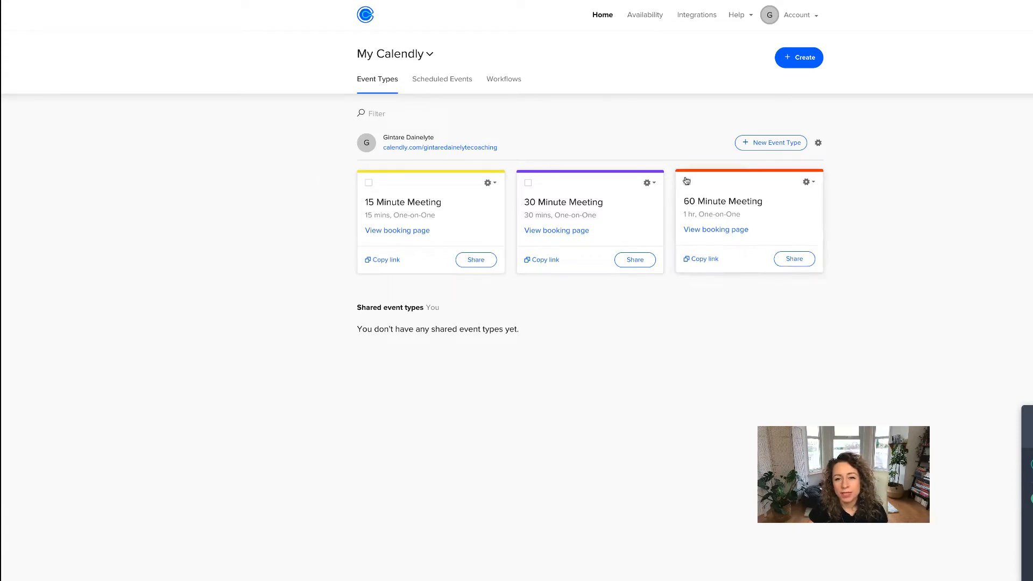
{"action": "mouse_move", "coordinate": [423, 294]}
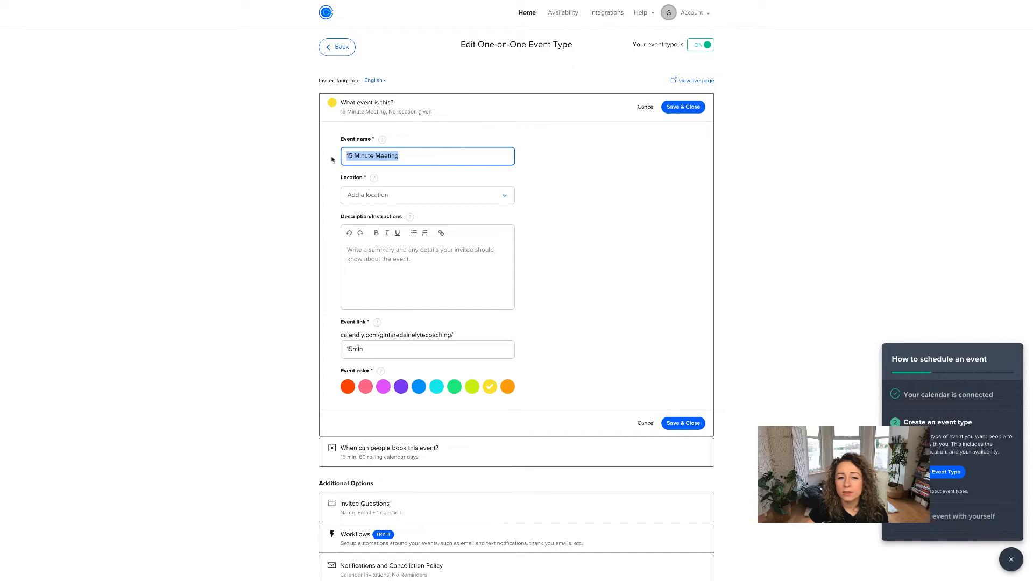
Step: Begin naming the event 'Fr...' and choose Zoom as the meeting location
{"action": "type", "text": "C"}
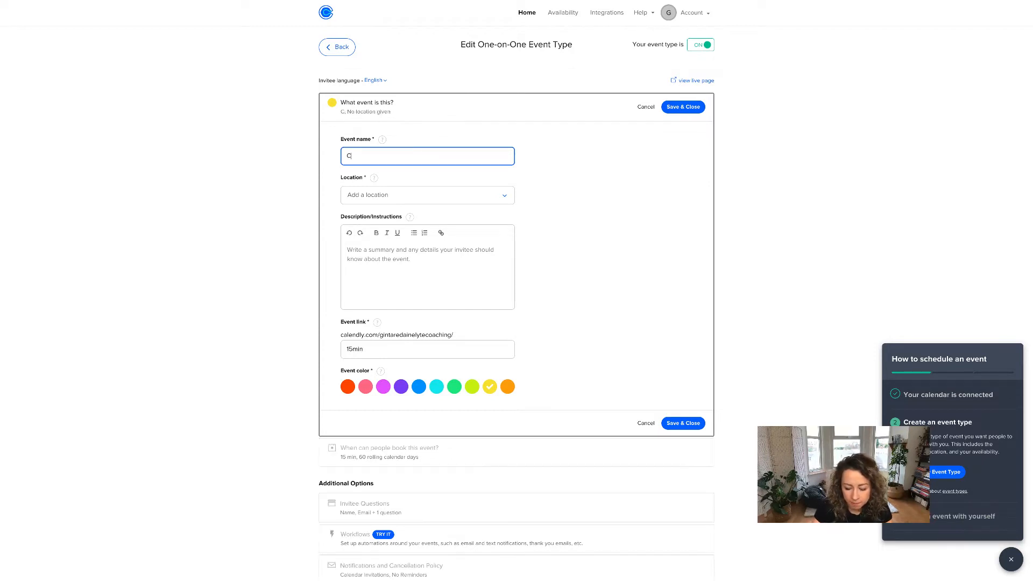
{"action": "type", "text": "Free Consultation"}
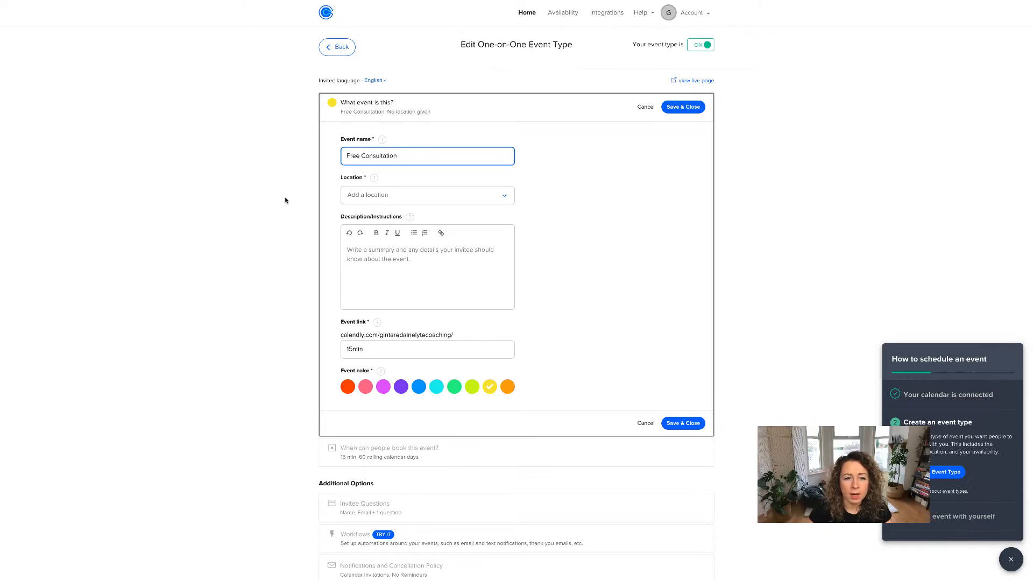
{"action": "left_click", "coordinate": [426, 194]}
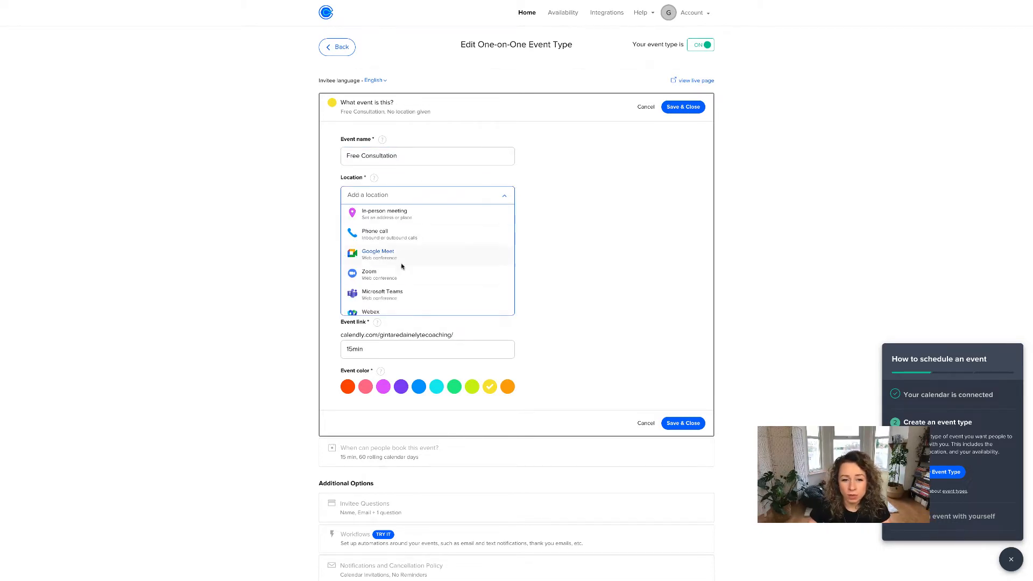
{"action": "left_click", "coordinate": [368, 271]}
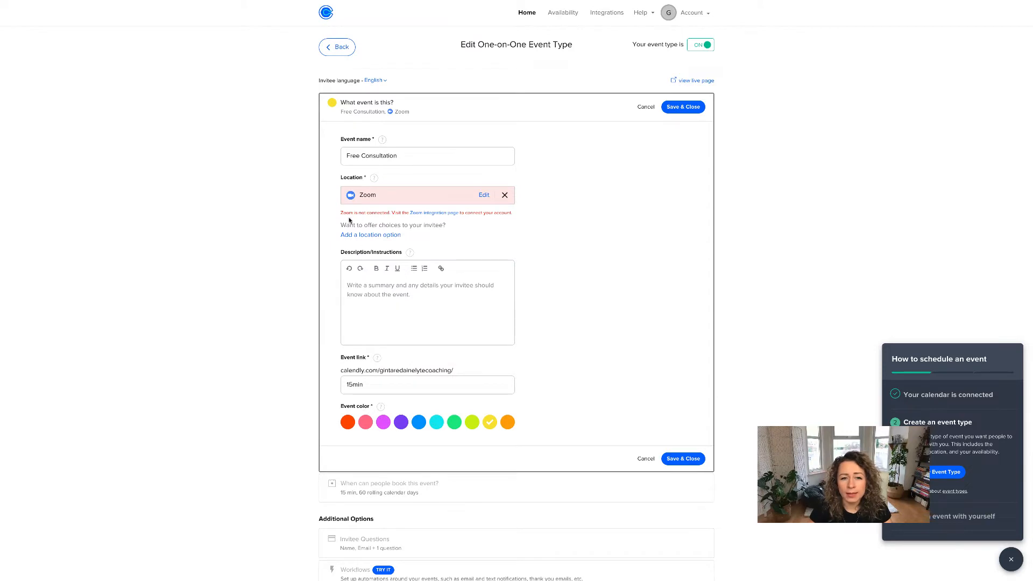
{"action": "mouse_move", "coordinate": [420, 220]}
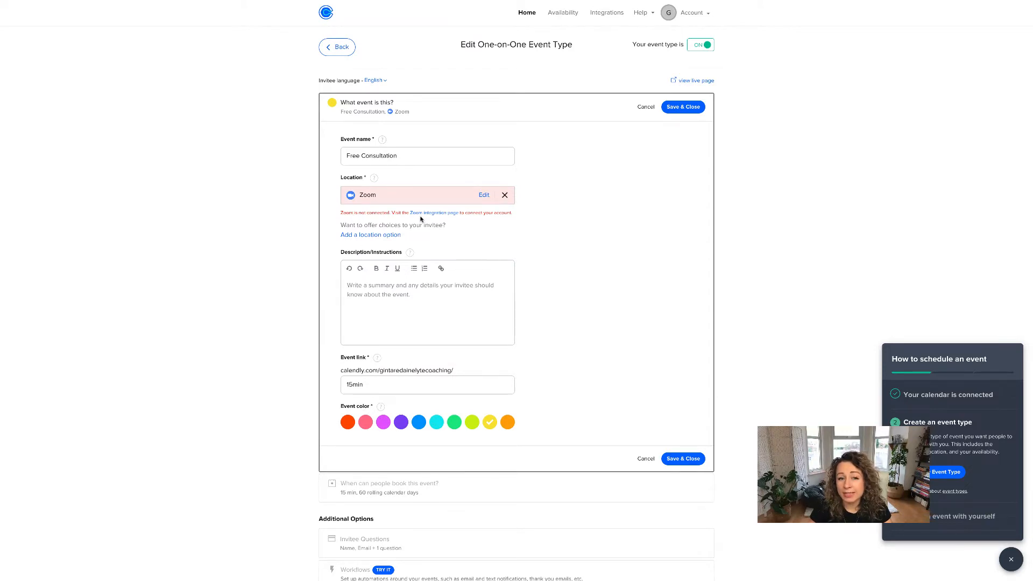
{"action": "mouse_move", "coordinate": [429, 216]}
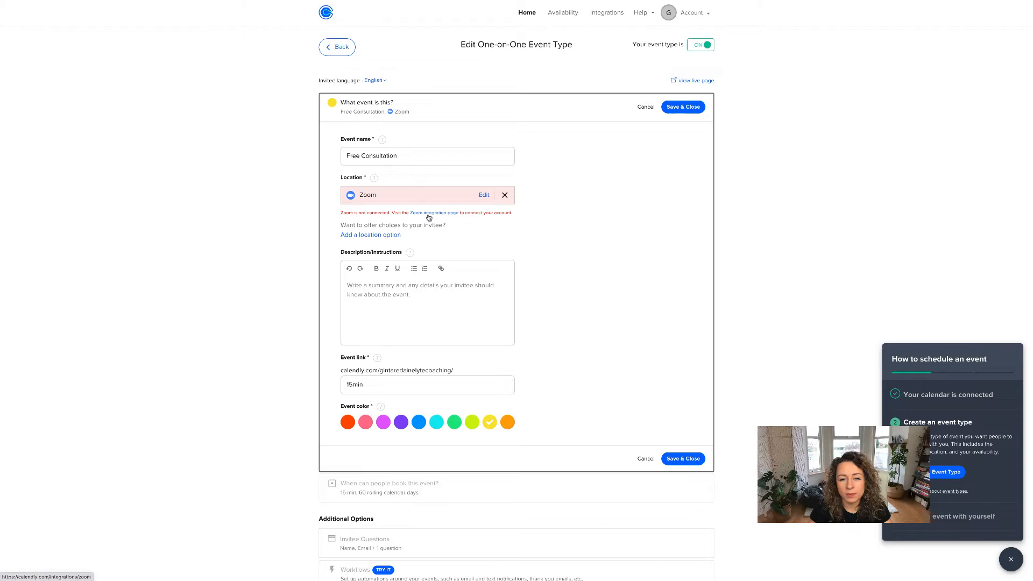
{"action": "mouse_move", "coordinate": [363, 203]}
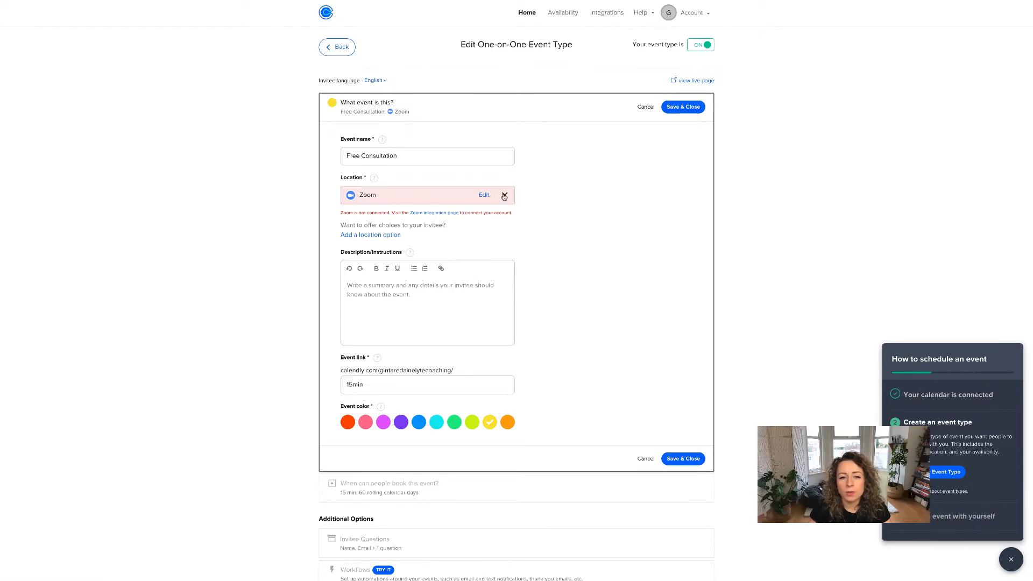
Step: Remove the unconnected Zoom location and start connecting a Zoom account via Connect Zoom
{"action": "left_click", "coordinate": [504, 197]}
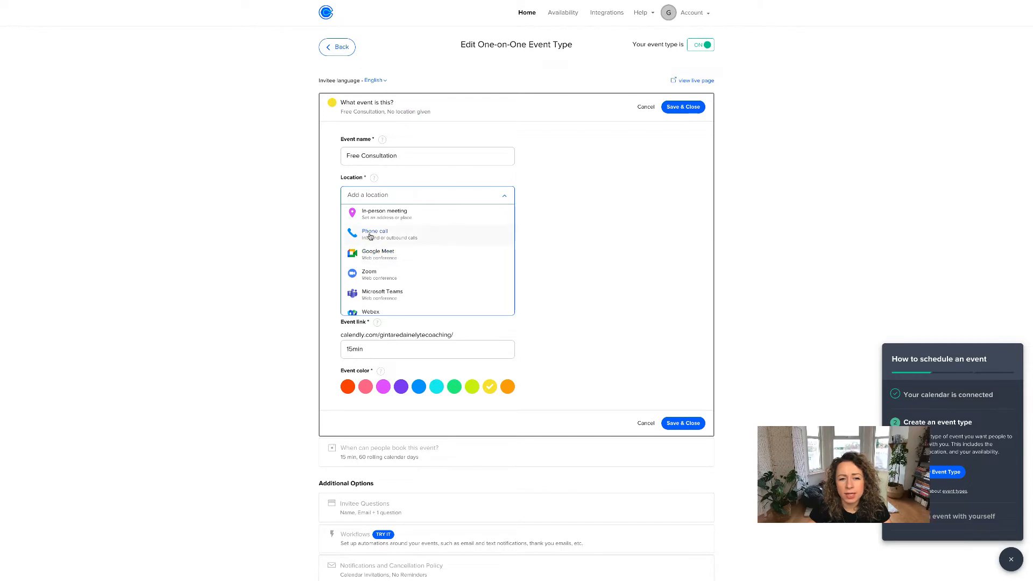
{"action": "scroll", "scroll_direction": "down", "scroll_amount": 3}
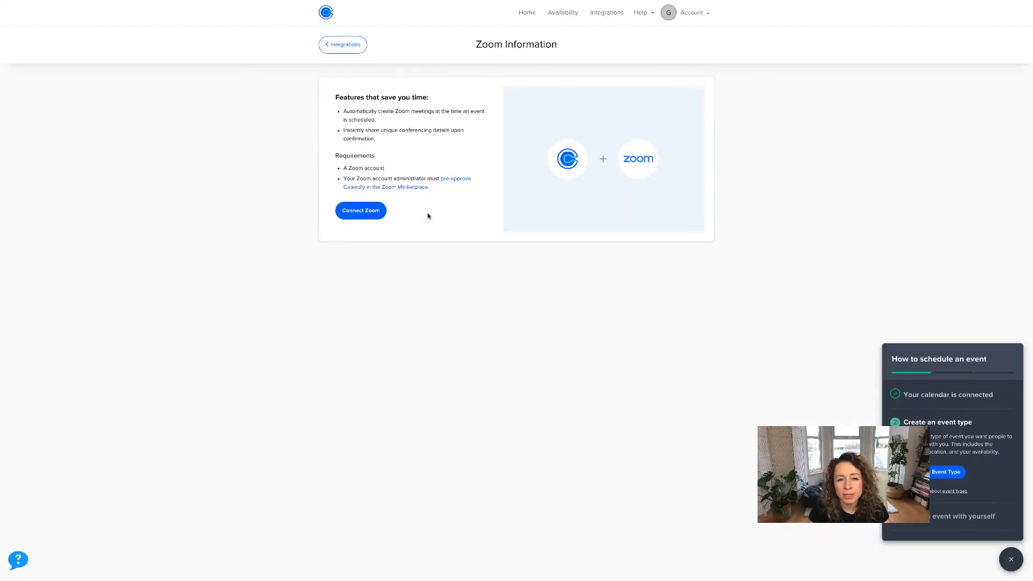
{"action": "mouse_move", "coordinate": [360, 210]}
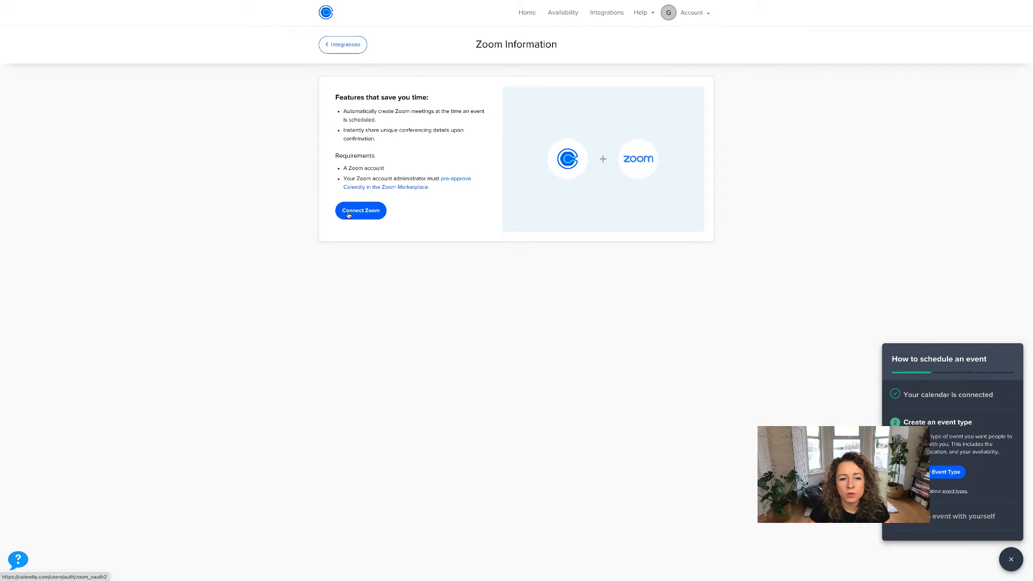
{"action": "left_click", "coordinate": [360, 211]}
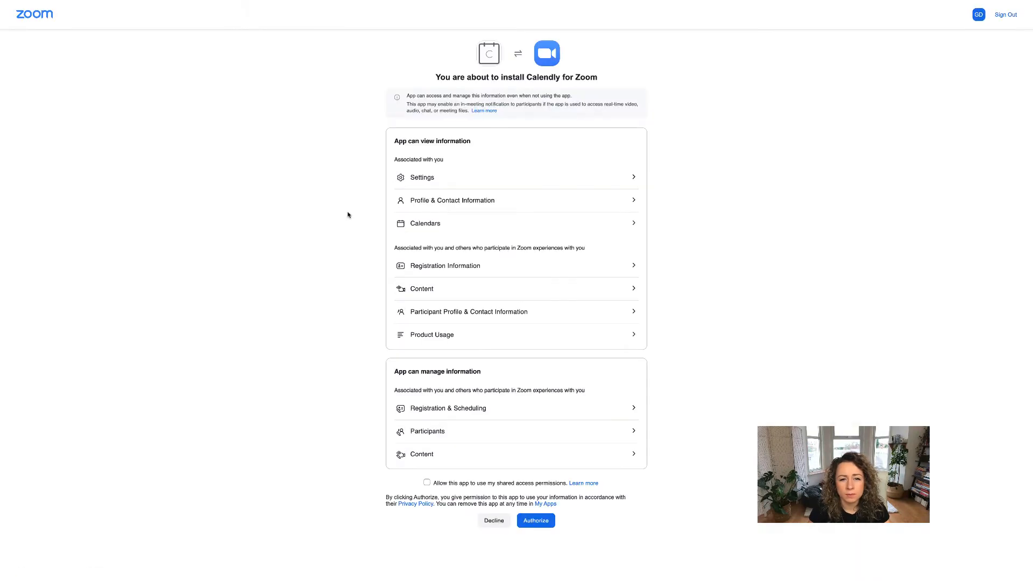
Step: Allow shared access permissions and authorize the Calendly for Zoom app
{"action": "left_click", "coordinate": [426, 483]}
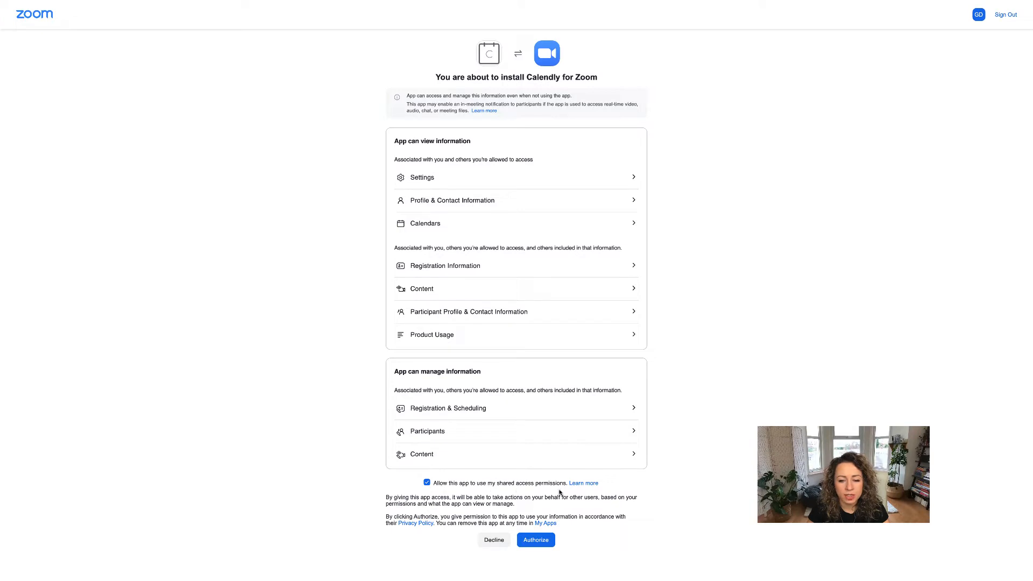
{"action": "left_click", "coordinate": [536, 540]}
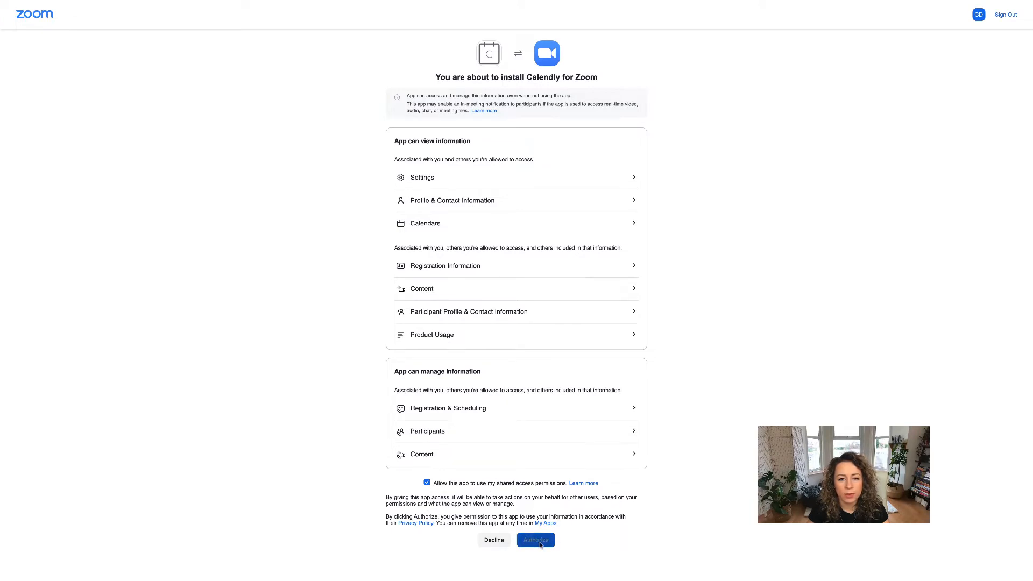
{"action": "left_click", "coordinate": [536, 540]}
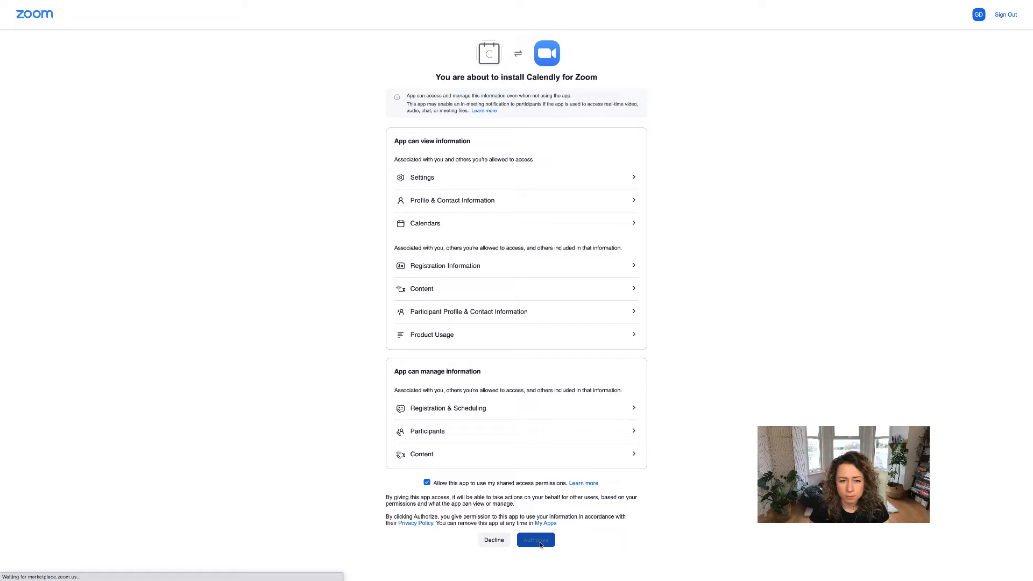
{"action": "left_click", "coordinate": [535, 540]}
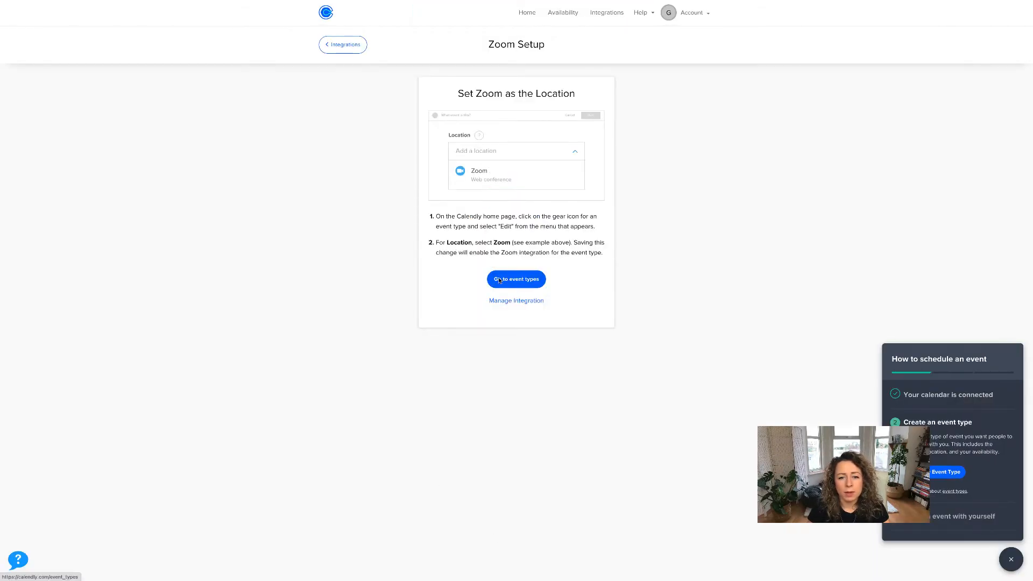
{"action": "mouse_move", "coordinate": [503, 264]}
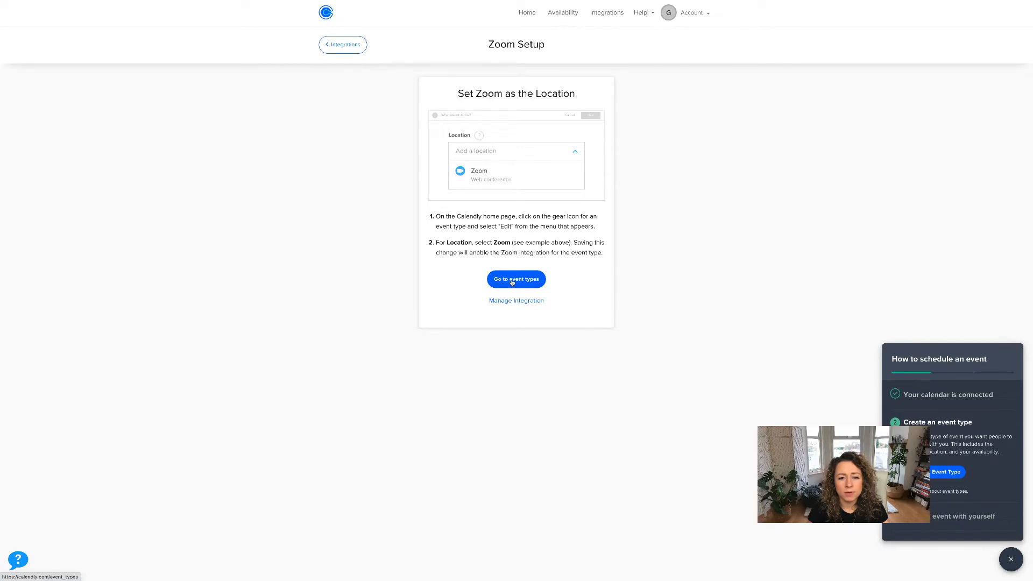
Step: Return from the Zoom Setup page to the event types list via 'Go to event types'
{"action": "left_click", "coordinate": [516, 278]}
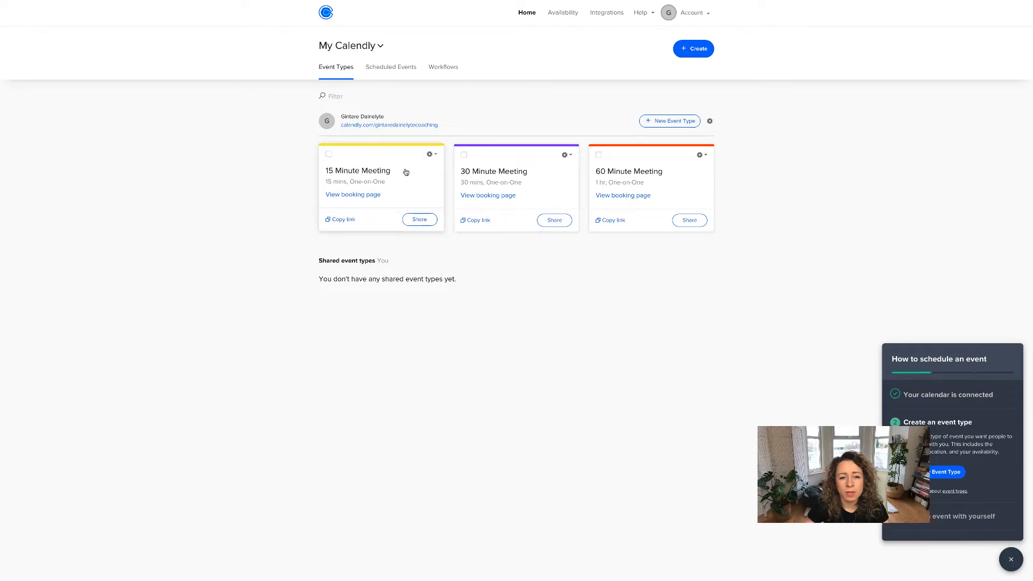
Step: Open the 15 Minute Meeting card for editing
{"action": "left_click", "coordinate": [358, 171]}
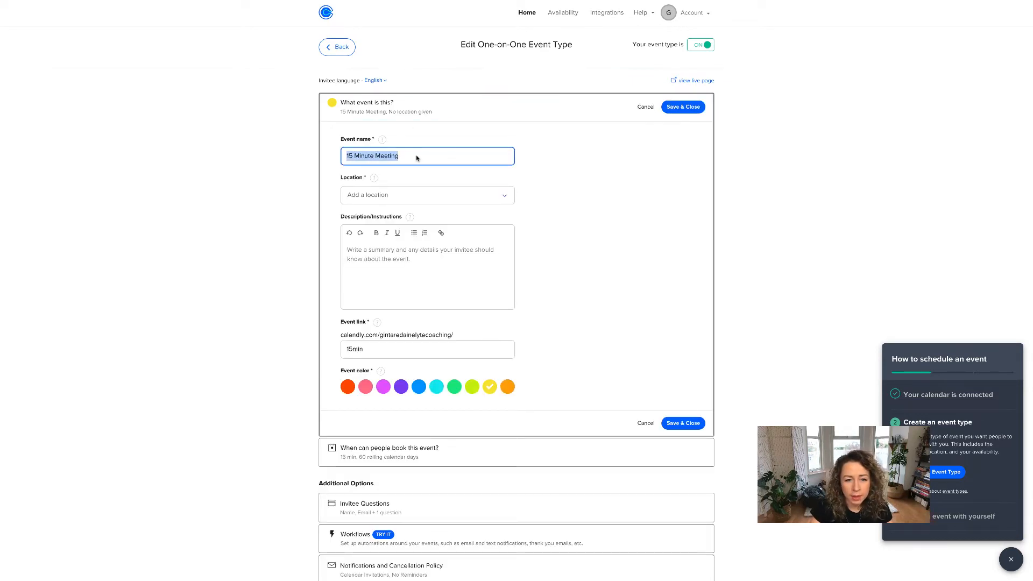
Step: Name the event 'Free Consultation' and set Zoom as its location
{"action": "type", "text": "Free"}
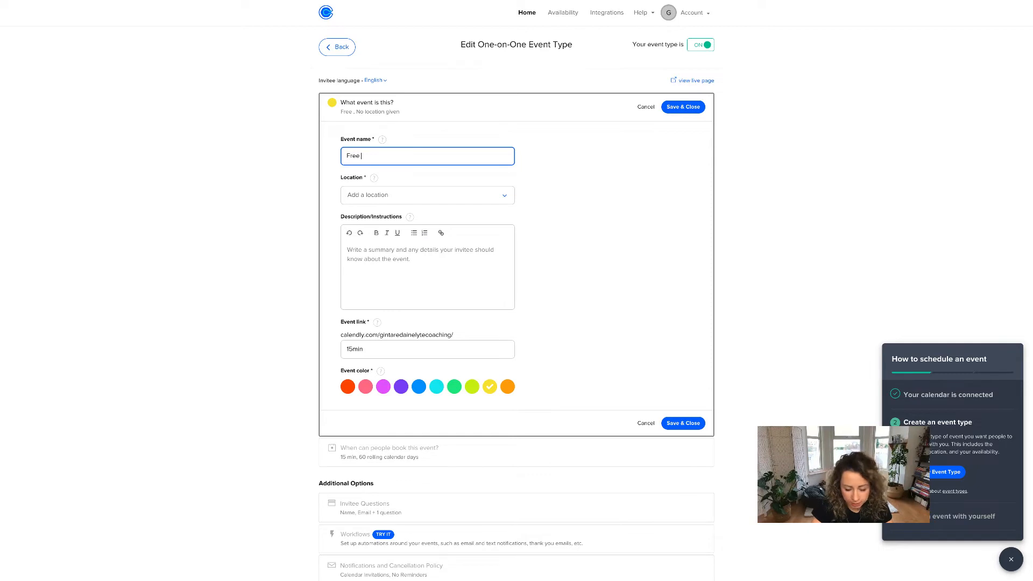
{"action": "type", "text": "Consultat"}
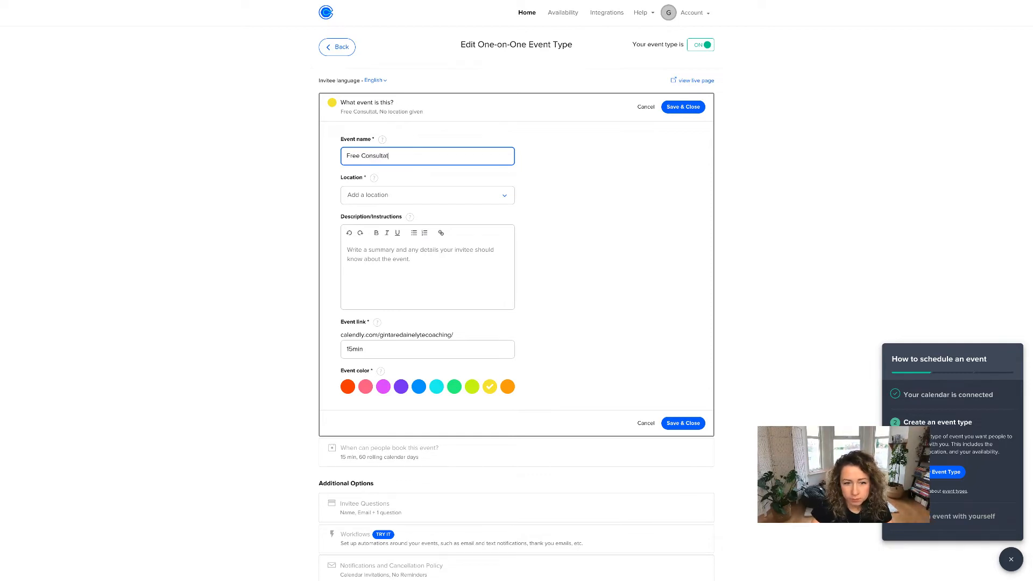
{"action": "left_click", "coordinate": [426, 195]}
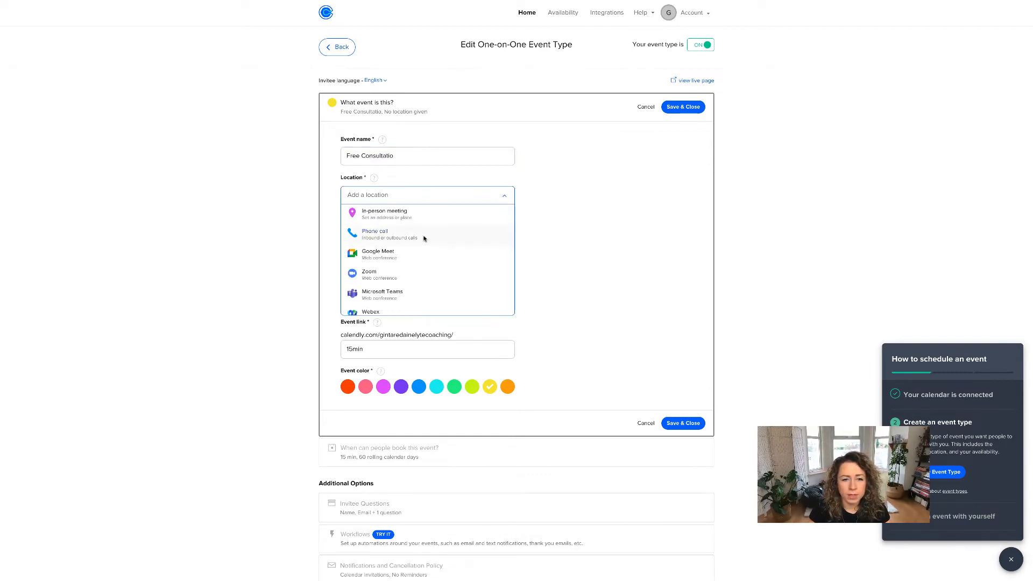
{"action": "left_click", "coordinate": [368, 273]}
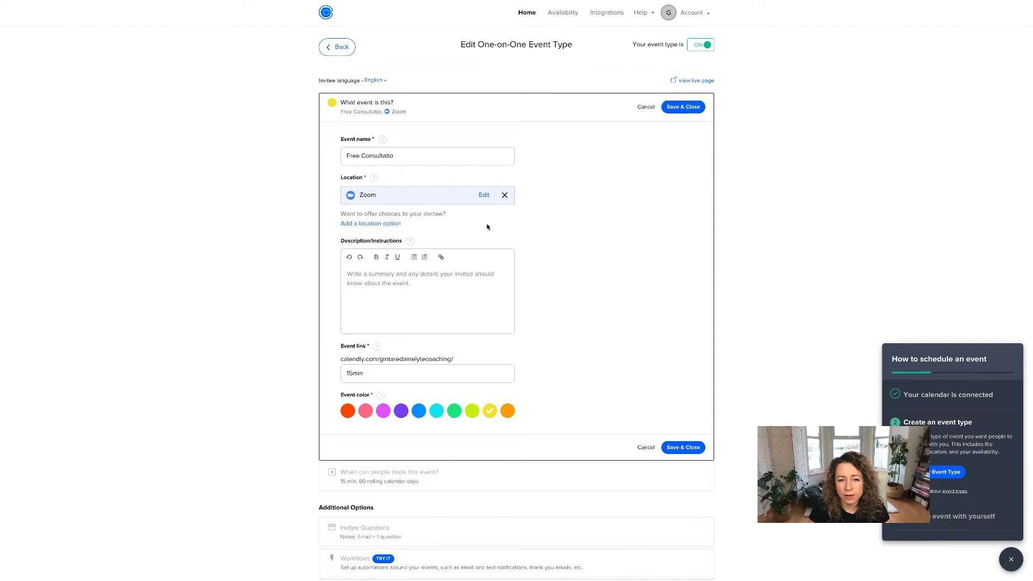
Step: Change the event link slug to free-consultation and save the event with Save & Close
{"action": "left_click", "coordinate": [422, 290]}
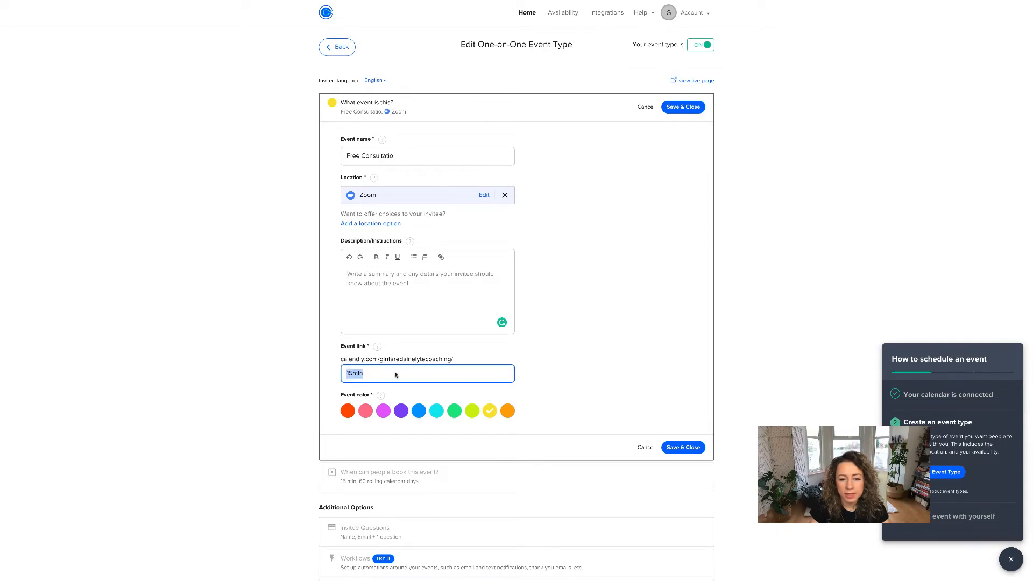
{"action": "type", "text": "free-consultation"}
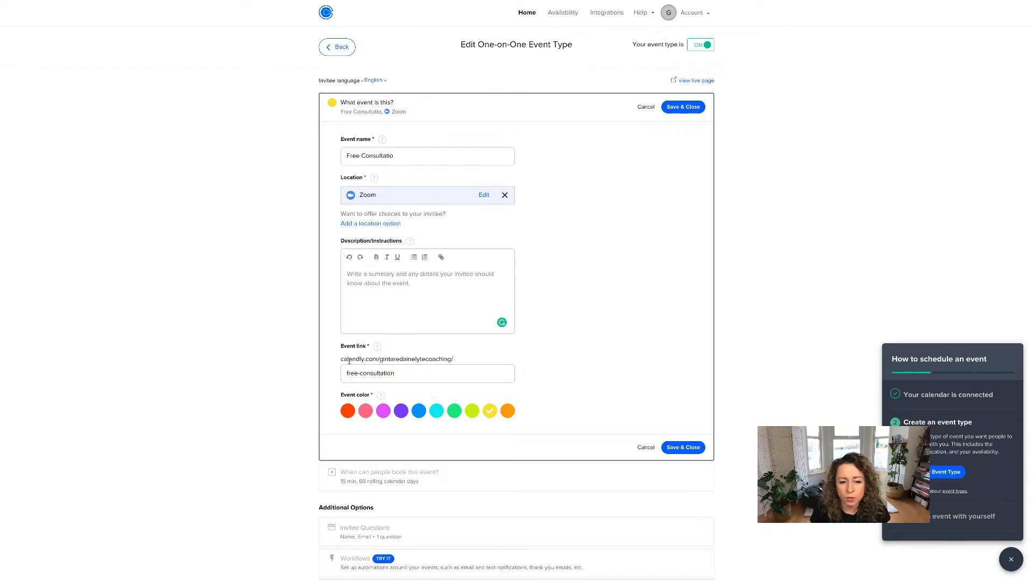
{"action": "double_click", "coordinate": [367, 358]}
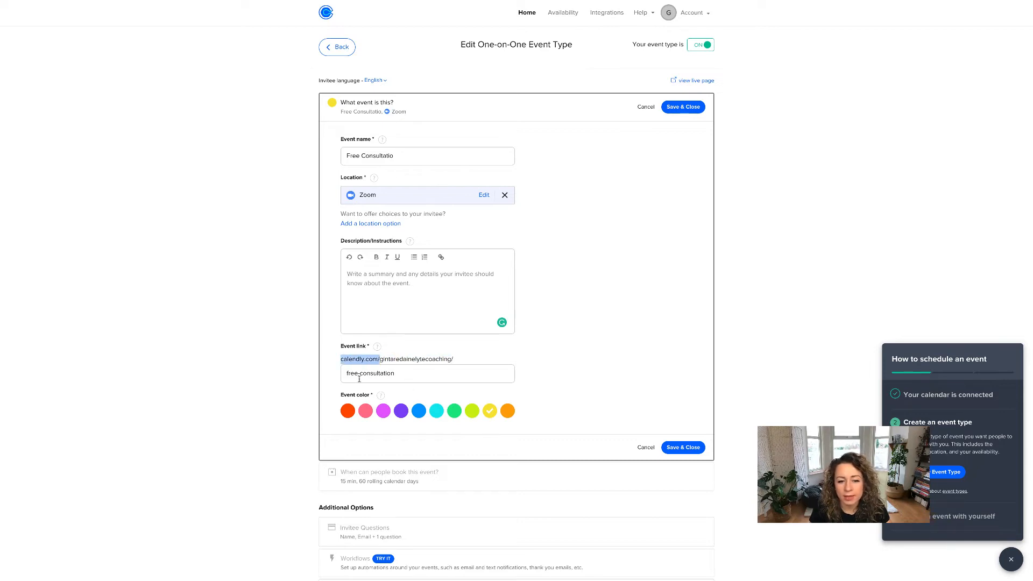
{"action": "left_click", "coordinate": [426, 373]}
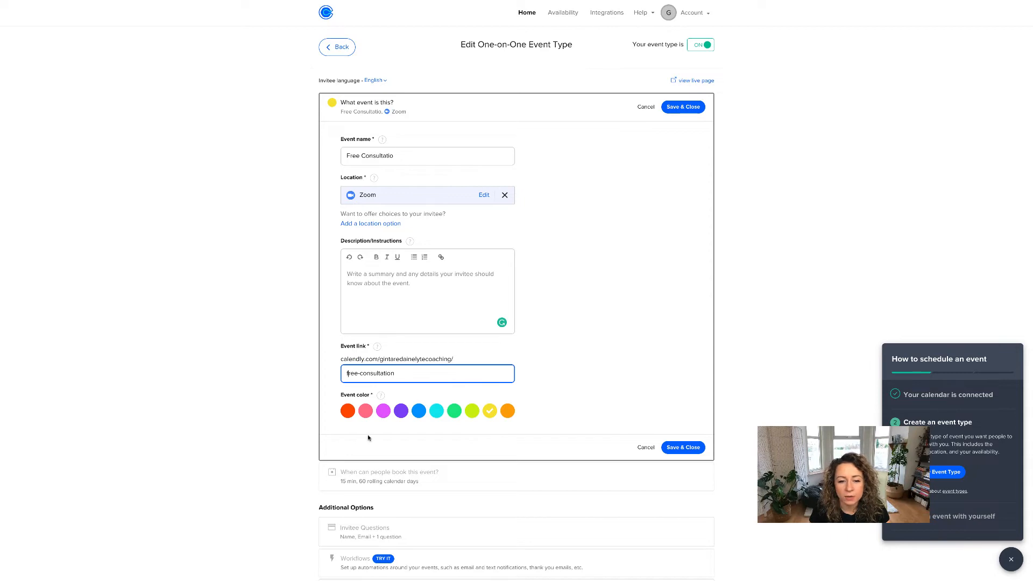
{"action": "left_click", "coordinate": [682, 448]}
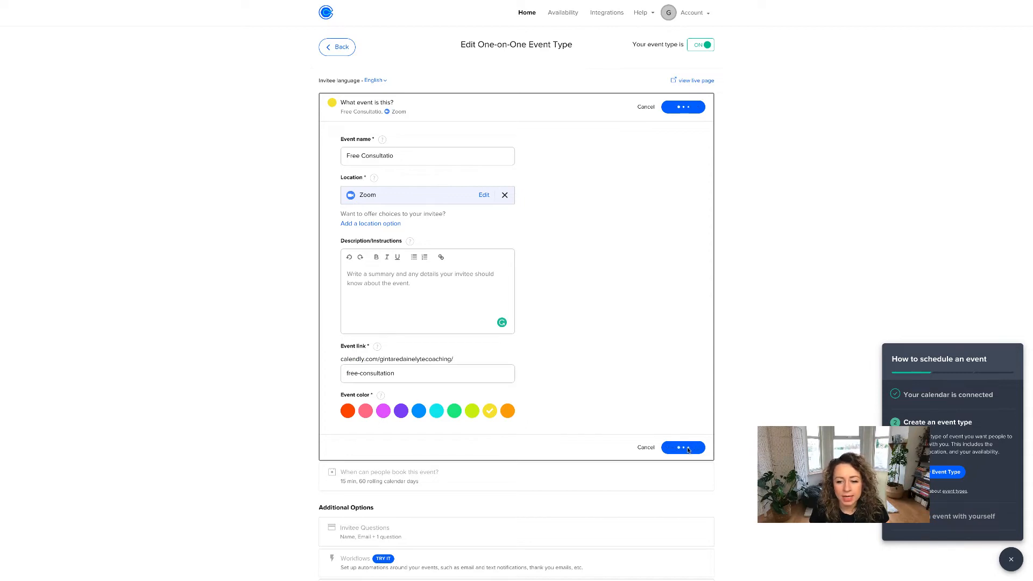
{"action": "left_click", "coordinate": [683, 447]}
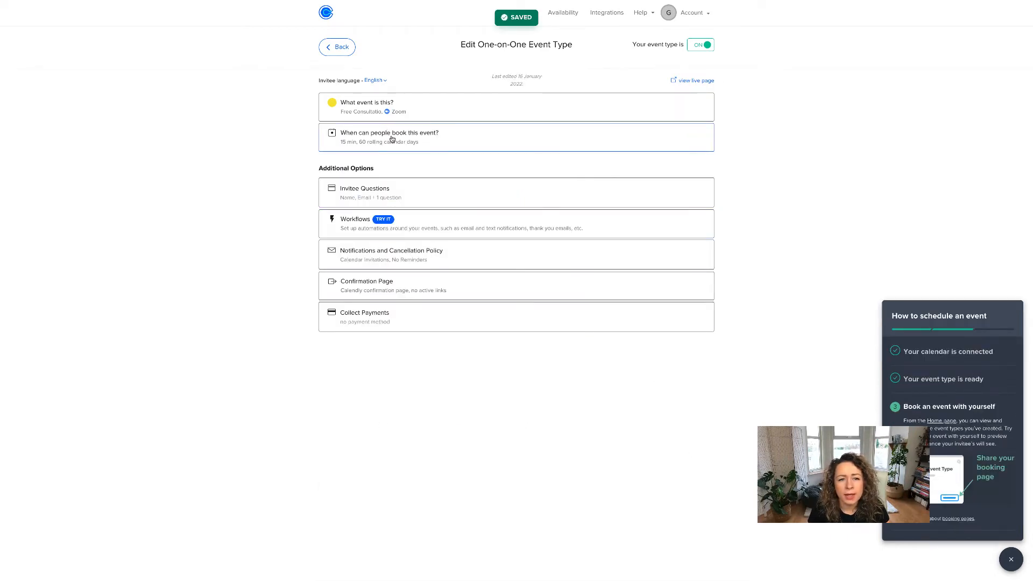
Step: In the booking settings, limit booking to 30 days ahead and set the duration to 45 min
{"action": "left_click", "coordinate": [389, 136]}
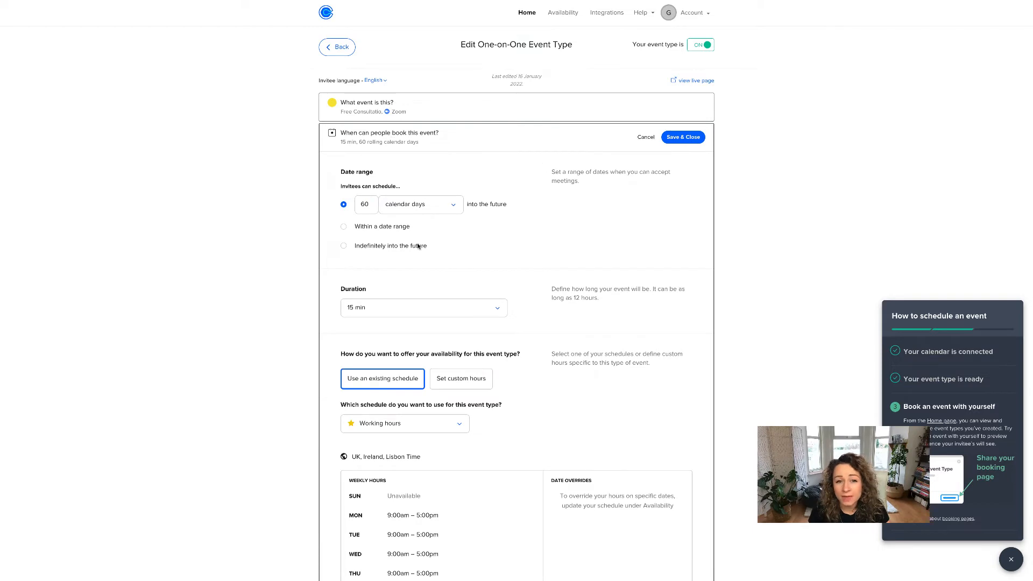
{"action": "mouse_move", "coordinate": [441, 236]}
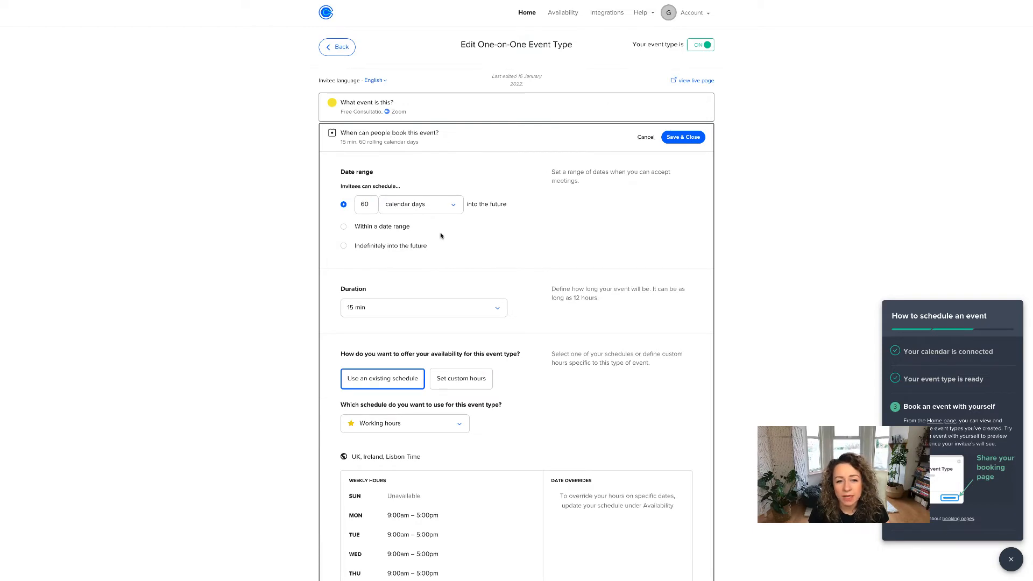
{"action": "scroll", "scroll_direction": "down", "scroll_amount": 3}
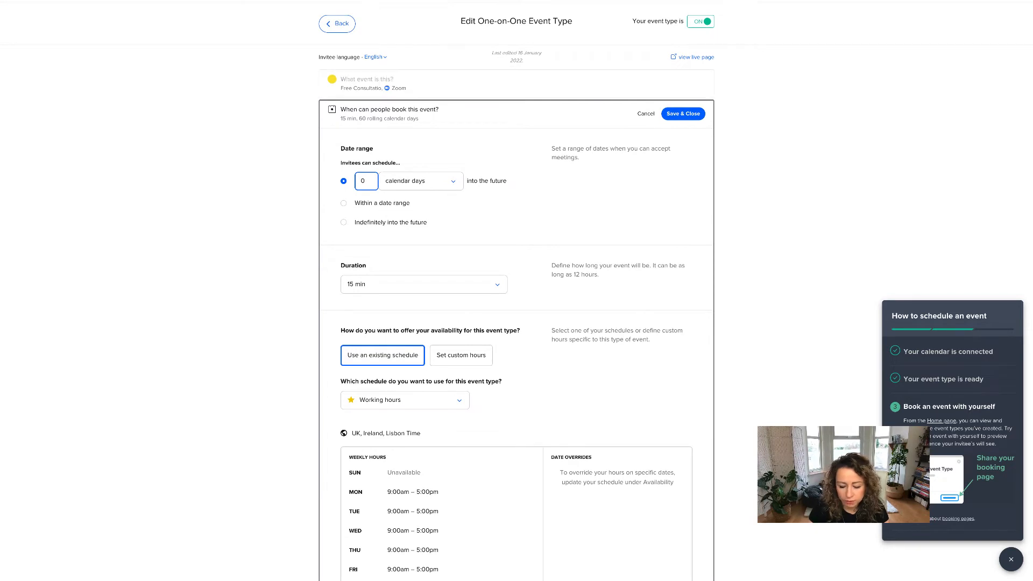
{"action": "left_click", "coordinate": [343, 207]}
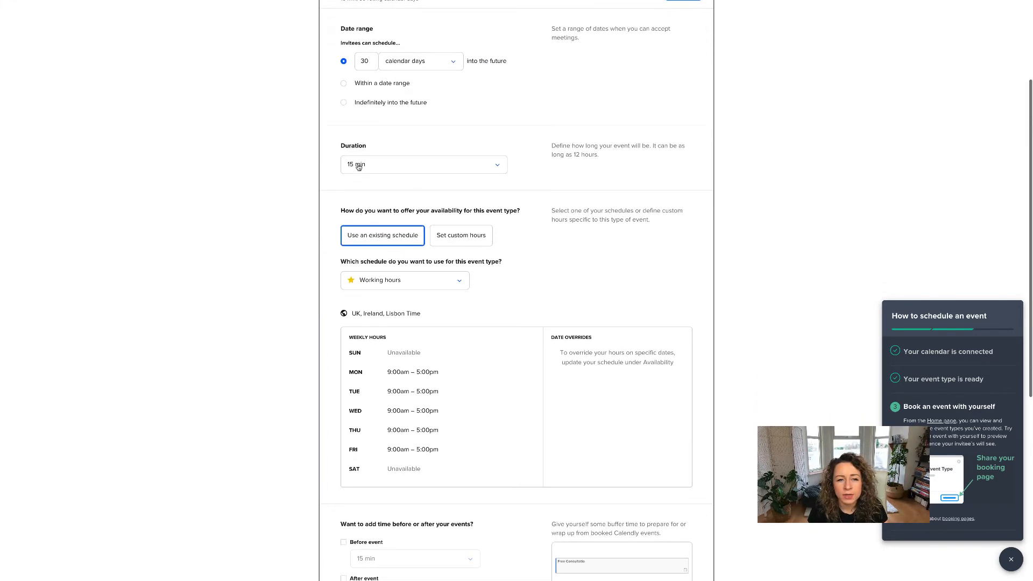
{"action": "left_click", "coordinate": [424, 164]}
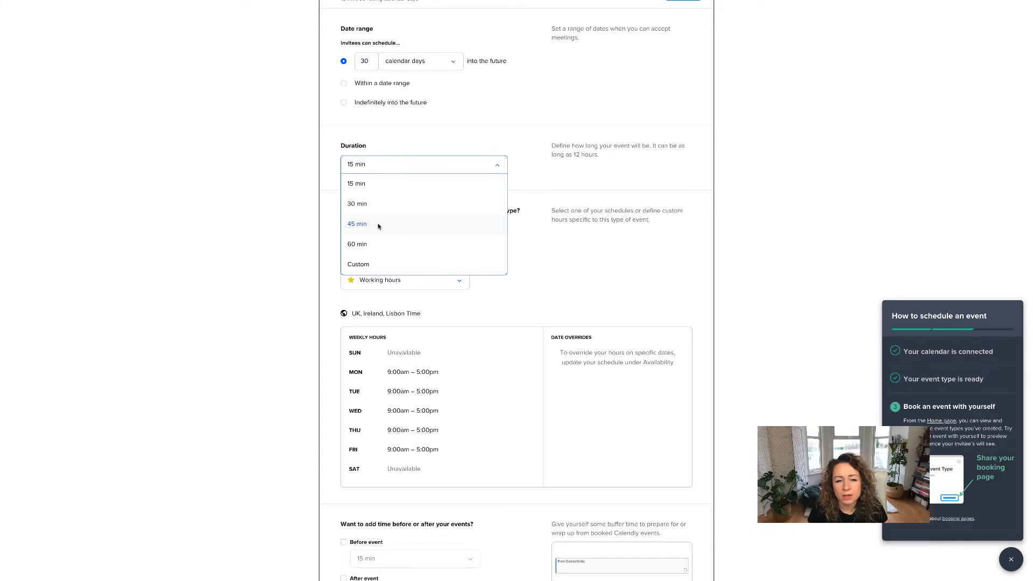
{"action": "left_click", "coordinate": [357, 224]}
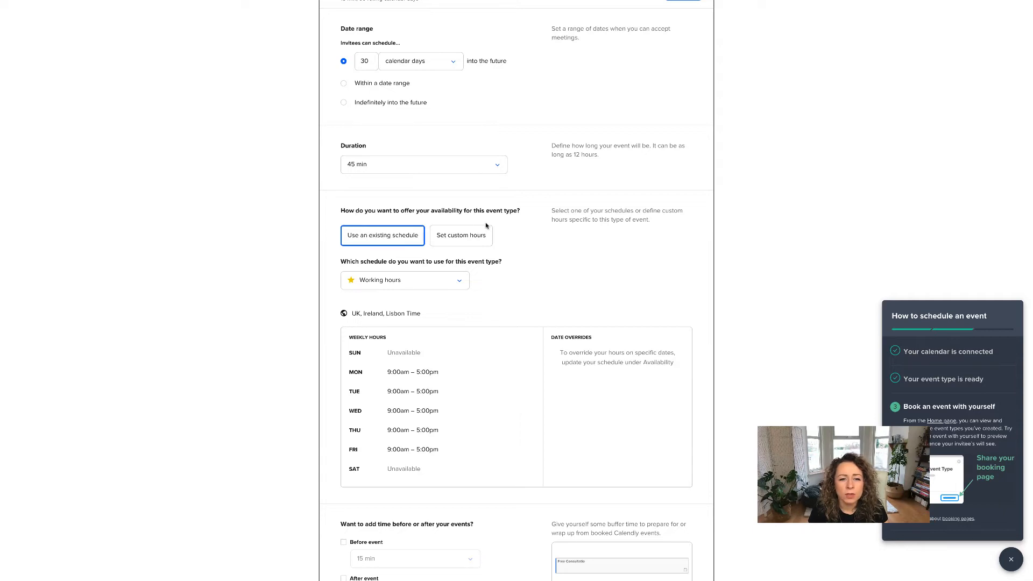
{"action": "mouse_move", "coordinate": [517, 220]}
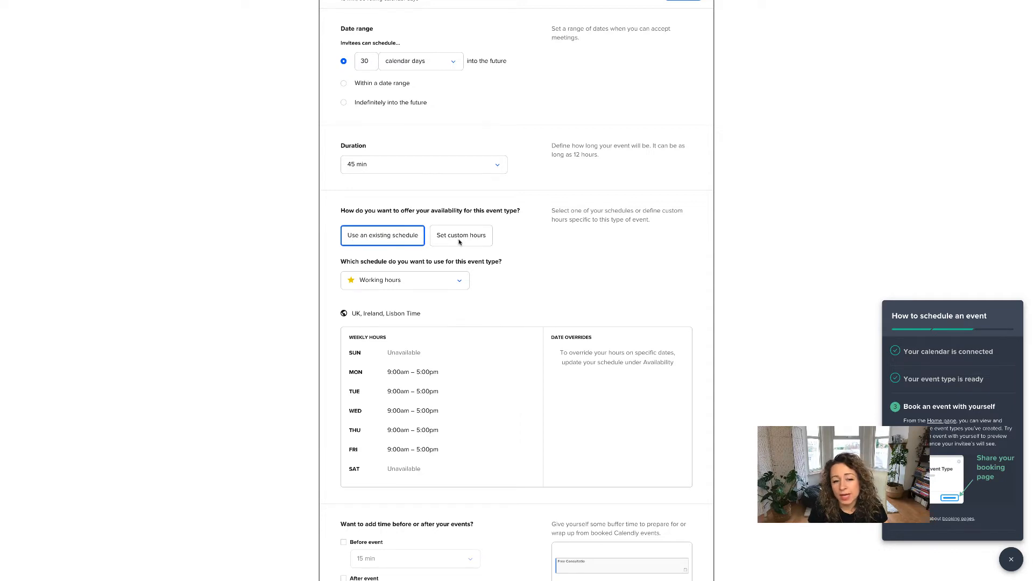
Step: Give this event its own custom weekly hours
{"action": "left_click", "coordinate": [461, 235]}
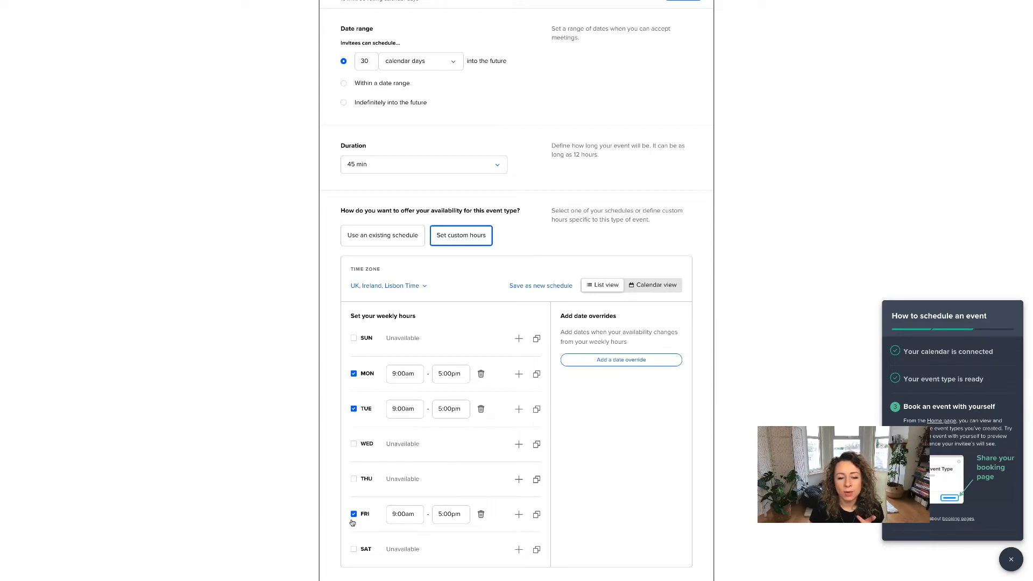
Step: Uncheck Friday so only Monday and Tuesday 9:00am–5:00pm remain available
{"action": "left_click", "coordinate": [354, 514]}
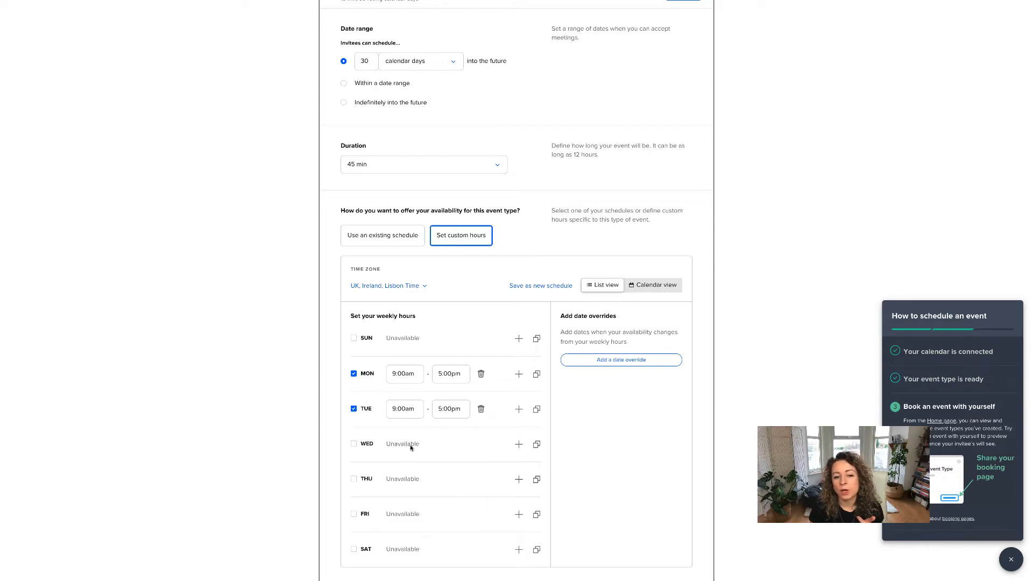
{"action": "scroll", "scroll_direction": "down", "scroll_amount": 3}
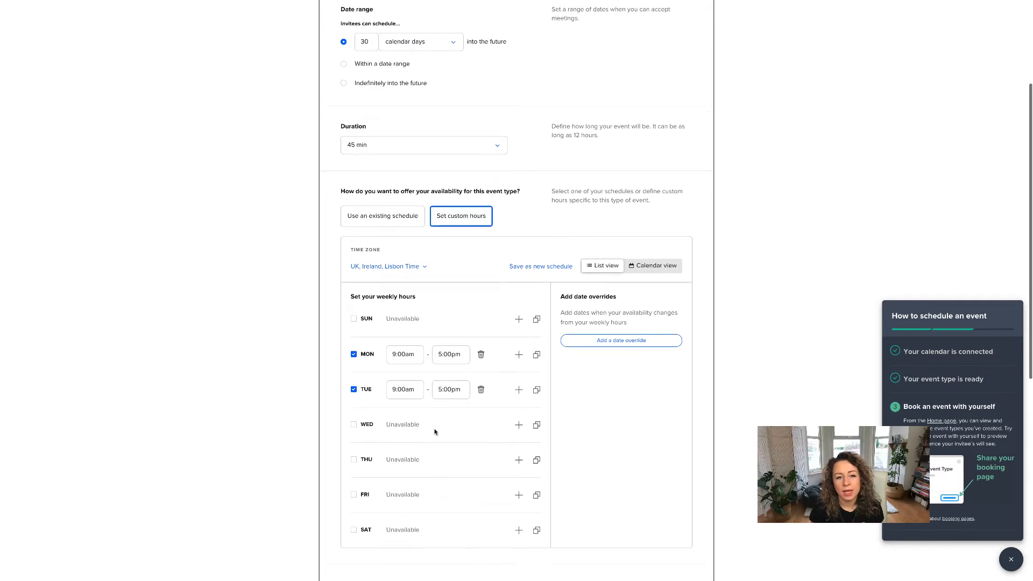
{"action": "scroll", "scroll_direction": "down", "scroll_amount": 3}
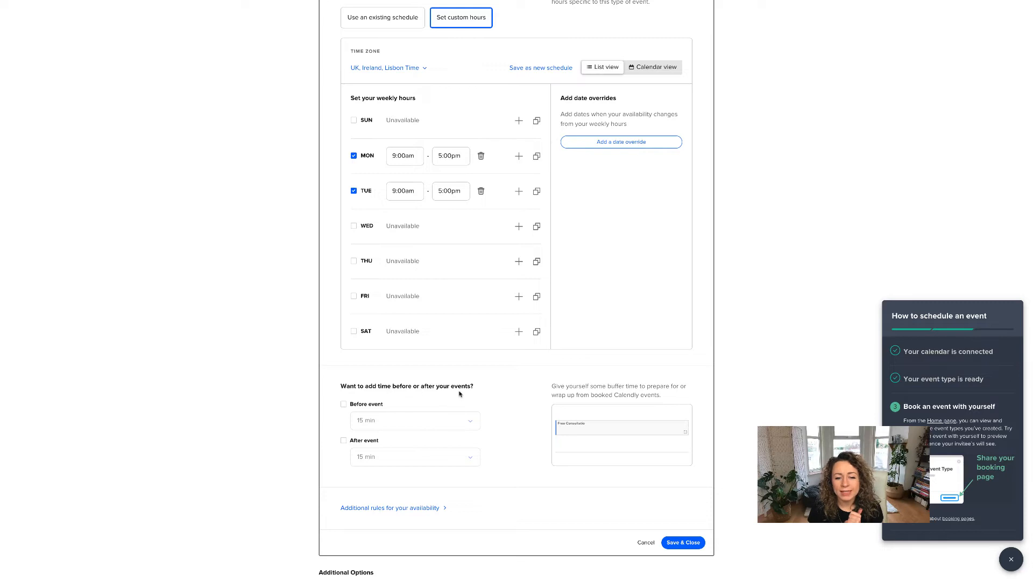
{"action": "mouse_move", "coordinate": [464, 394]}
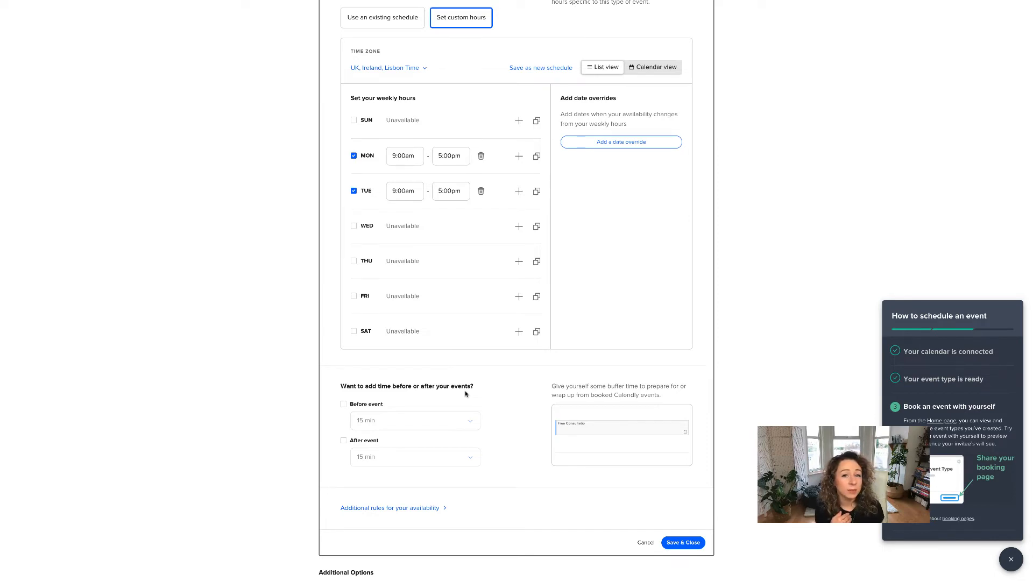
Step: Enable 15-minute buffers before and after each event and save with Save & Close
{"action": "left_click", "coordinate": [343, 404]}
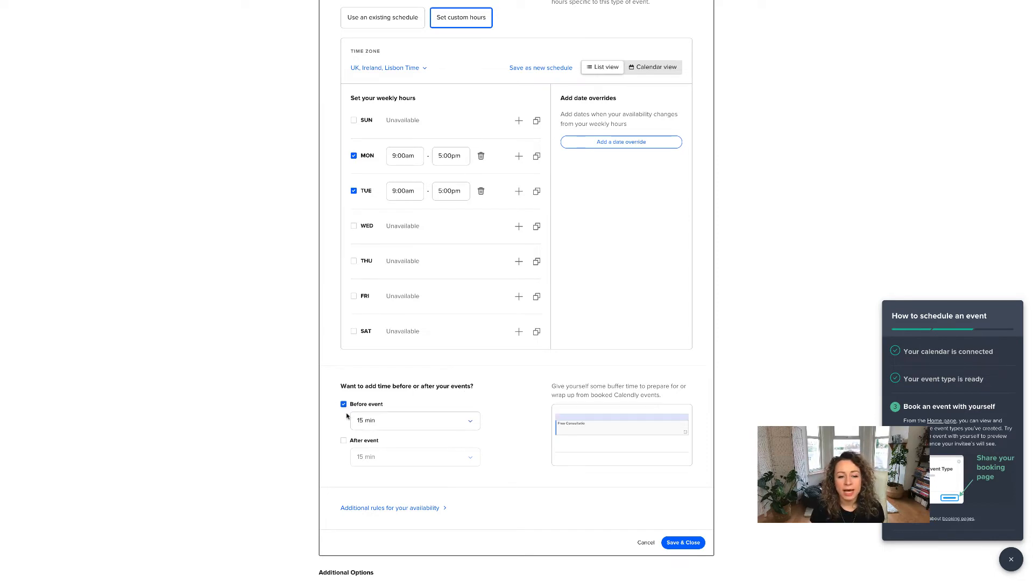
{"action": "left_click", "coordinate": [343, 440]}
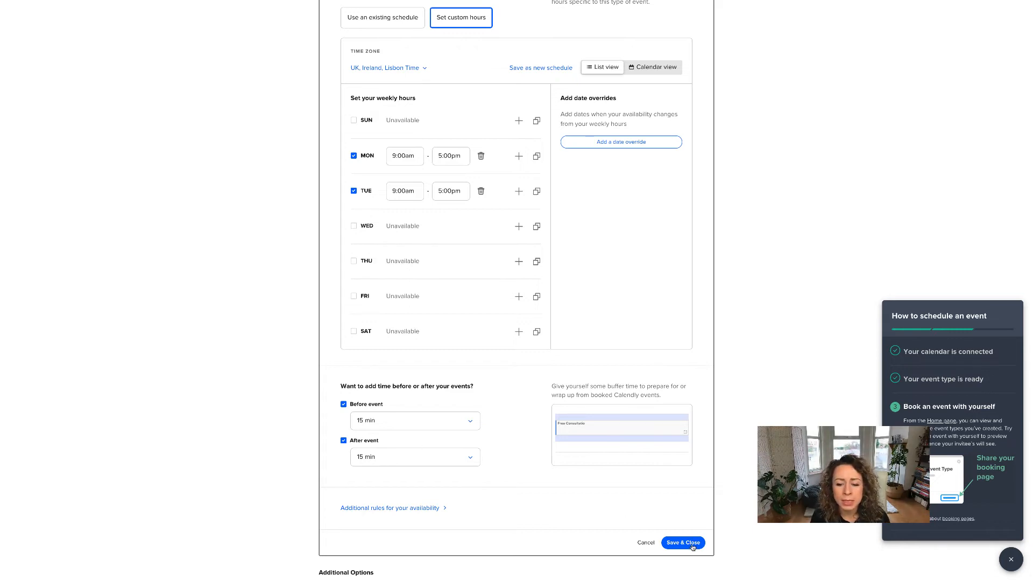
{"action": "left_click", "coordinate": [682, 542]}
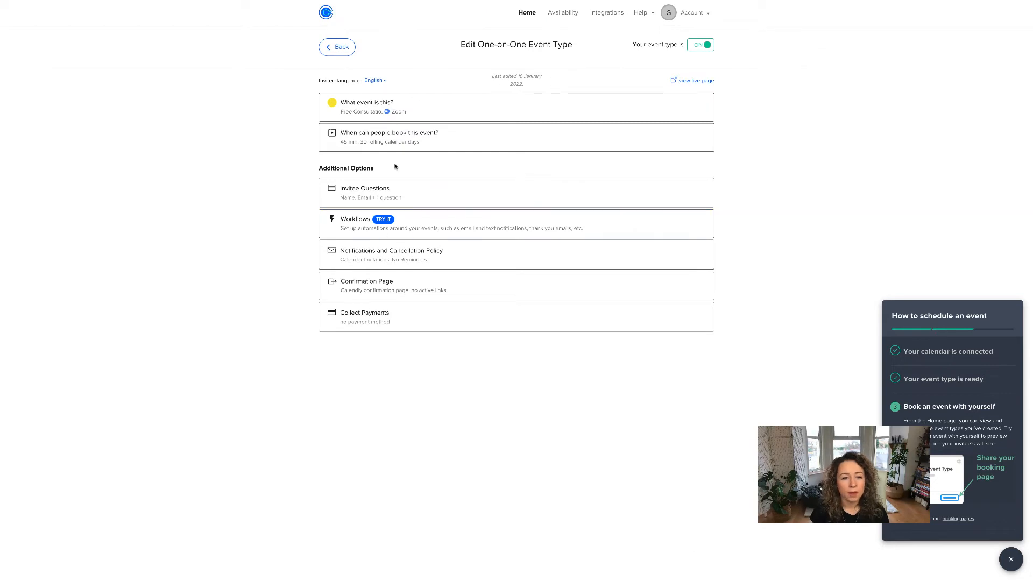
Step: Expand the Invitee Questions section listing Name, Email and one preparation question
{"action": "left_click", "coordinate": [364, 192]}
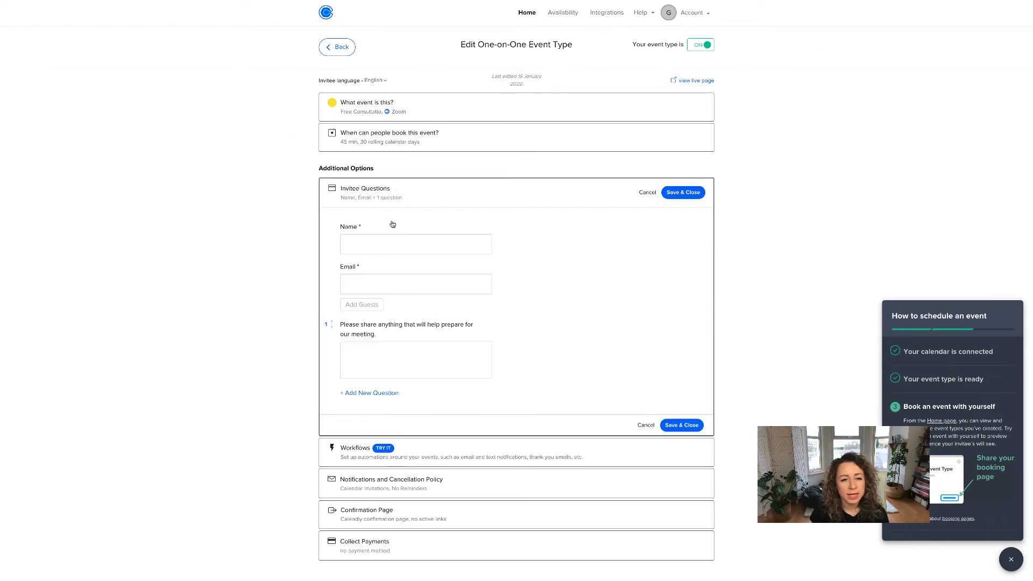
{"action": "mouse_move", "coordinate": [511, 327]}
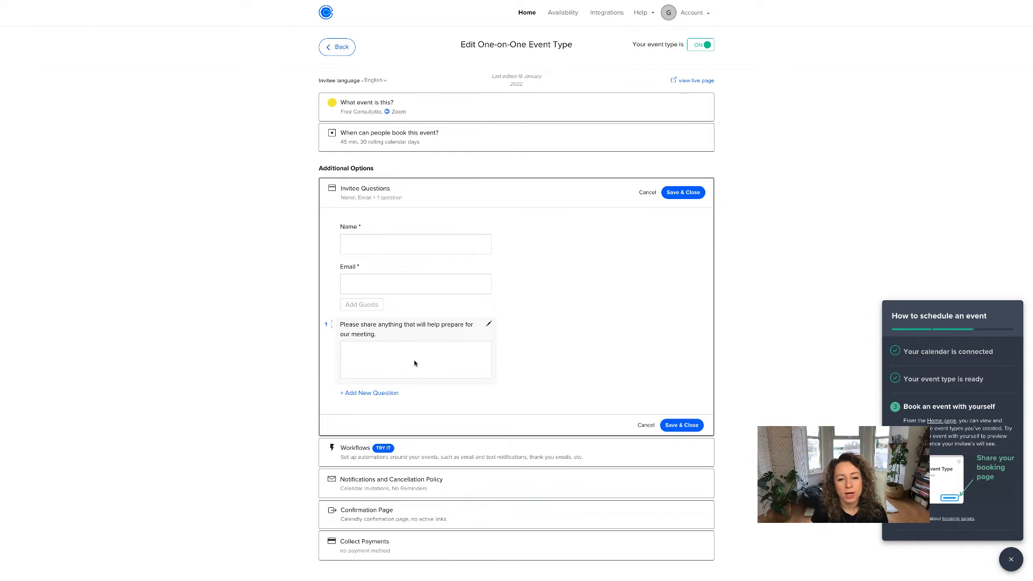
{"action": "scroll", "scroll_direction": "down", "scroll_amount": 3}
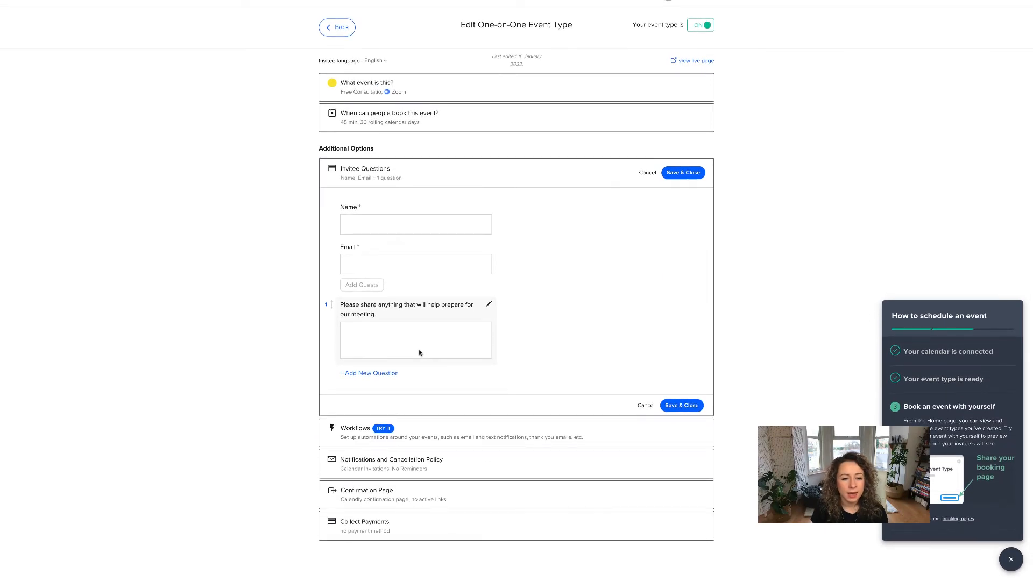
{"action": "mouse_move", "coordinate": [399, 346]}
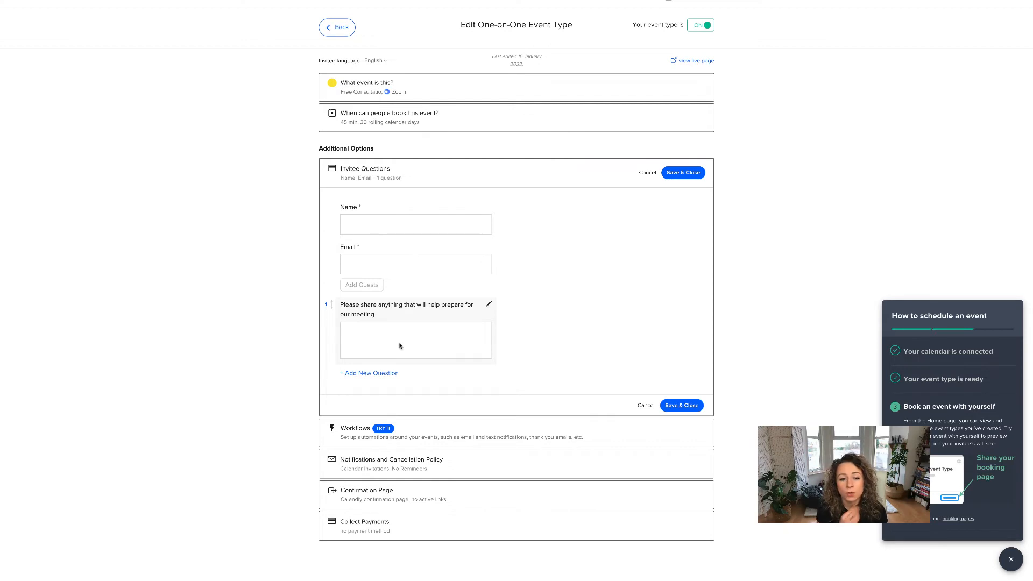
{"action": "mouse_move", "coordinate": [433, 415]}
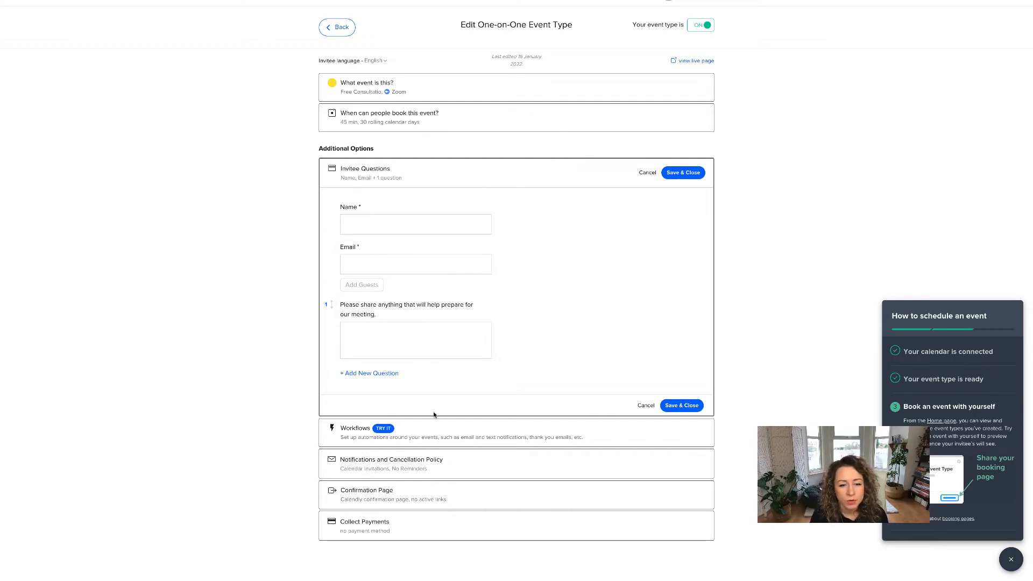
Step: Expand the Workflows section to review the automated notification and reminder options
{"action": "left_click", "coordinate": [354, 432]}
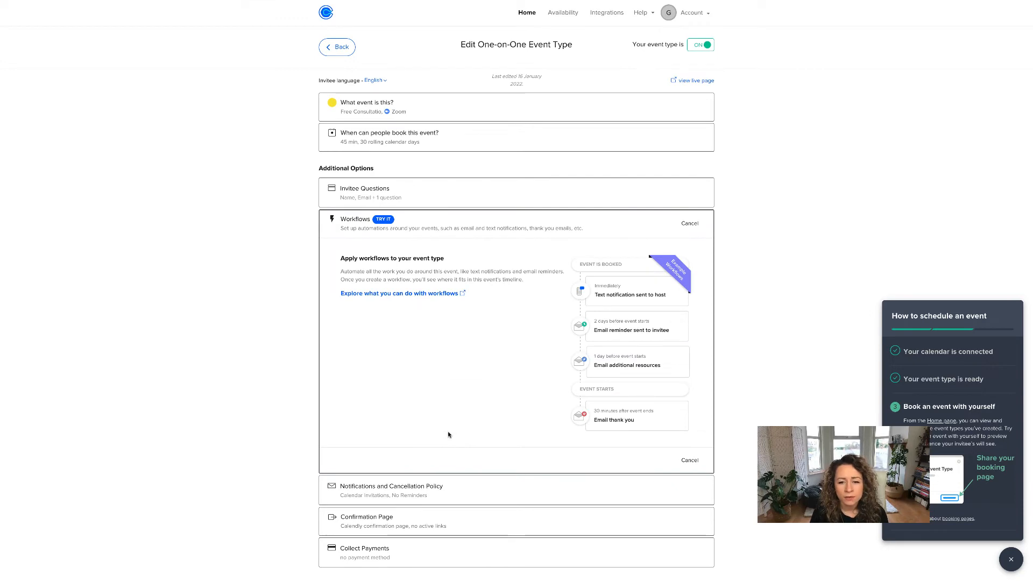
{"action": "scroll", "scroll_direction": "down", "scroll_amount": 3}
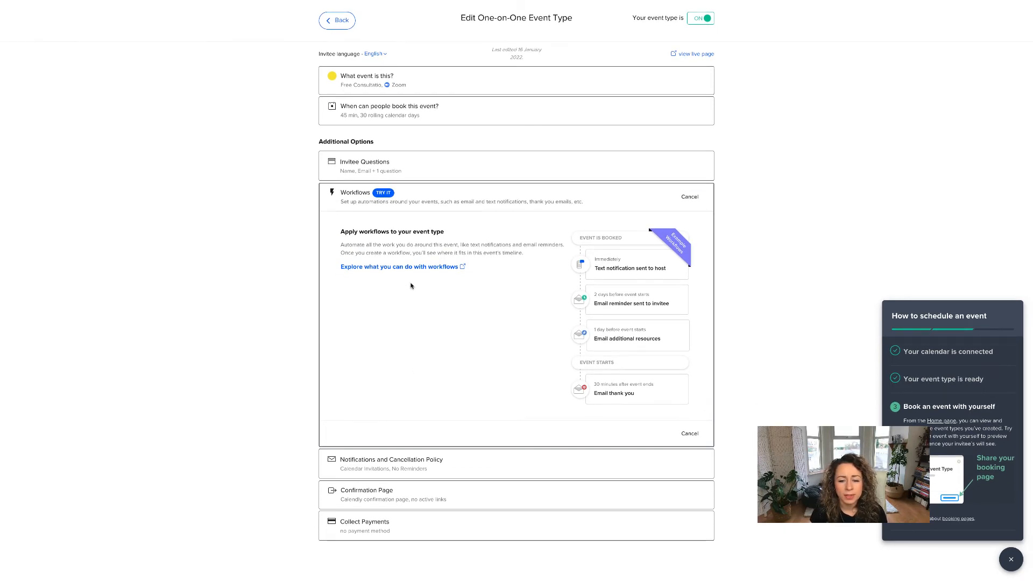
{"action": "mouse_move", "coordinate": [433, 394]}
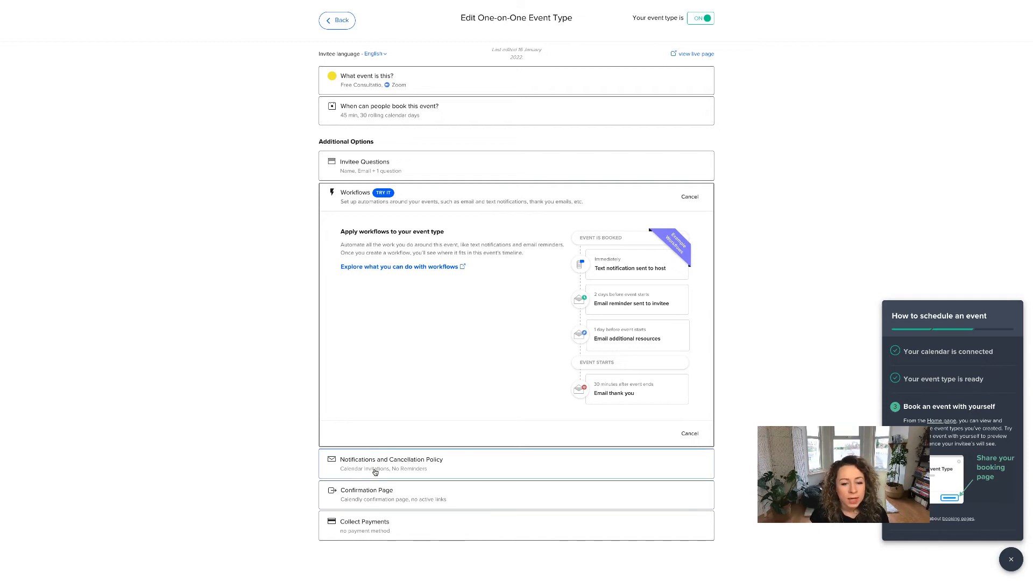
Step: In Notifications and Cancellation Policy, turn on email reminders for invitees and customise them
{"action": "left_click", "coordinate": [391, 459]}
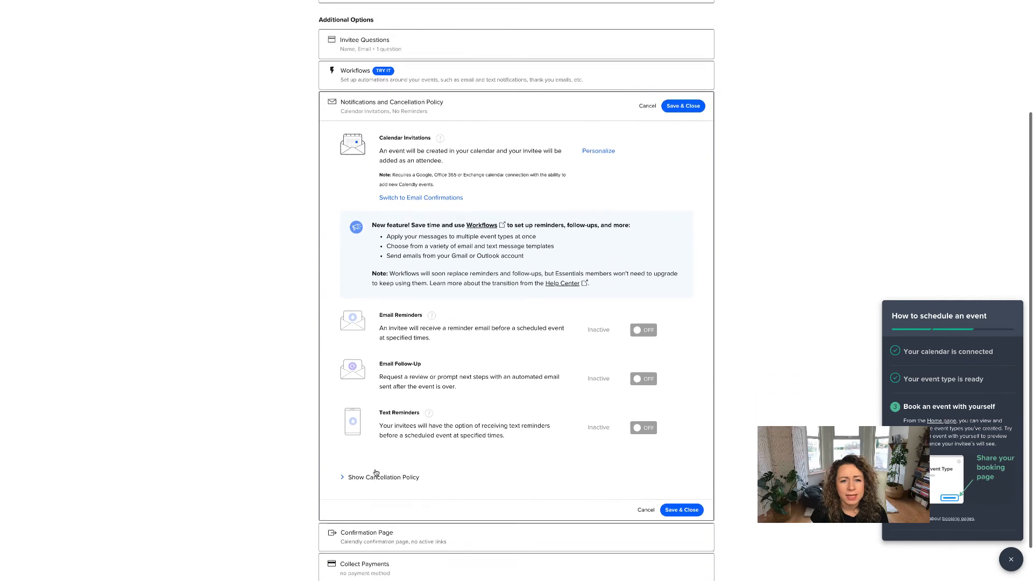
{"action": "scroll", "scroll_direction": "down", "scroll_amount": 3}
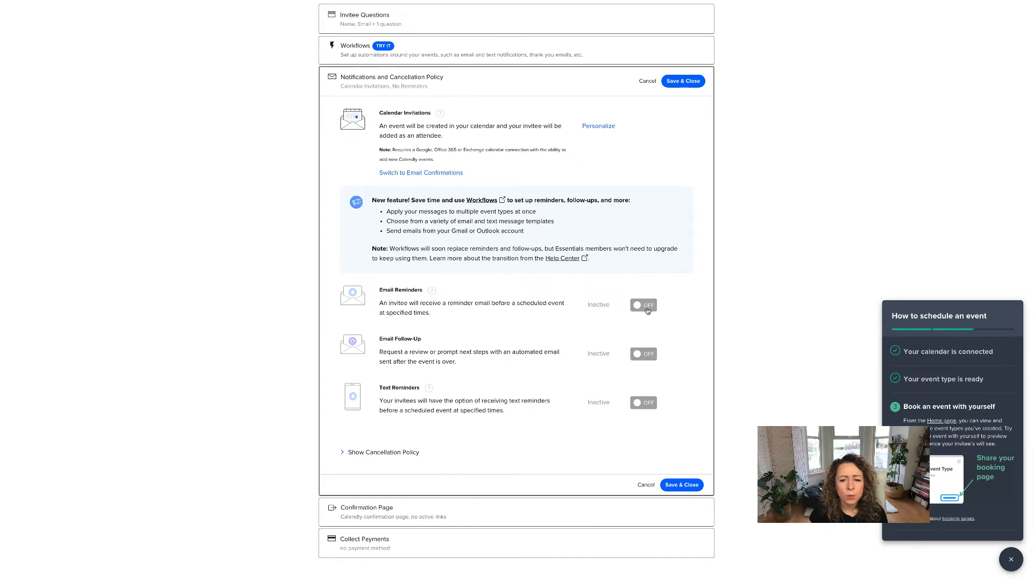
{"action": "left_click", "coordinate": [643, 305]}
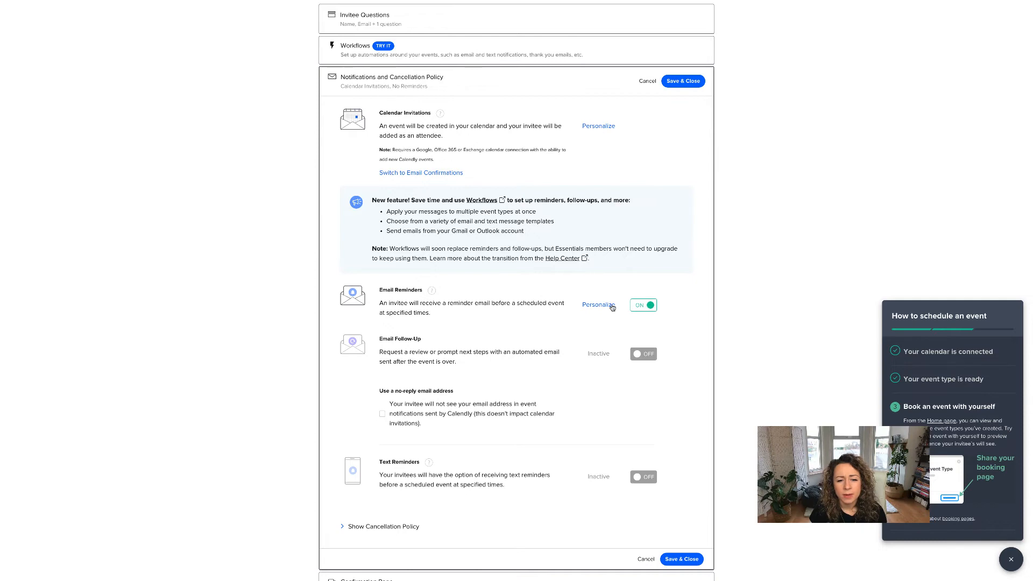
{"action": "left_click", "coordinate": [596, 305]}
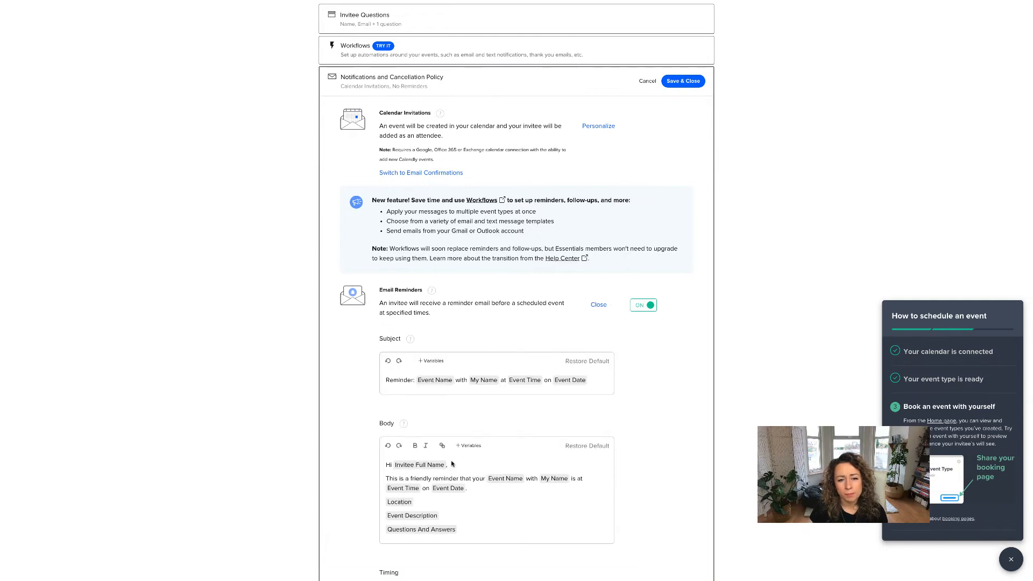
Step: Add a second reminder so emails go 24 hours and 1 hour before the event
{"action": "scroll", "scroll_direction": "down", "scroll_amount": 3}
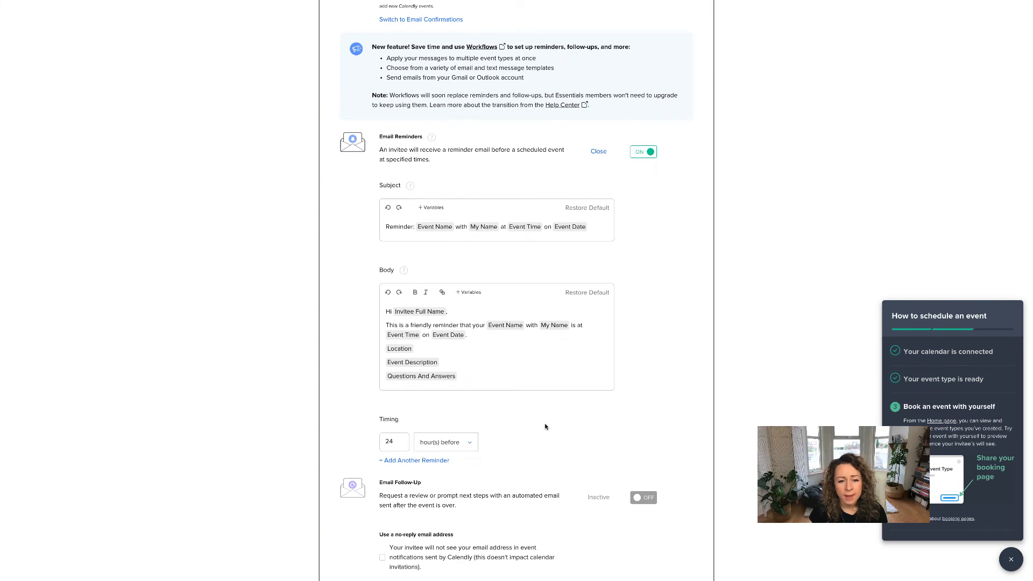
{"action": "scroll", "scroll_direction": "down", "scroll_amount": 3}
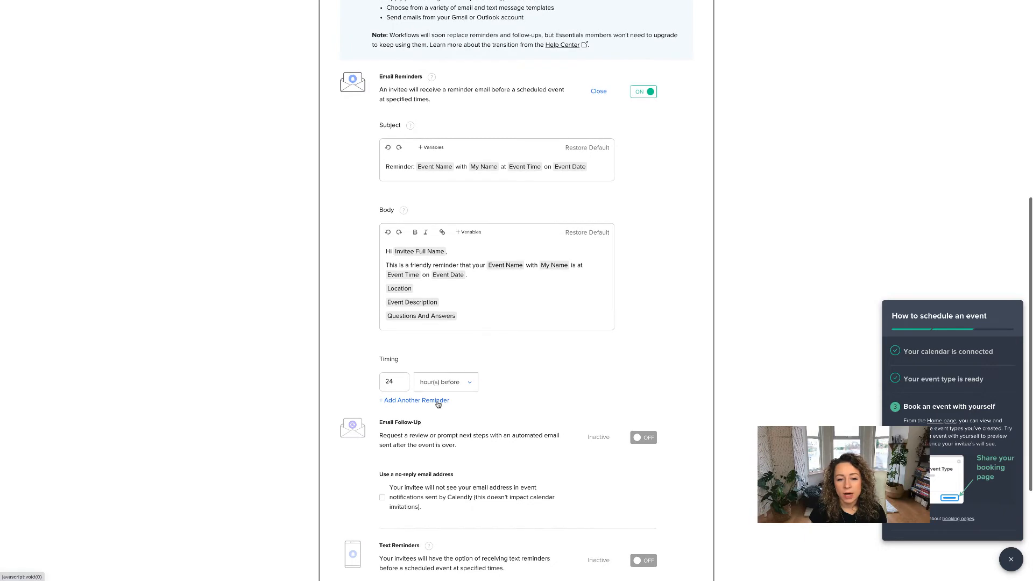
{"action": "left_click", "coordinate": [414, 399]}
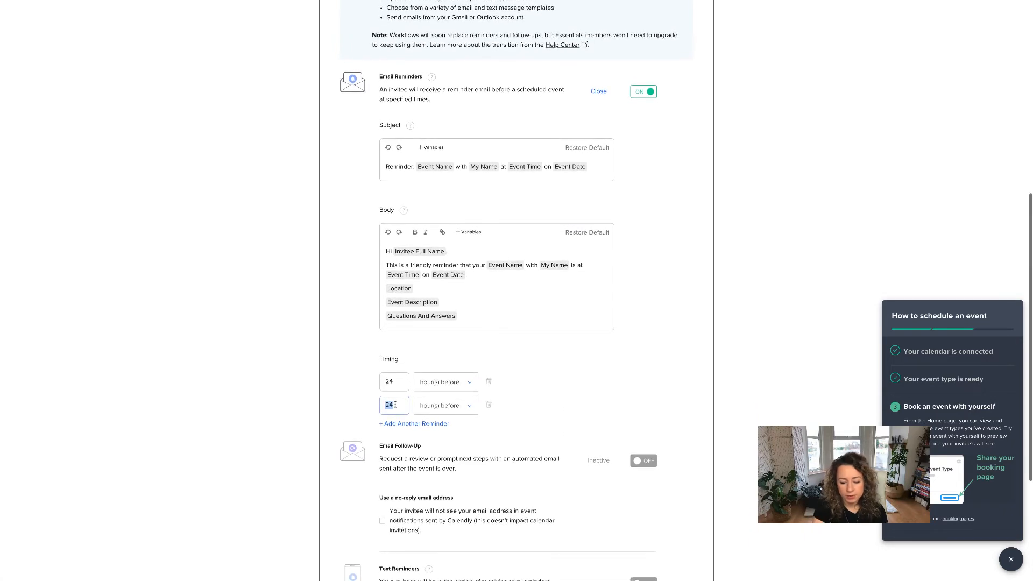
{"action": "type", "text": "1"}
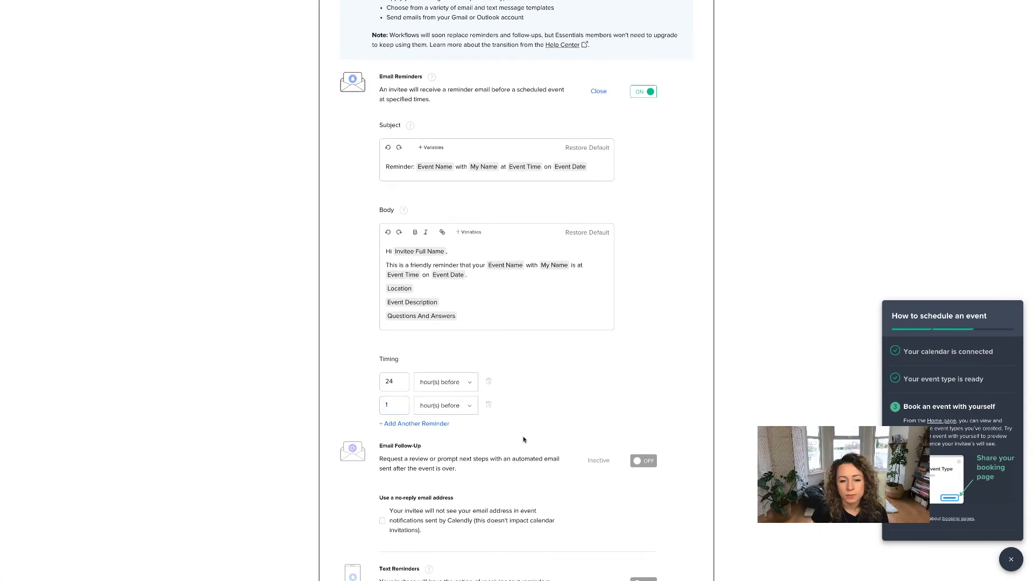
{"action": "scroll", "scroll_direction": "down", "scroll_amount": 3}
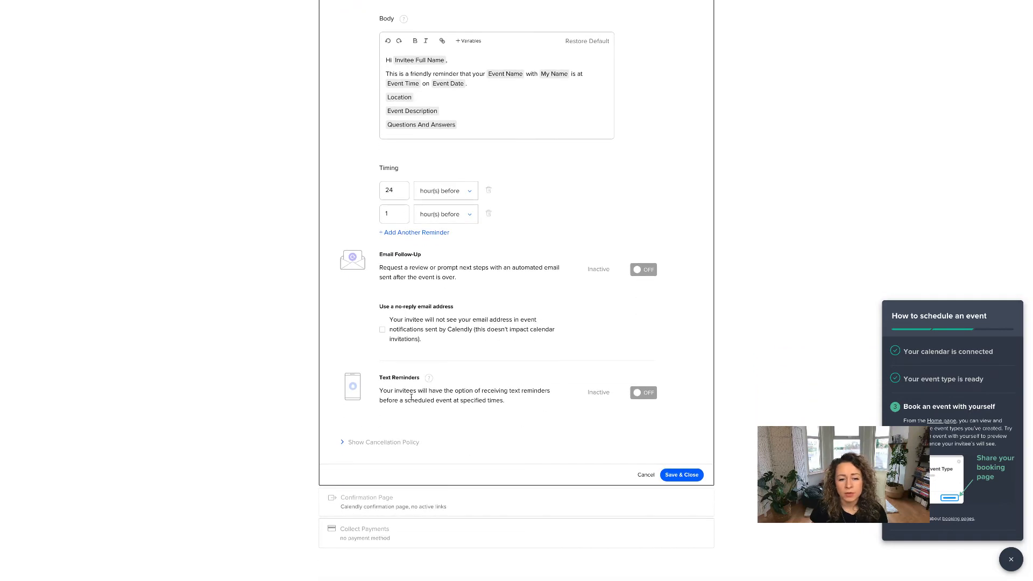
{"action": "mouse_move", "coordinate": [685, 316]}
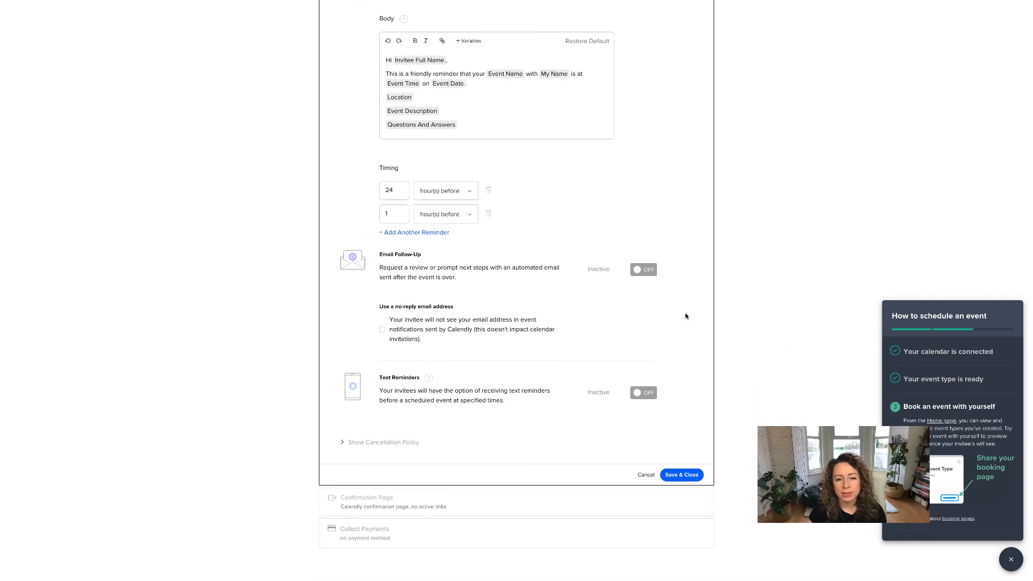
{"action": "mouse_move", "coordinate": [650, 284]}
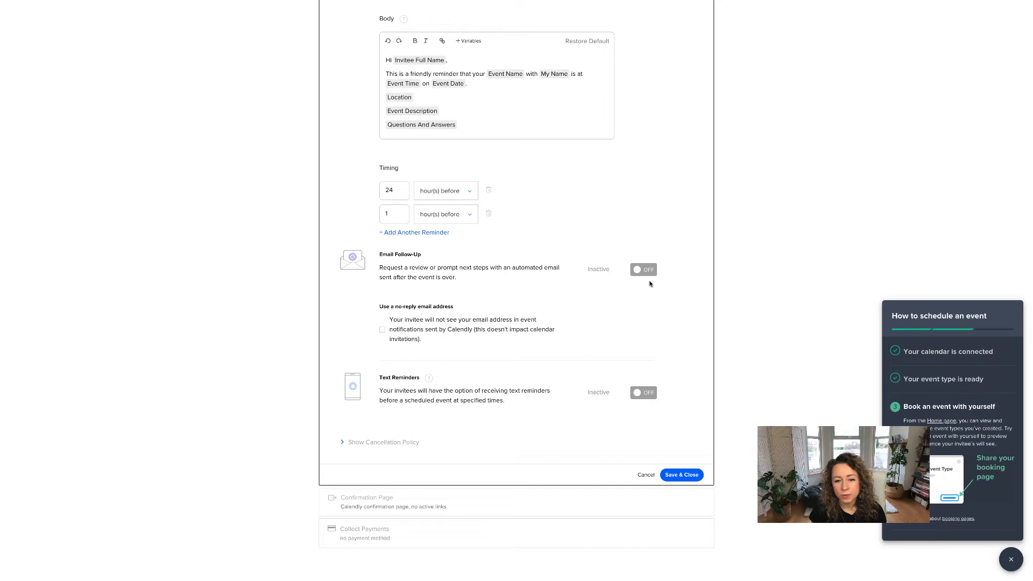
{"action": "mouse_move", "coordinate": [666, 448]}
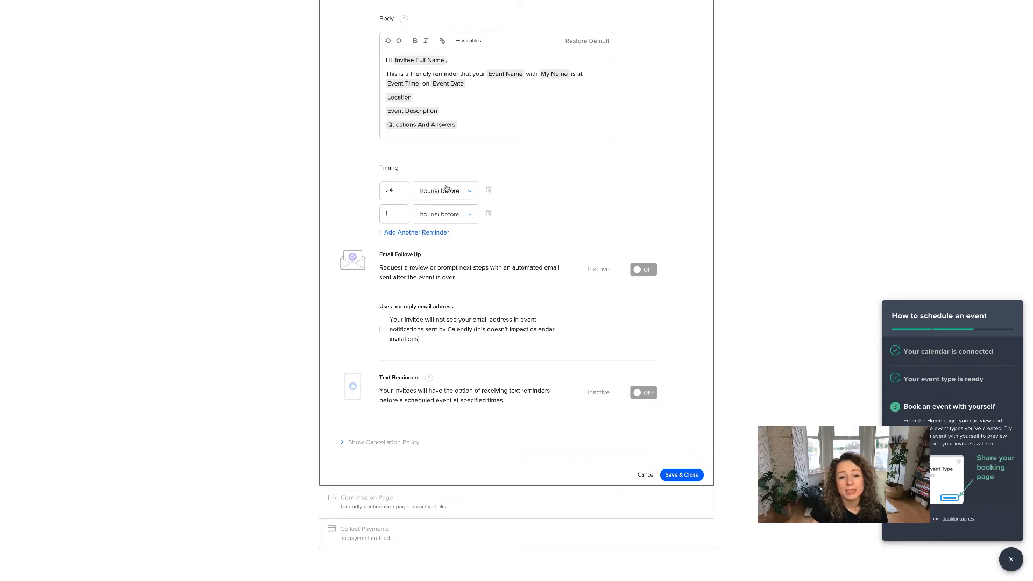
Step: Save the notification settings and expand the Confirmation Page section
{"action": "left_click", "coordinate": [681, 475]}
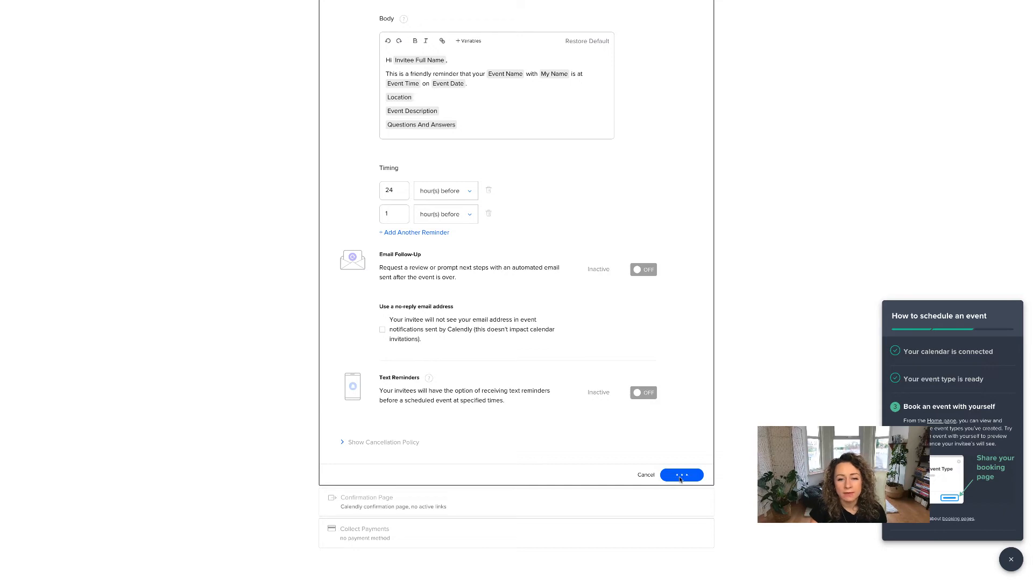
{"action": "left_click", "coordinate": [681, 475]}
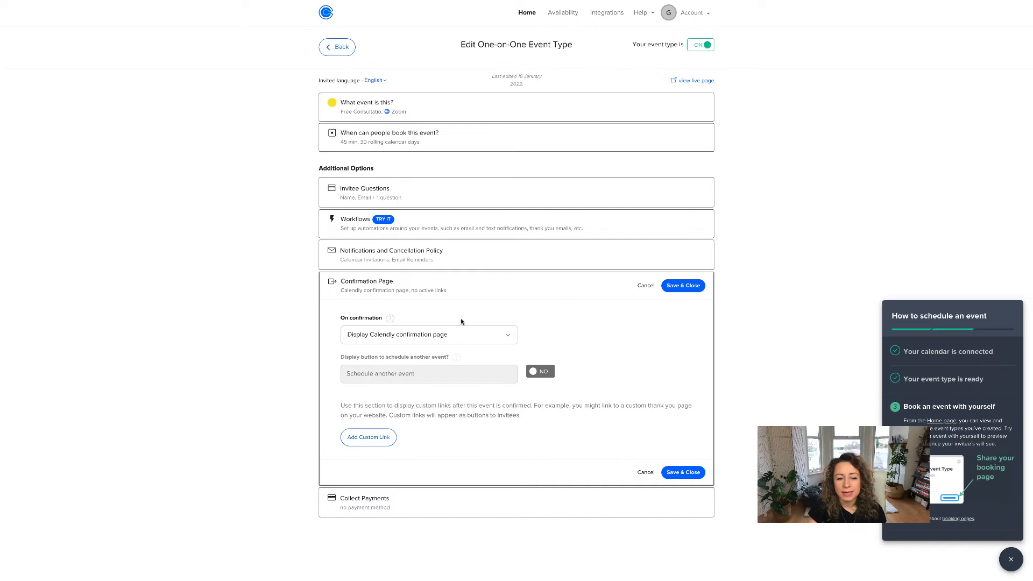
Step: Keep Display Calendly confirmation page as the after-booking action and save it
{"action": "left_click", "coordinate": [428, 335]}
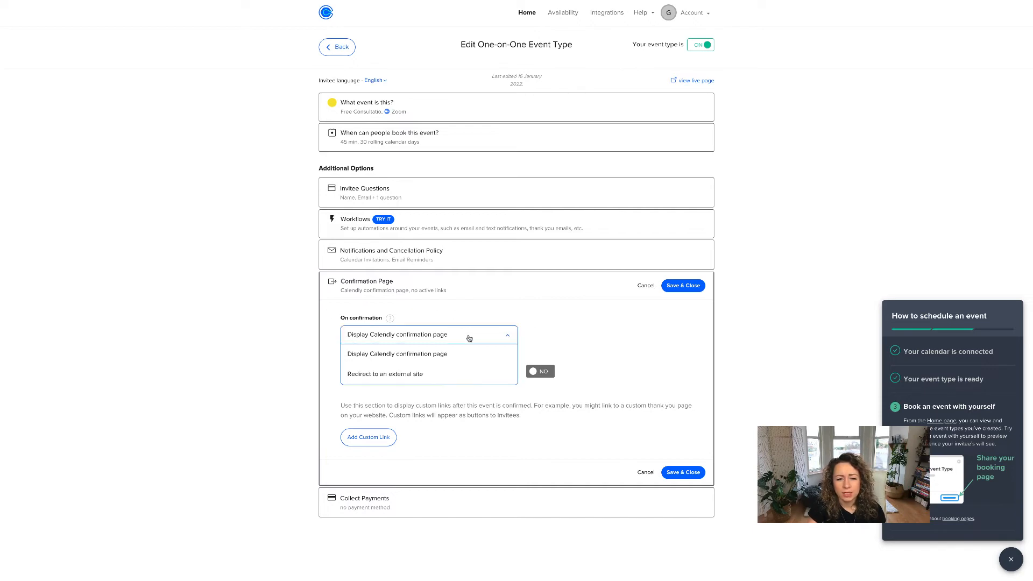
{"action": "mouse_move", "coordinate": [385, 373]}
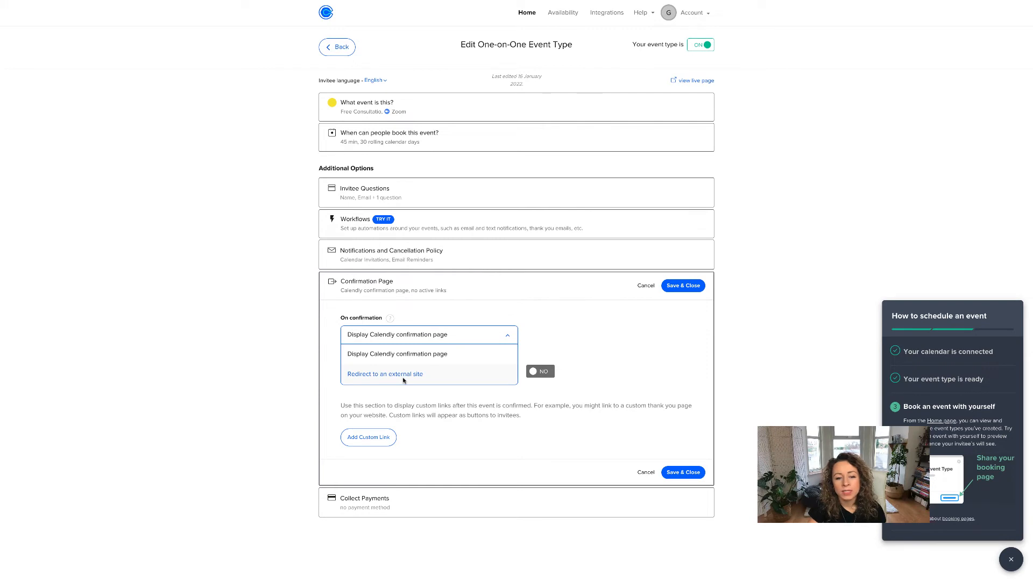
{"action": "left_click", "coordinate": [396, 354]}
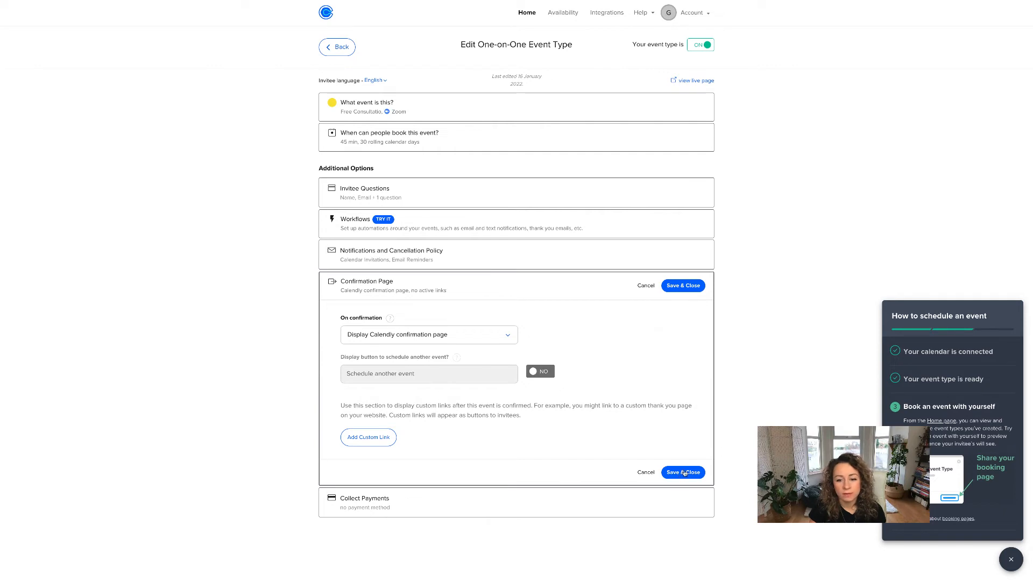
{"action": "left_click", "coordinate": [365, 312]}
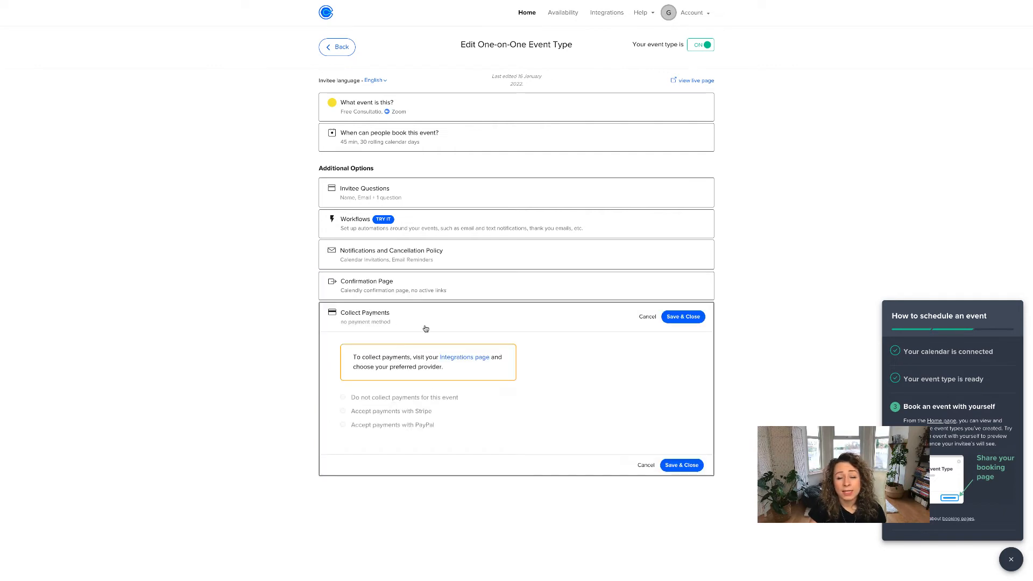
{"action": "mouse_move", "coordinate": [429, 324]}
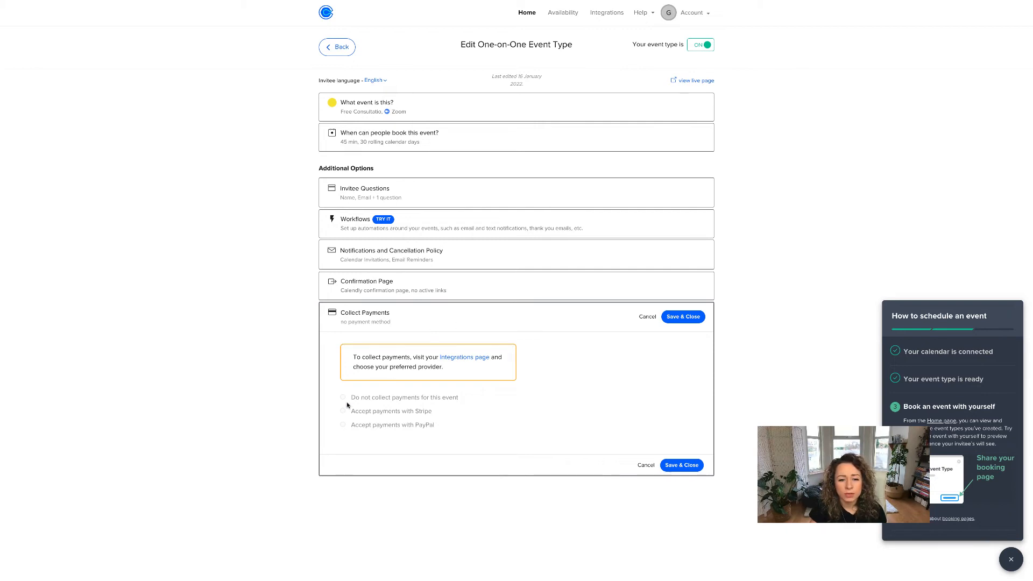
{"action": "mouse_move", "coordinate": [464, 357]}
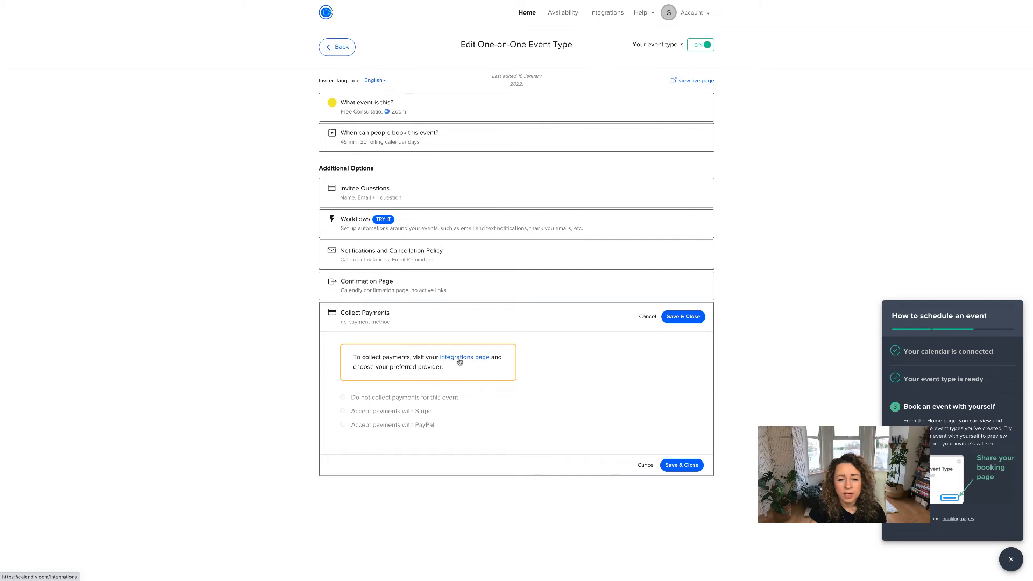
Step: Follow the Collect Payments notice link to the integrations page
{"action": "left_click", "coordinate": [465, 357]}
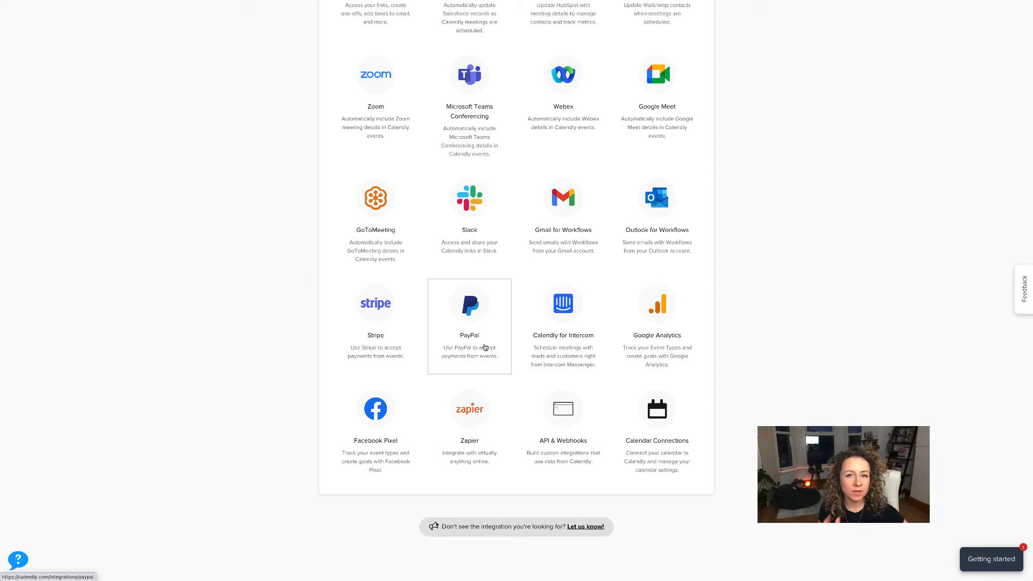
{"action": "mouse_move", "coordinate": [353, 323]}
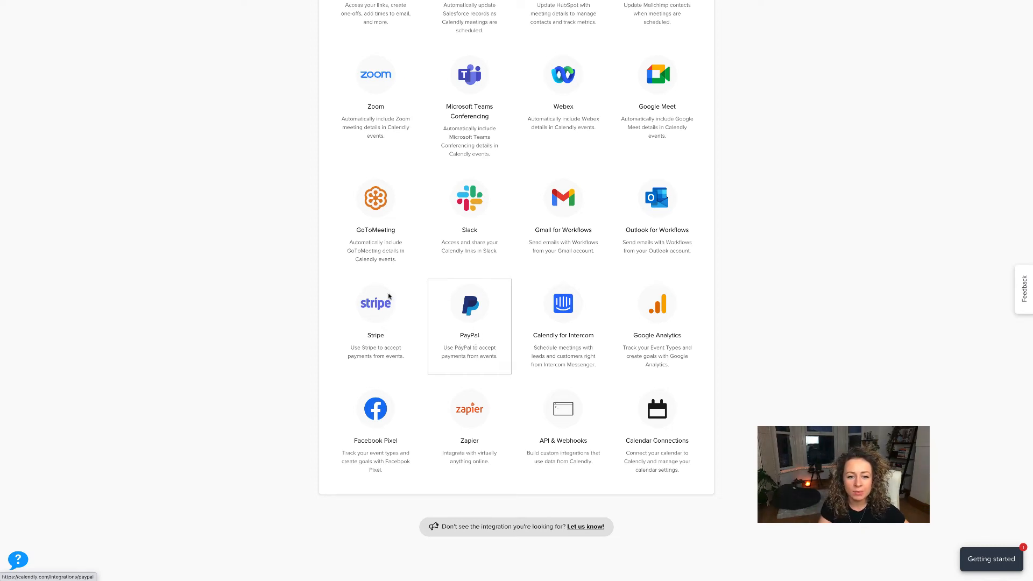
Step: Connect the chosen Stripe account to Calendly for accepting payments
{"action": "left_click", "coordinate": [375, 303]}
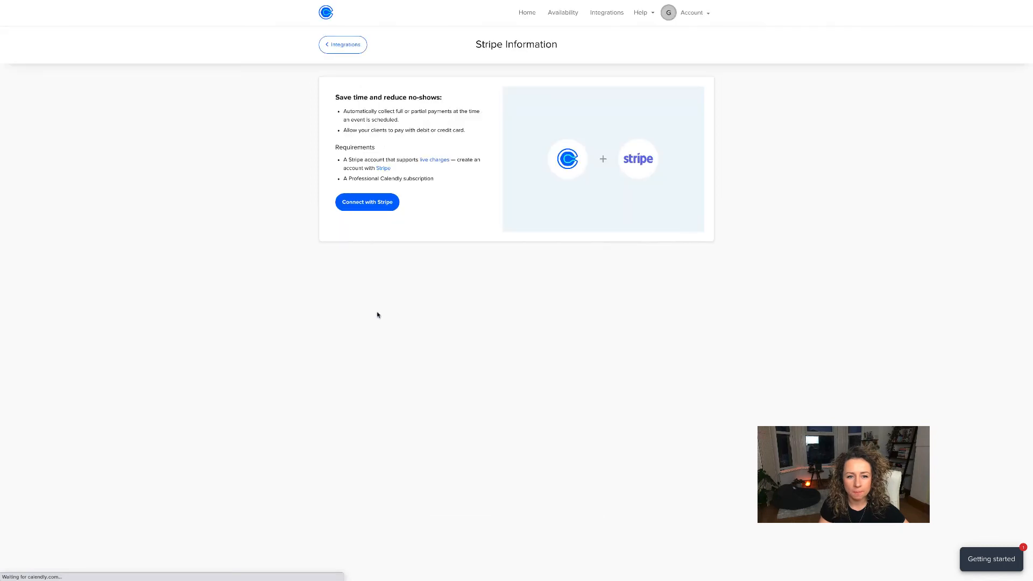
{"action": "left_click", "coordinate": [367, 202]}
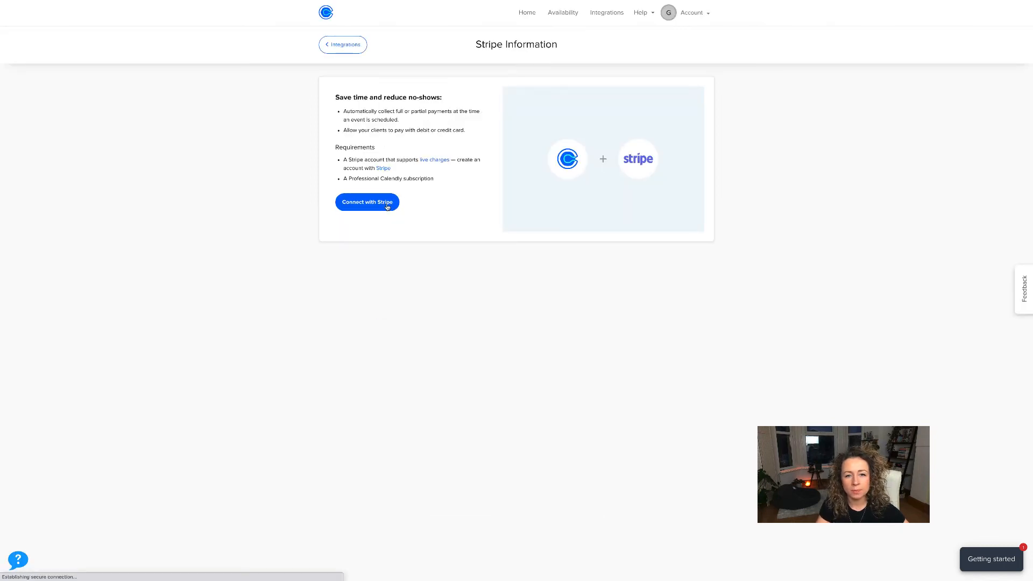
{"action": "left_click", "coordinate": [367, 202]}
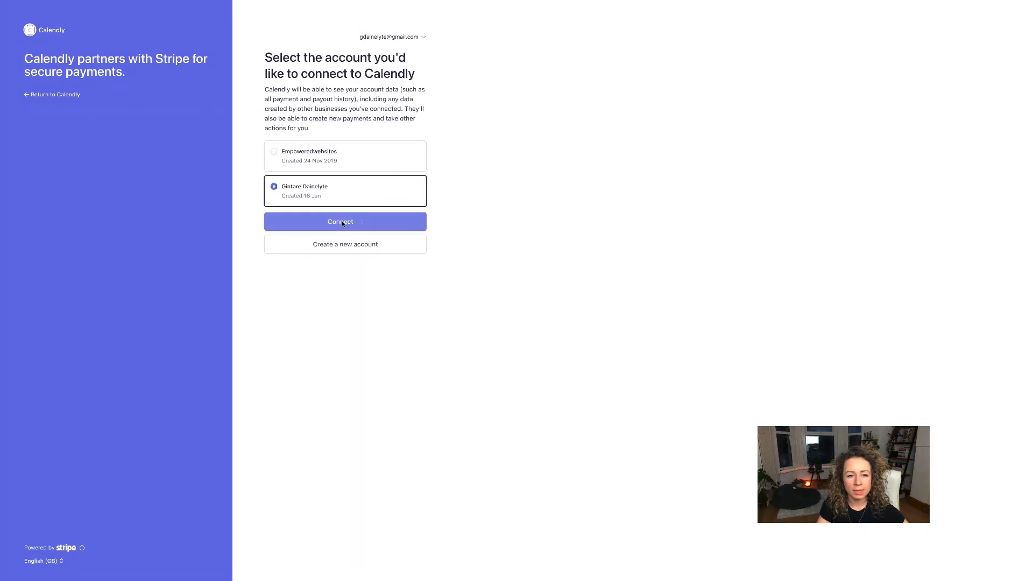
{"action": "left_click", "coordinate": [345, 221]}
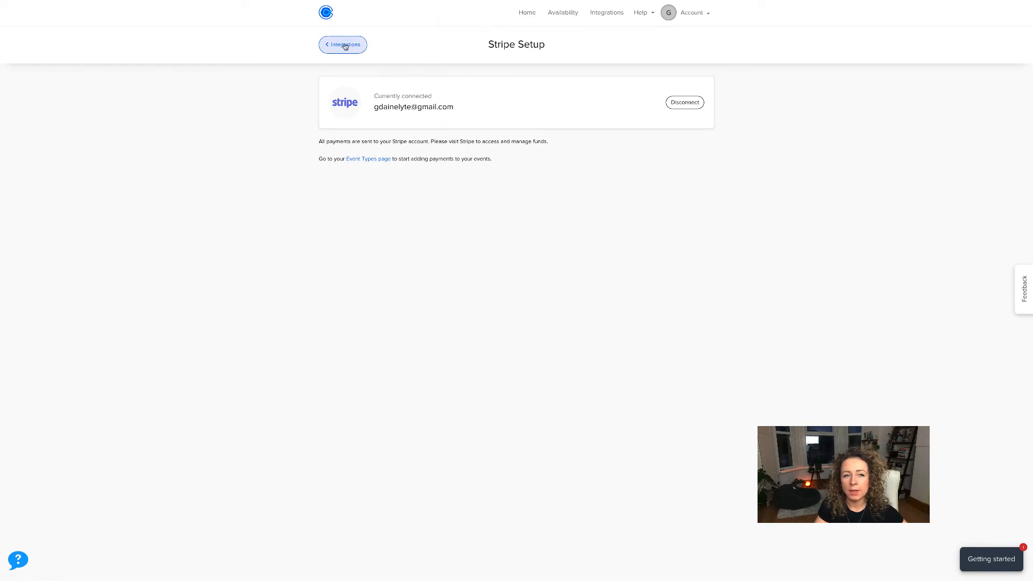
Step: Return to the integrations list and view the PayPal integration details
{"action": "left_click", "coordinate": [343, 45]}
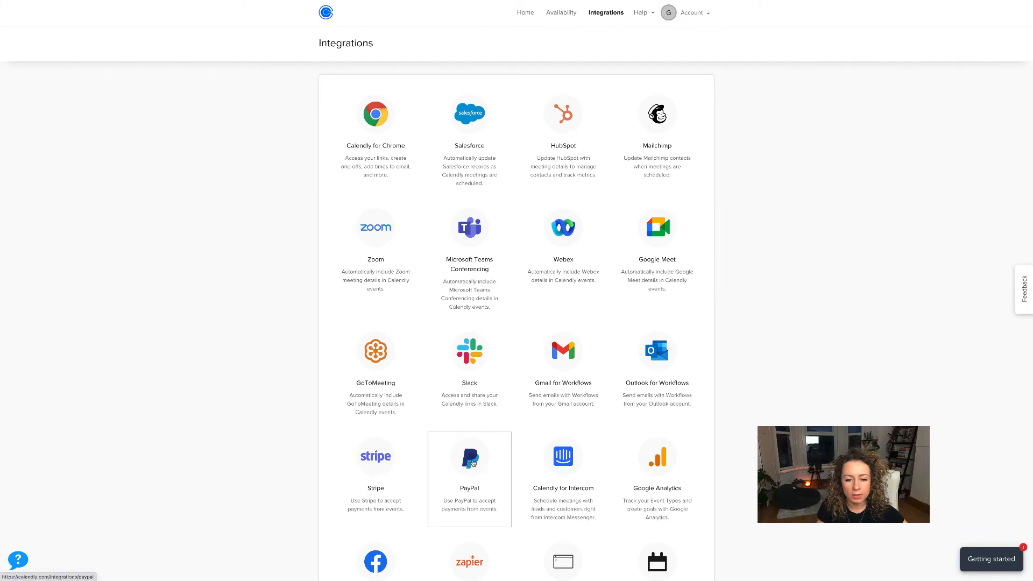
{"action": "left_click", "coordinate": [469, 457]}
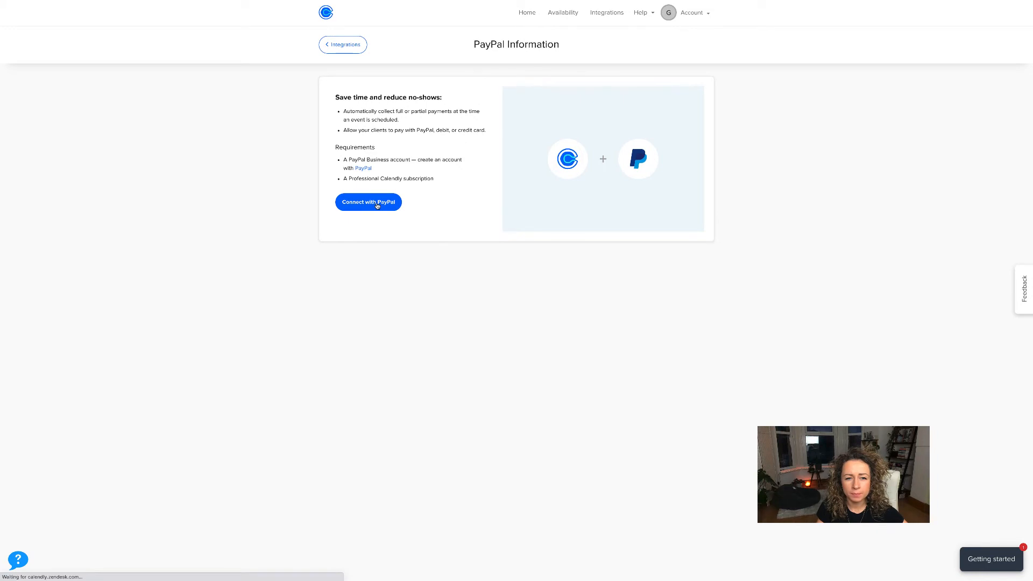
Step: Submit the PayPal Business account email and country for linking, then return to Calendly
{"action": "left_click", "coordinate": [368, 203]}
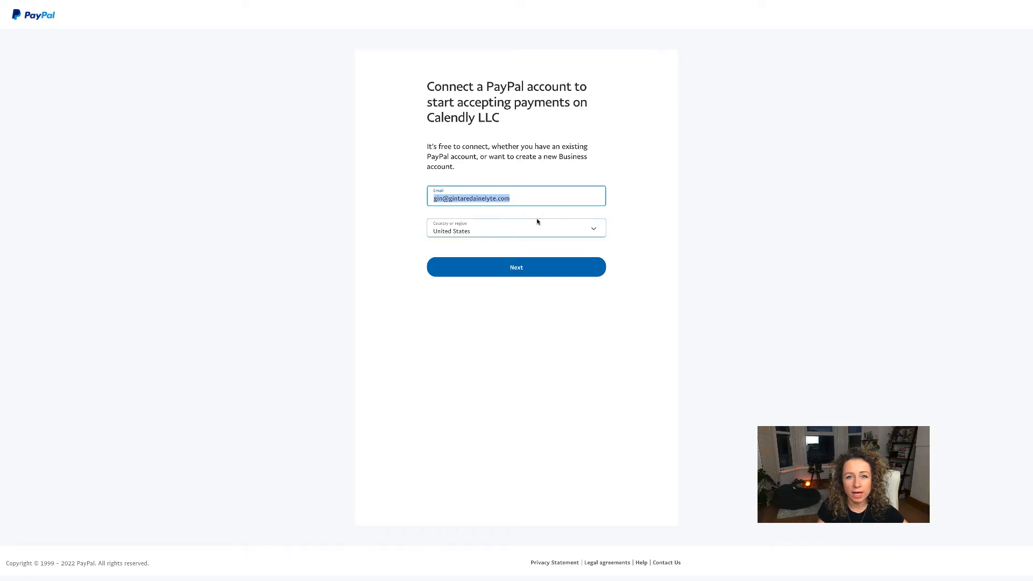
{"action": "left_click", "coordinate": [516, 228]}
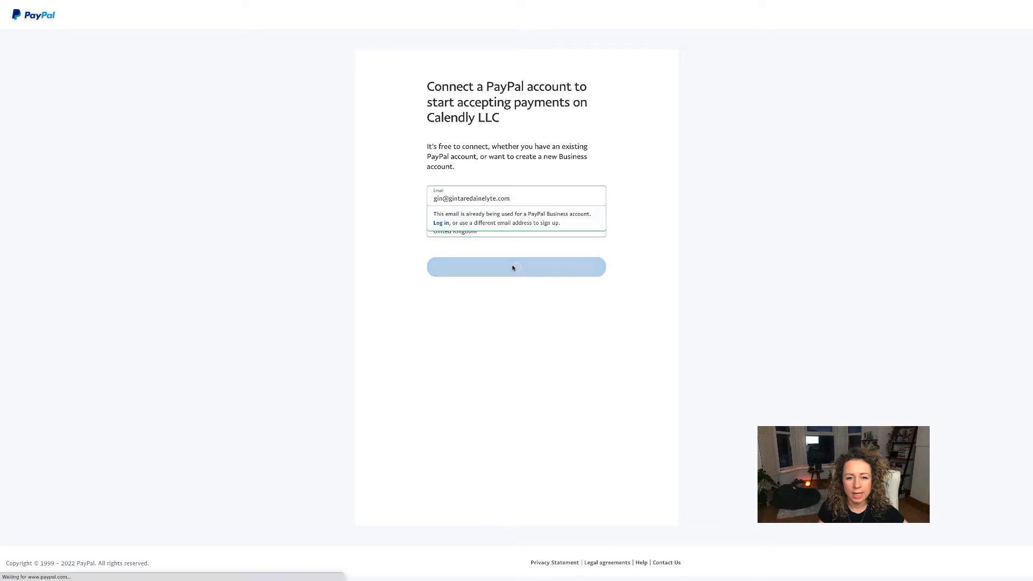
{"action": "left_click", "coordinate": [516, 267]}
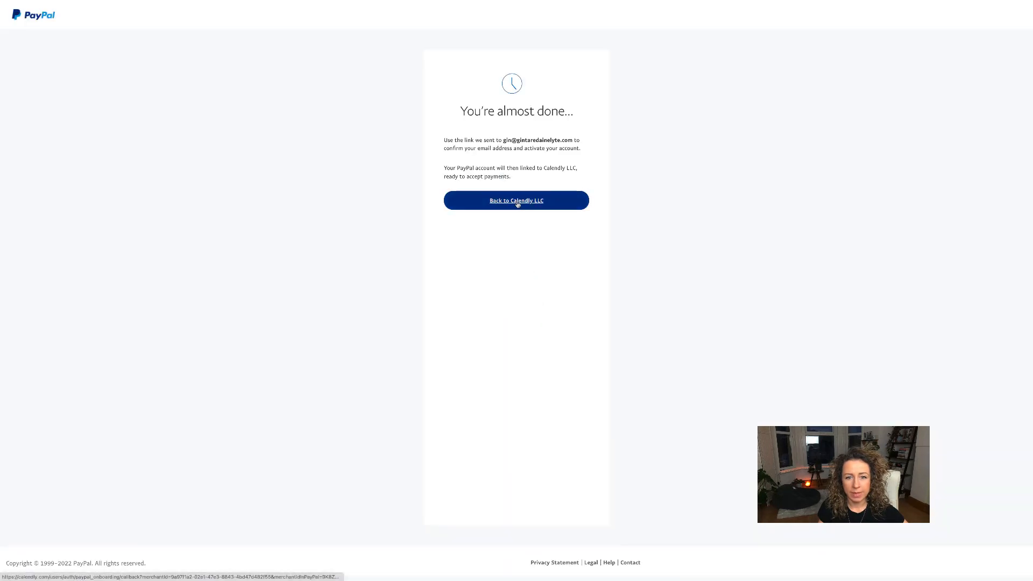
{"action": "left_click", "coordinate": [515, 200]}
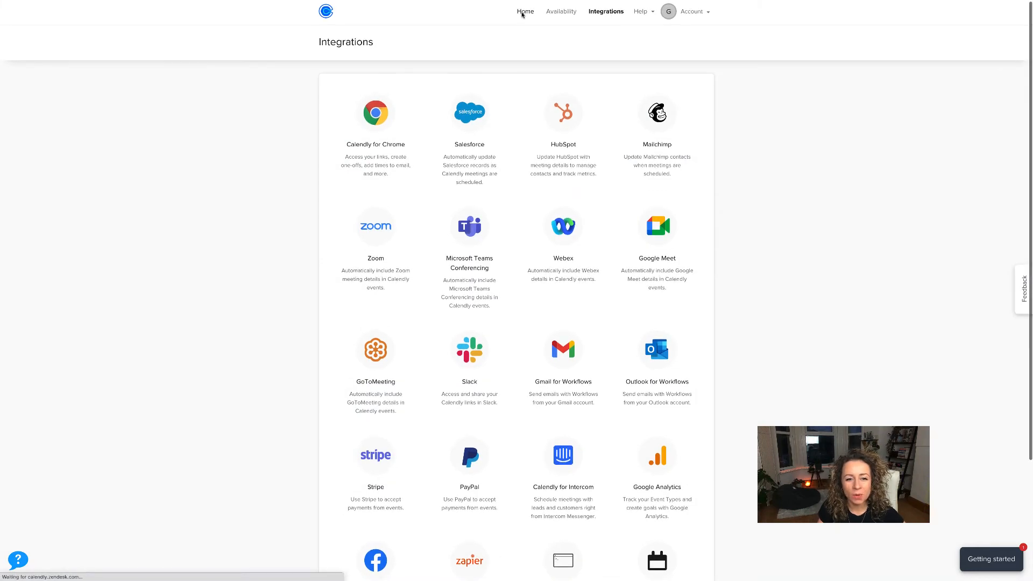
Step: From Home, edit the Free Consultation event type
{"action": "left_click", "coordinate": [525, 11]}
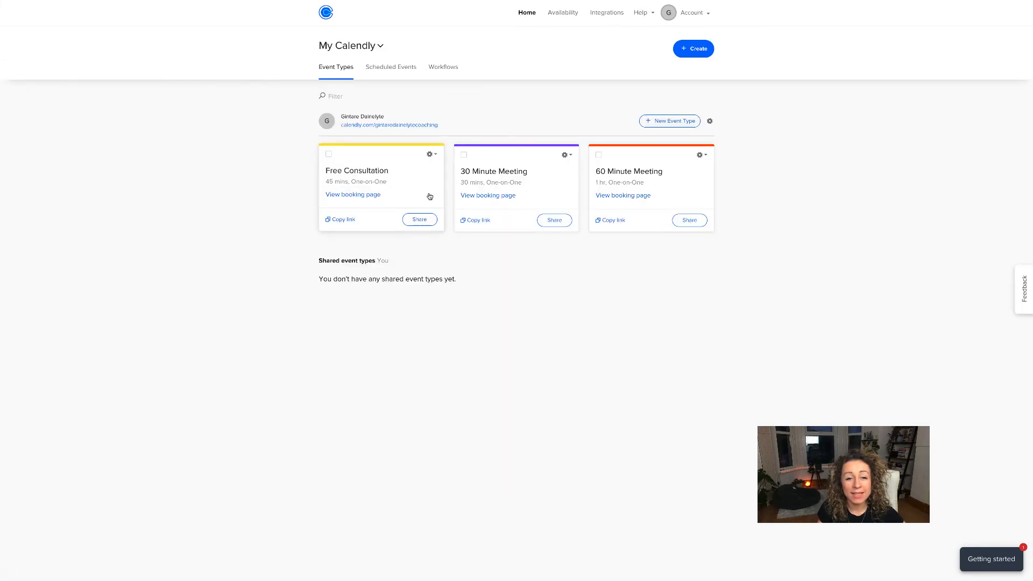
{"action": "left_click", "coordinate": [356, 171]}
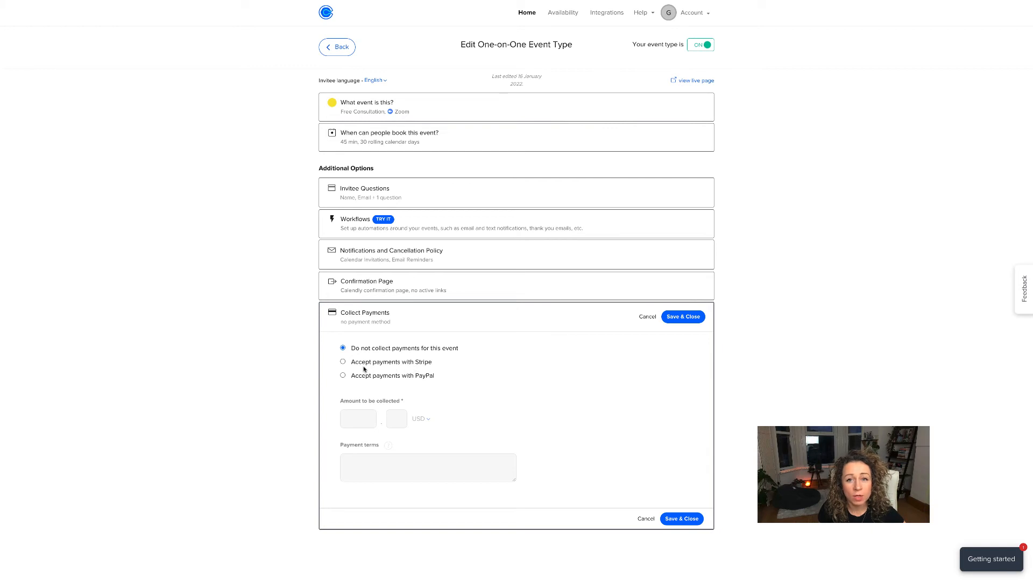
{"action": "mouse_move", "coordinate": [356, 385]}
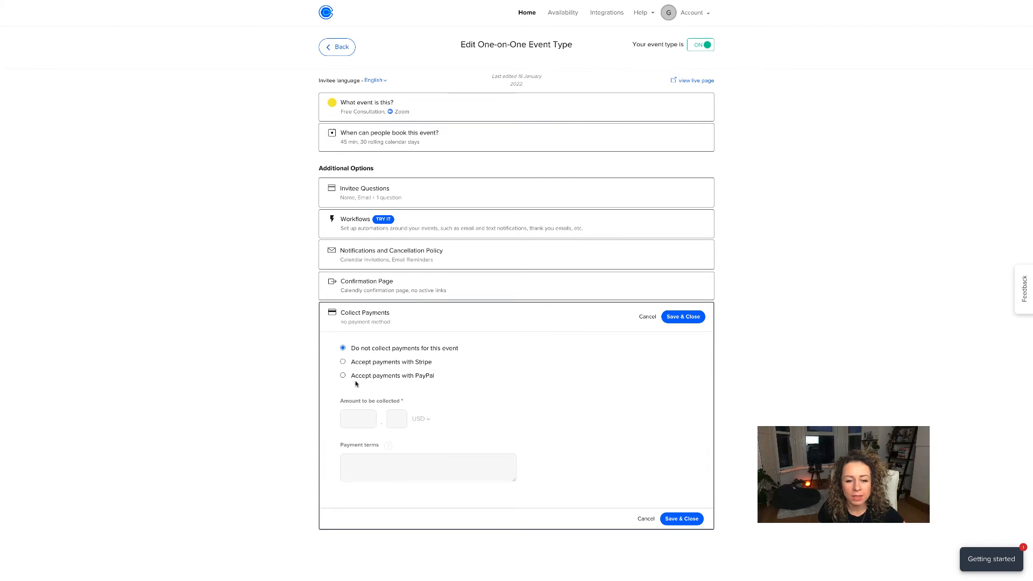
Step: Set Collect Payments to Stripe with a 200 USD amount and save
{"action": "left_click", "coordinate": [343, 362]}
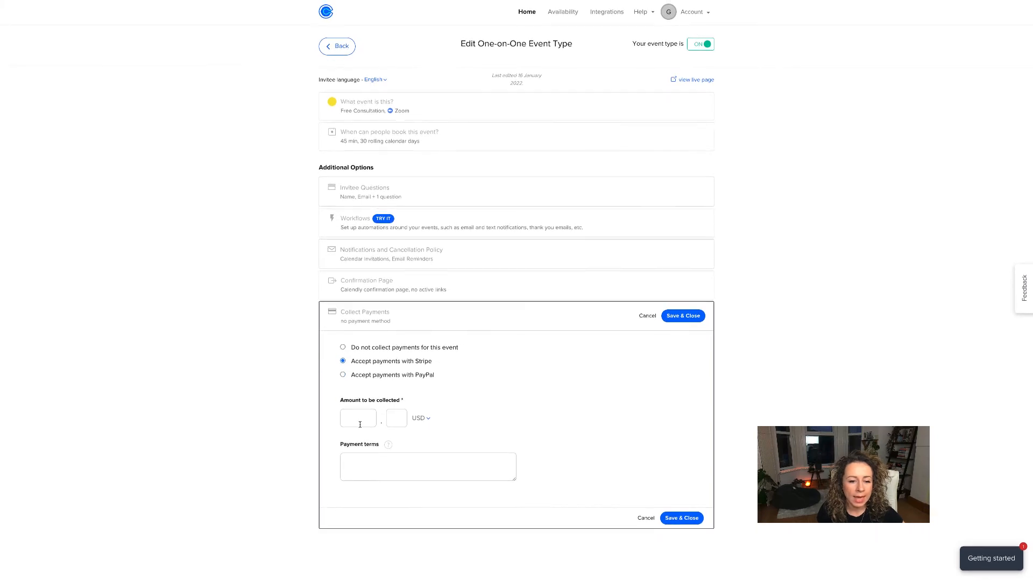
{"action": "left_click", "coordinate": [358, 419]}
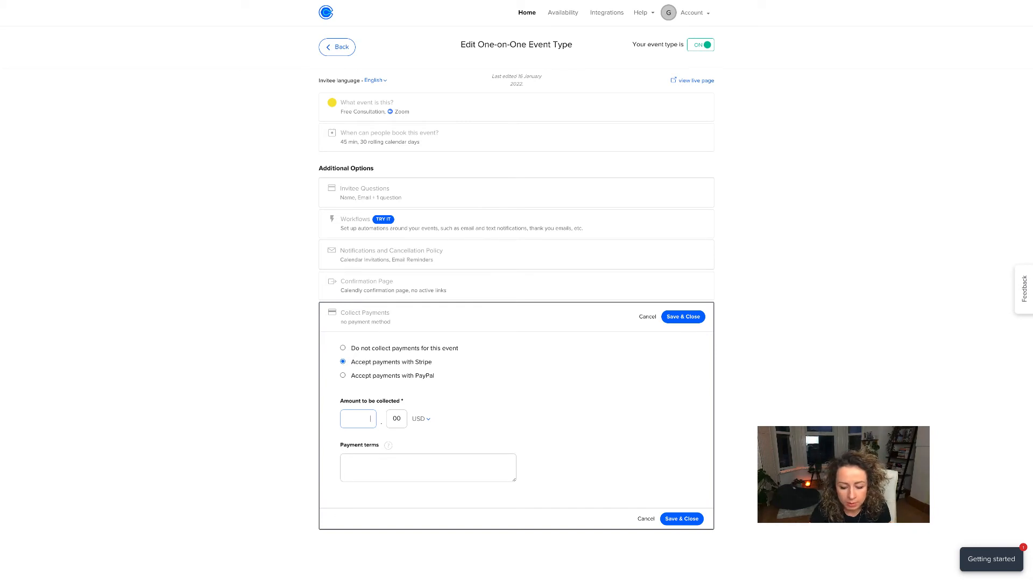
{"action": "type", "text": "228"}
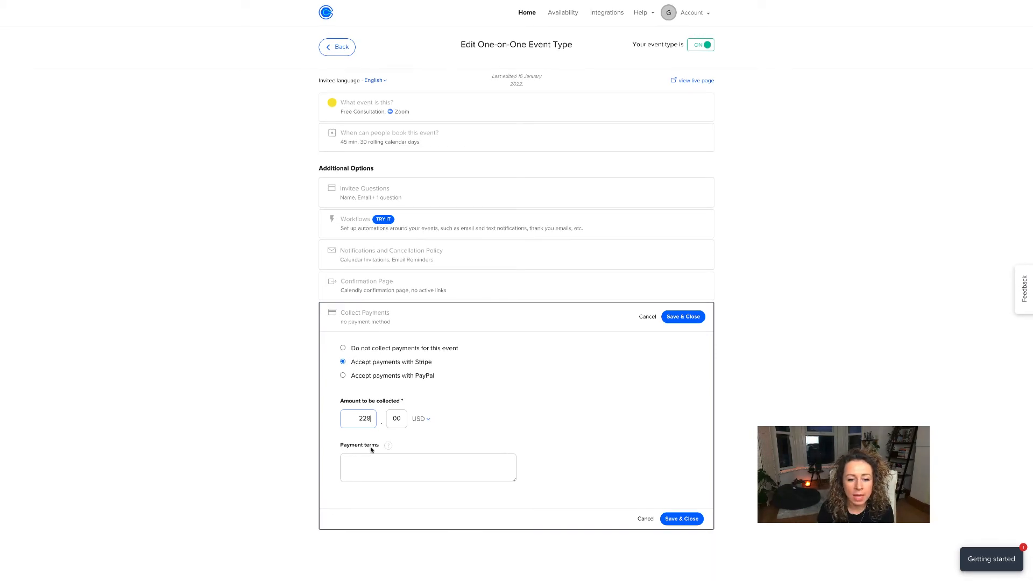
{"action": "key", "text": "Backspace"}
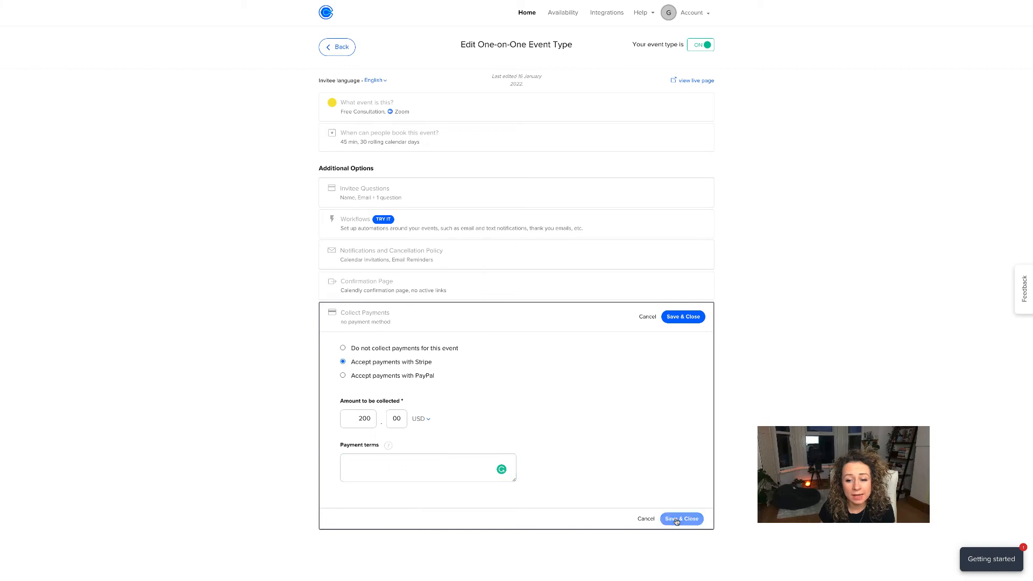
{"action": "left_click", "coordinate": [680, 519]}
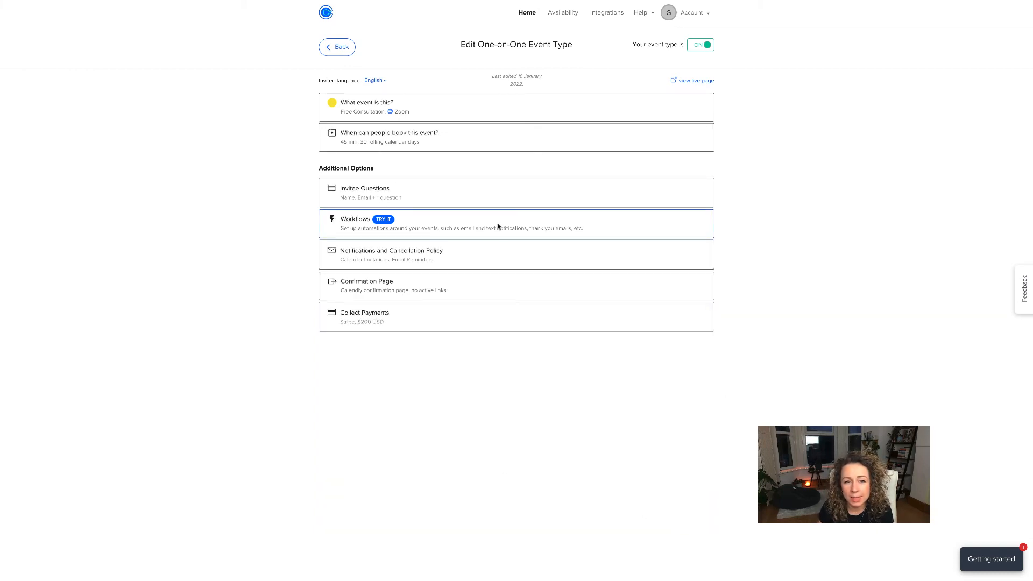
{"action": "mouse_move", "coordinate": [526, 12]}
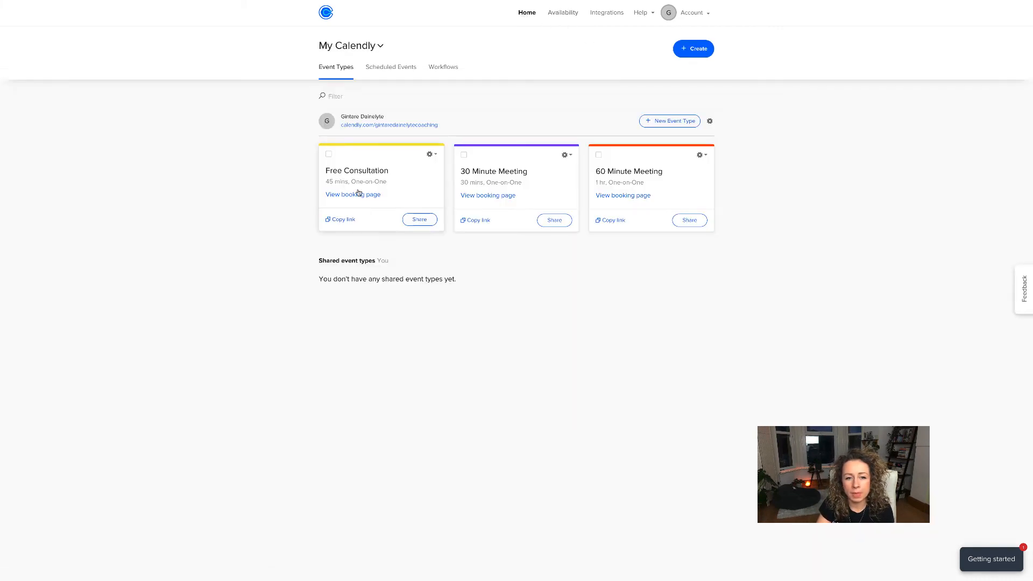
{"action": "mouse_move", "coordinate": [346, 226]}
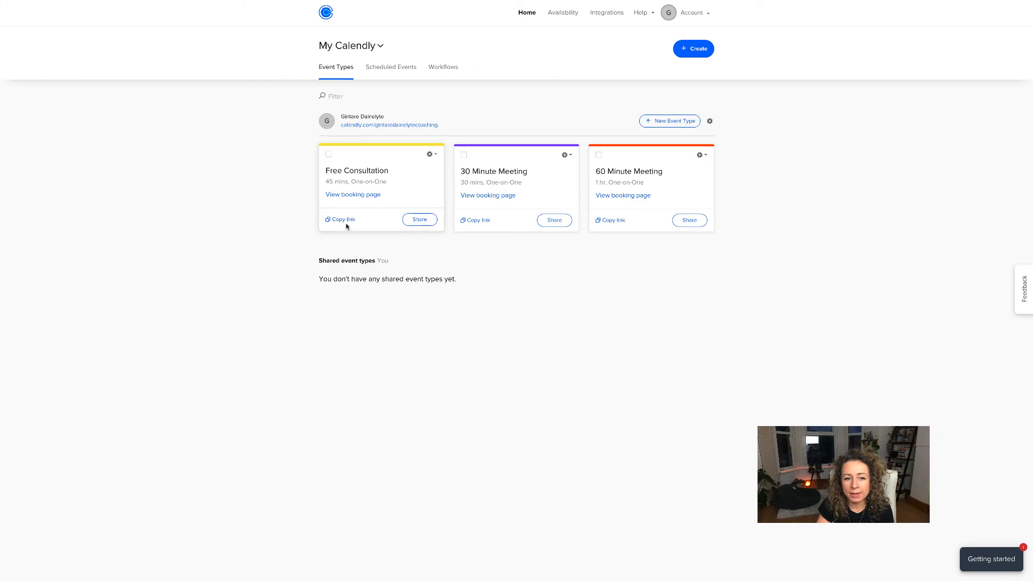
{"action": "left_click", "coordinate": [342, 220]}
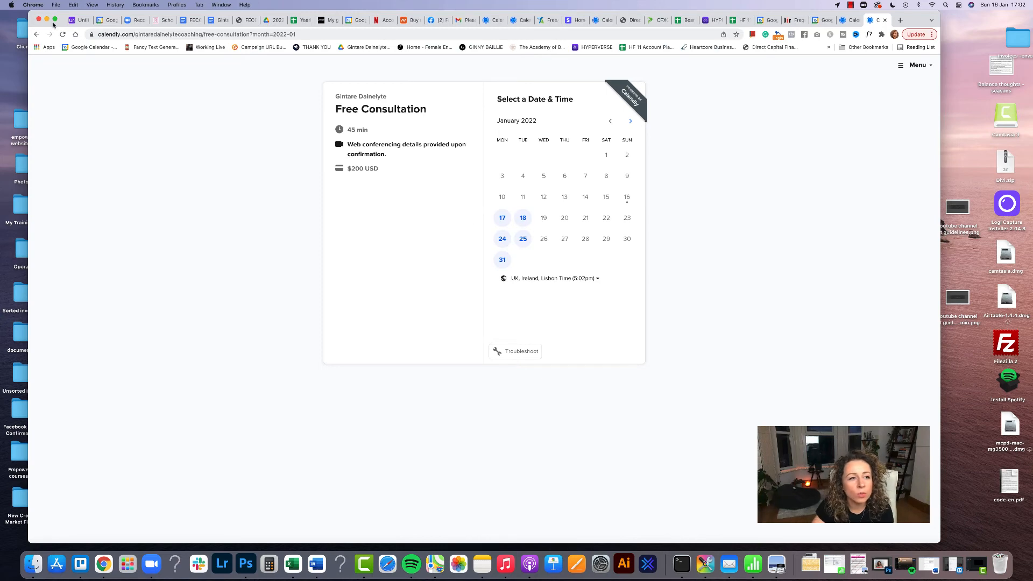
{"action": "left_click", "coordinate": [522, 217]}
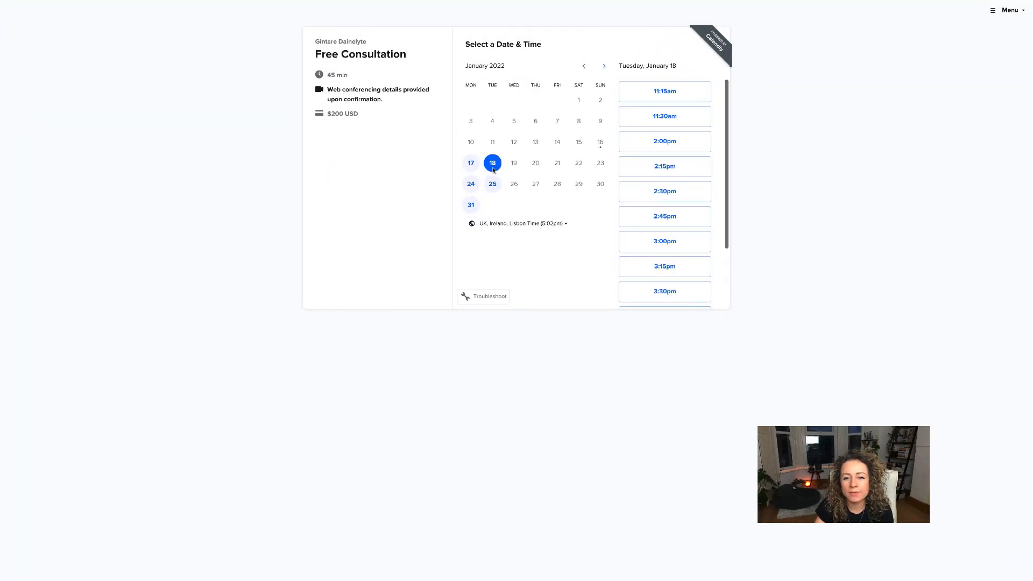
{"action": "left_click", "coordinate": [470, 162]}
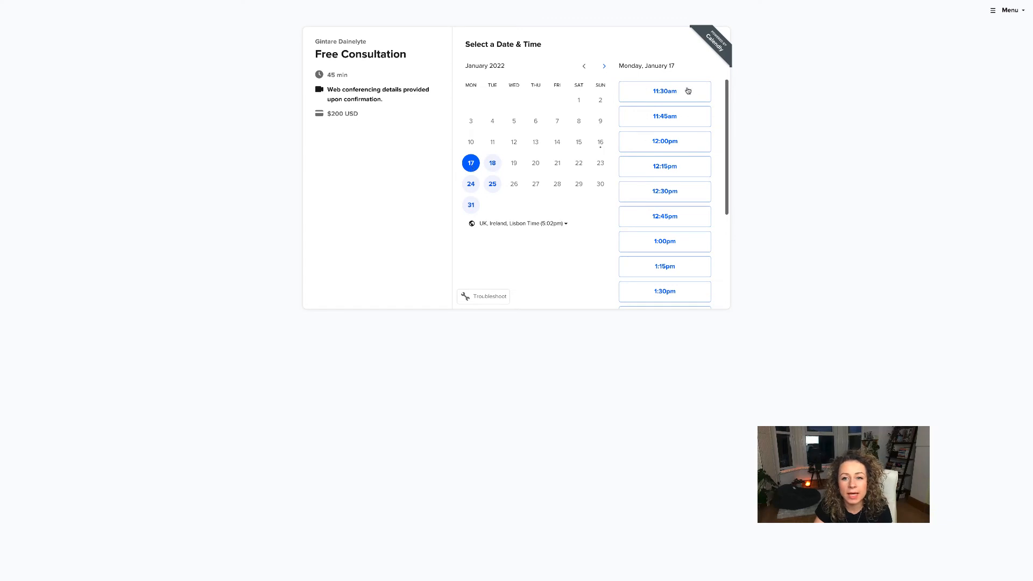
{"action": "scroll", "scroll_direction": "down", "scroll_amount": 3}
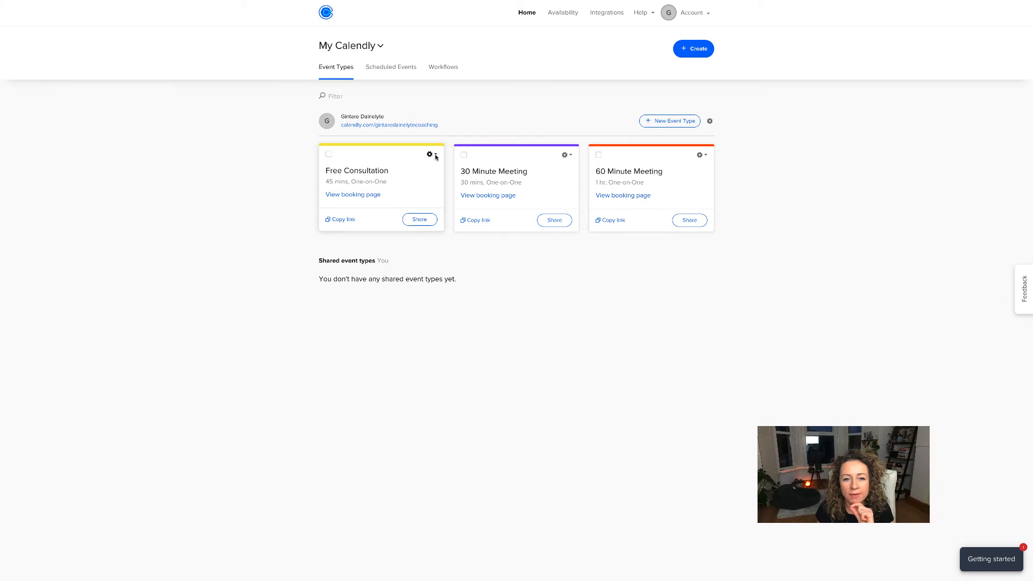
{"action": "left_click", "coordinate": [429, 155]}
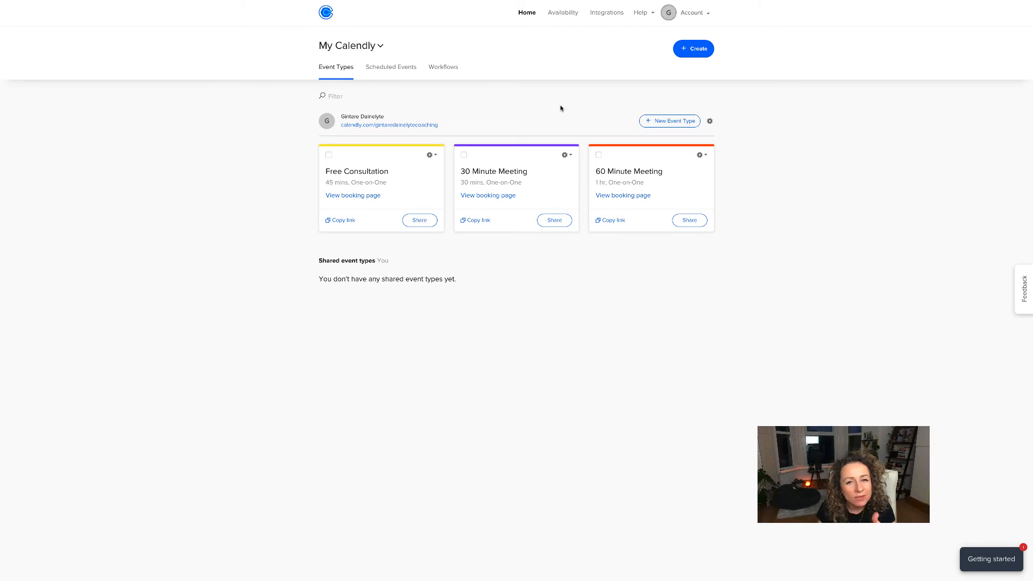
{"action": "mouse_move", "coordinate": [685, 13]}
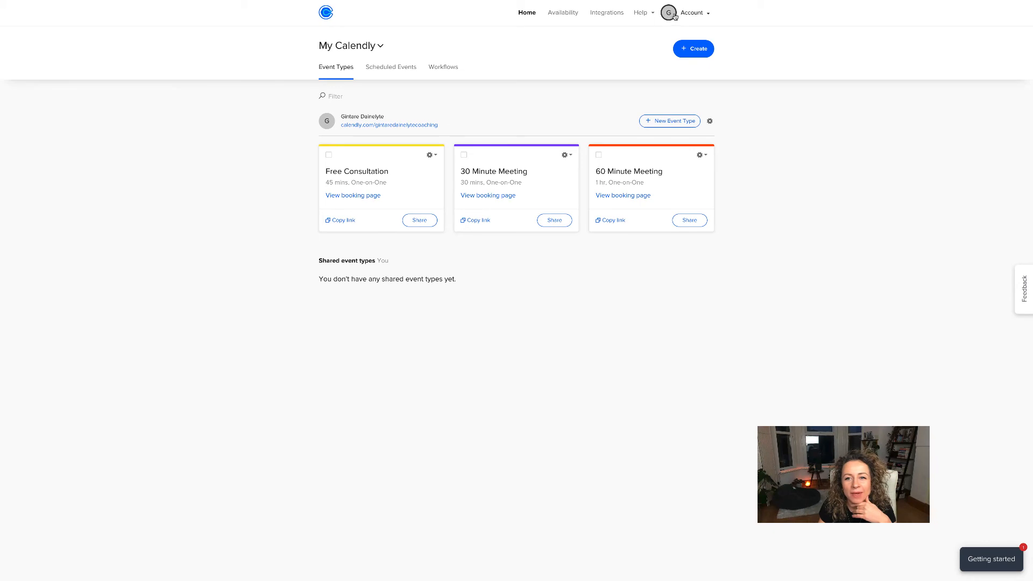
Step: Upload and apply a profile photo in Account Settings, then go to Branding
{"action": "left_click", "coordinate": [692, 13]}
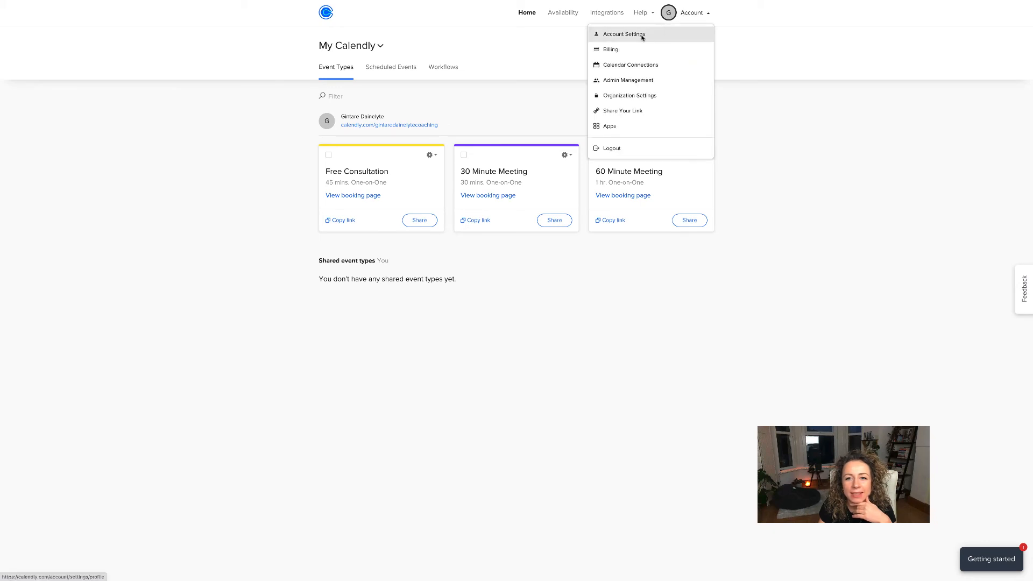
{"action": "left_click", "coordinate": [623, 33]}
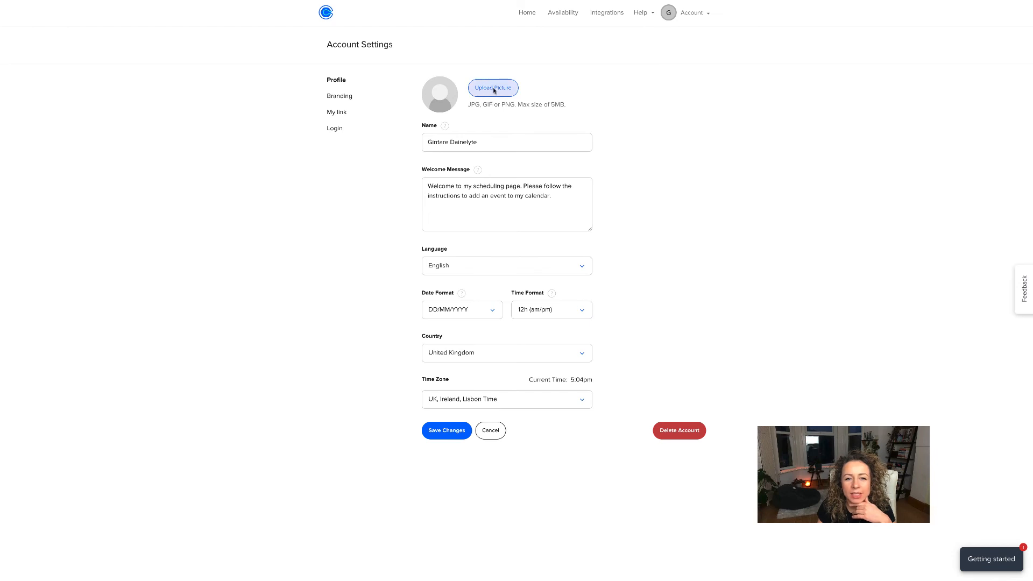
{"action": "left_click", "coordinate": [492, 88]}
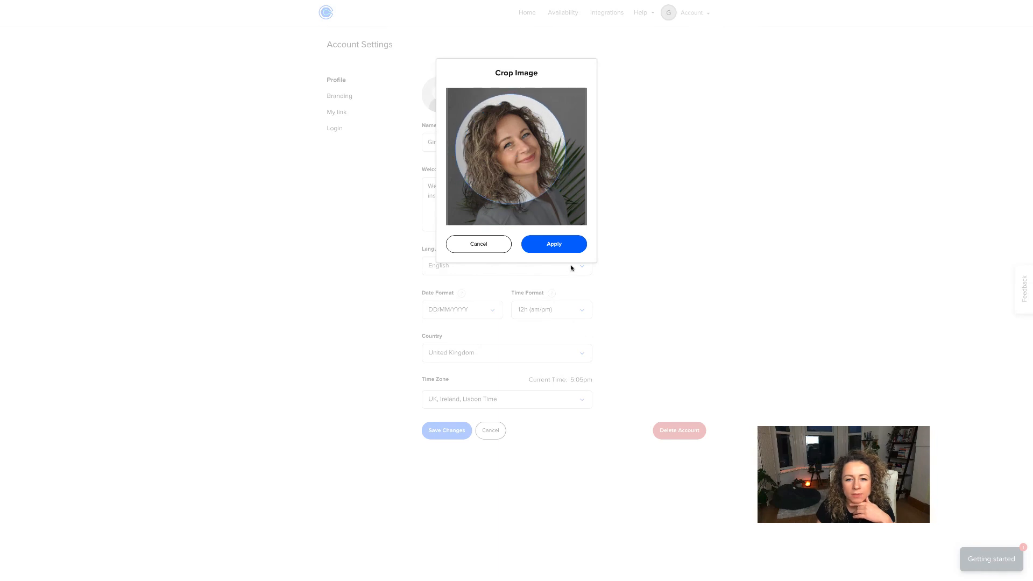
{"action": "left_click", "coordinate": [553, 244]}
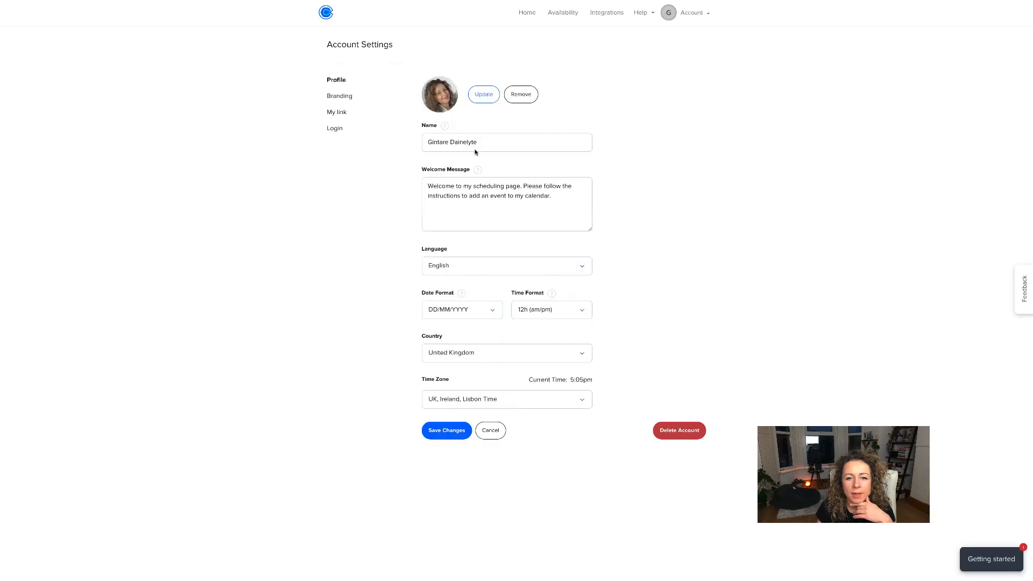
{"action": "mouse_move", "coordinate": [556, 203]}
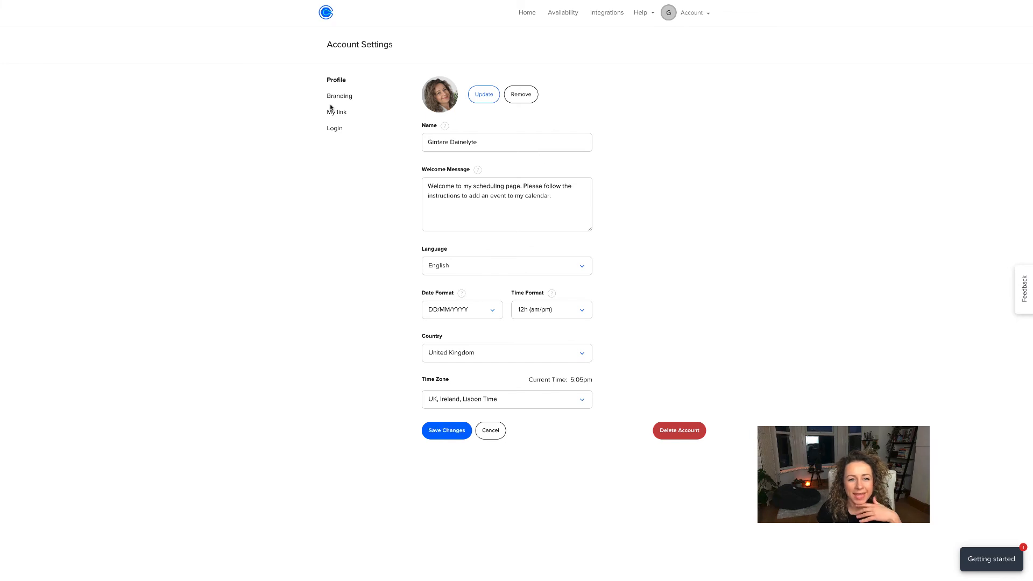
{"action": "left_click", "coordinate": [340, 96]}
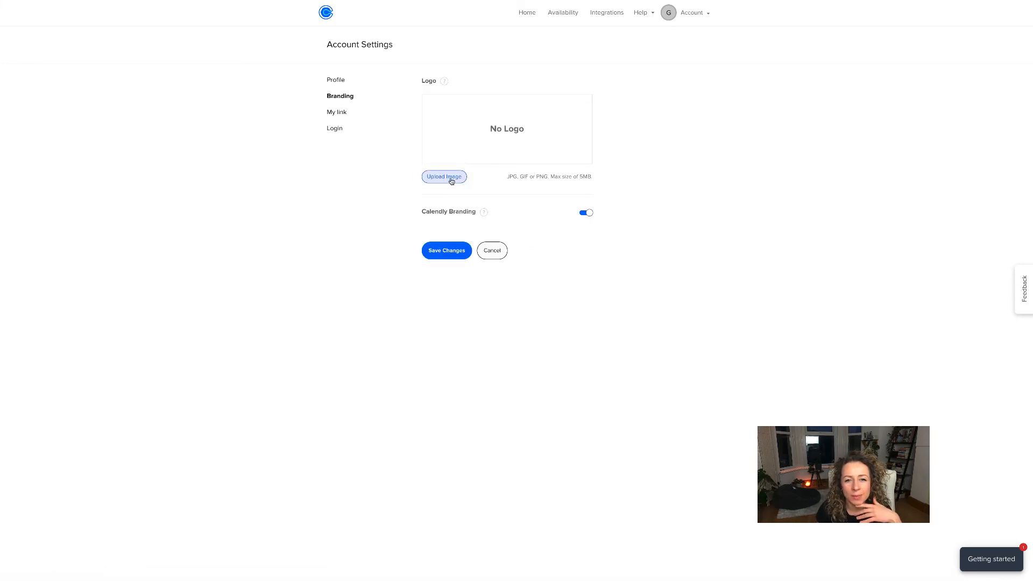
Step: Upload the signature logo file and apply its crop
{"action": "left_click", "coordinate": [444, 177]}
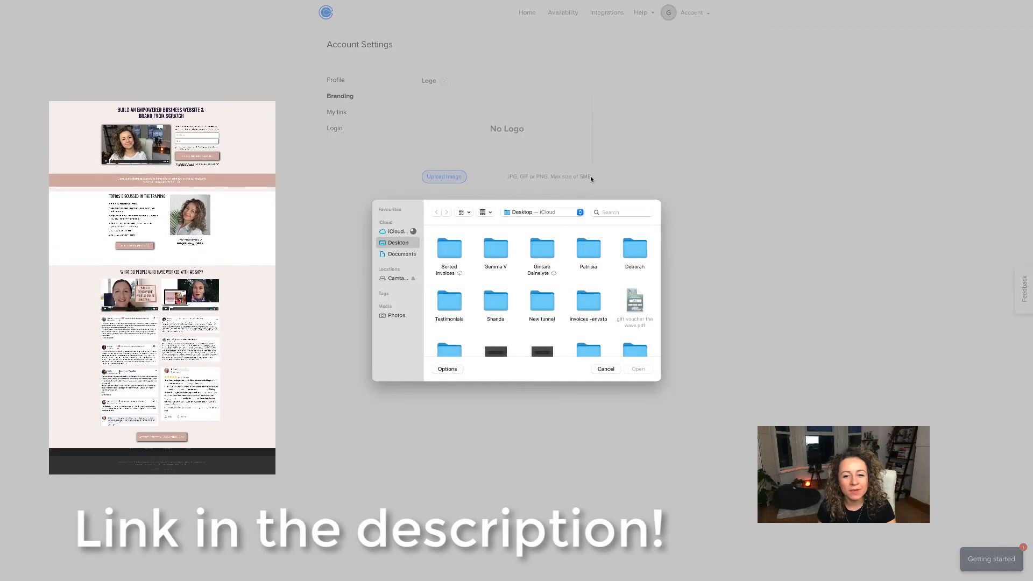
{"action": "left_click", "coordinate": [633, 255]}
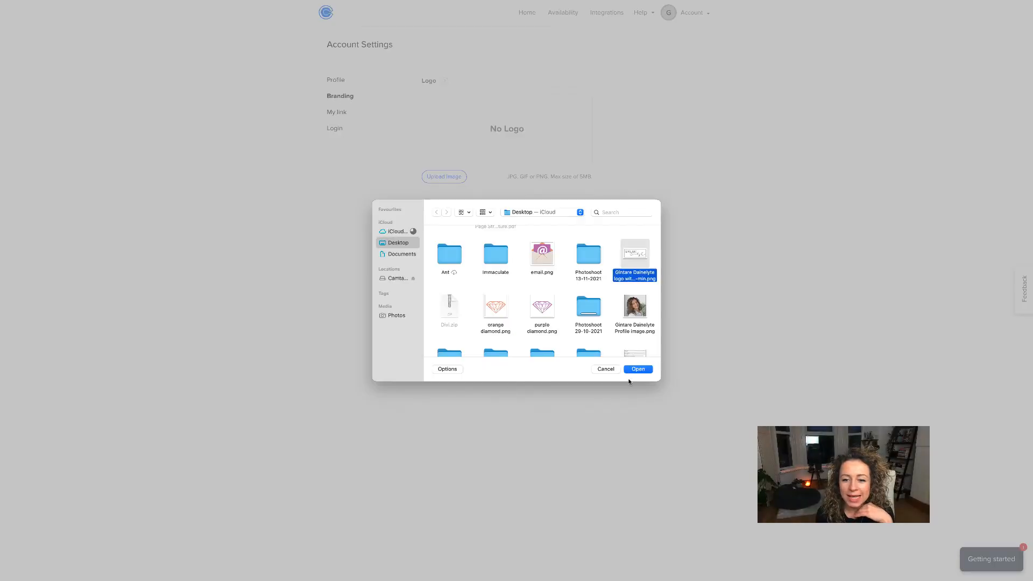
{"action": "left_click", "coordinate": [637, 369]}
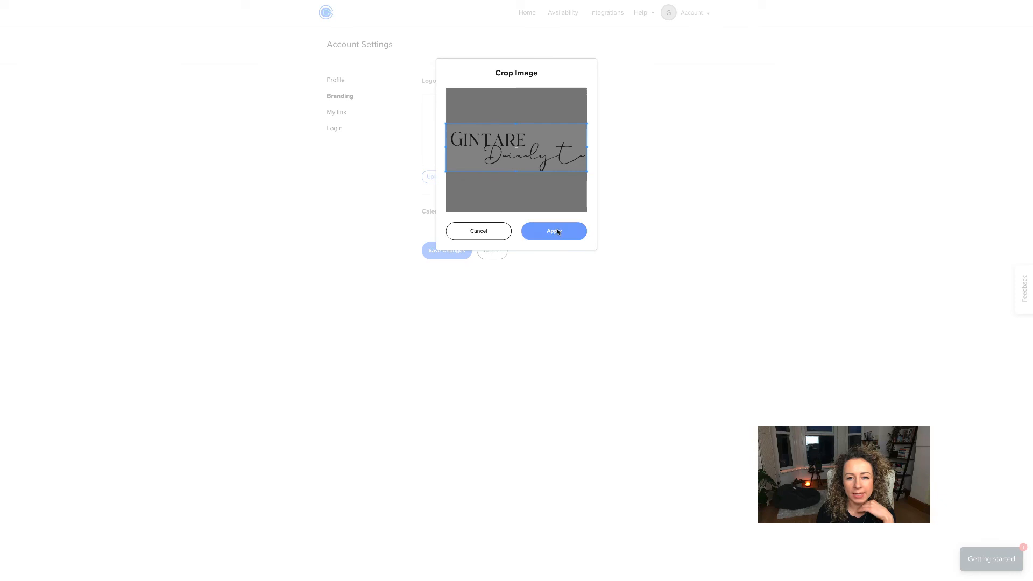
{"action": "left_click", "coordinate": [554, 232]}
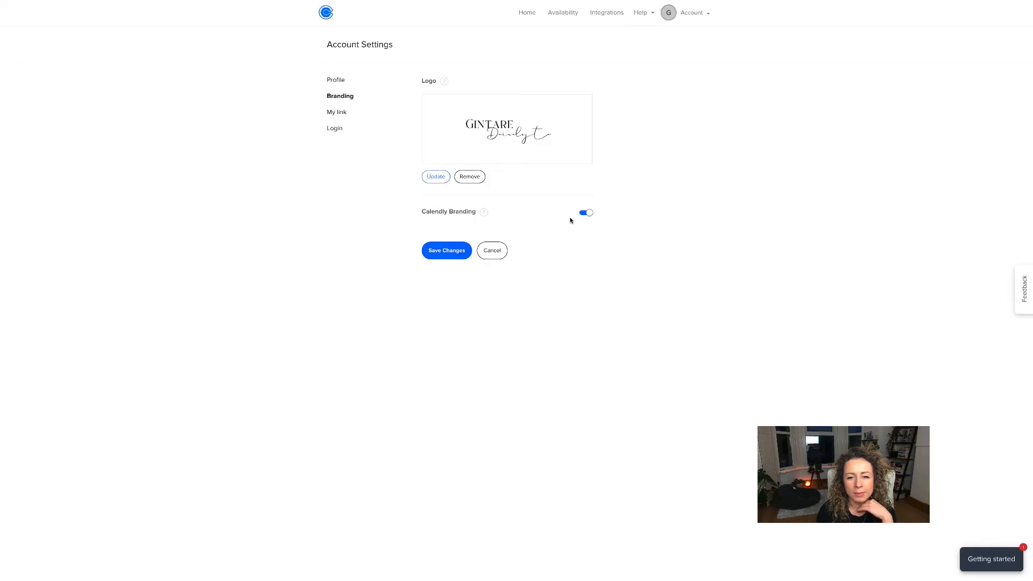
Step: Switch off Calendly Branding and save the branding changes
{"action": "left_click", "coordinate": [584, 212]}
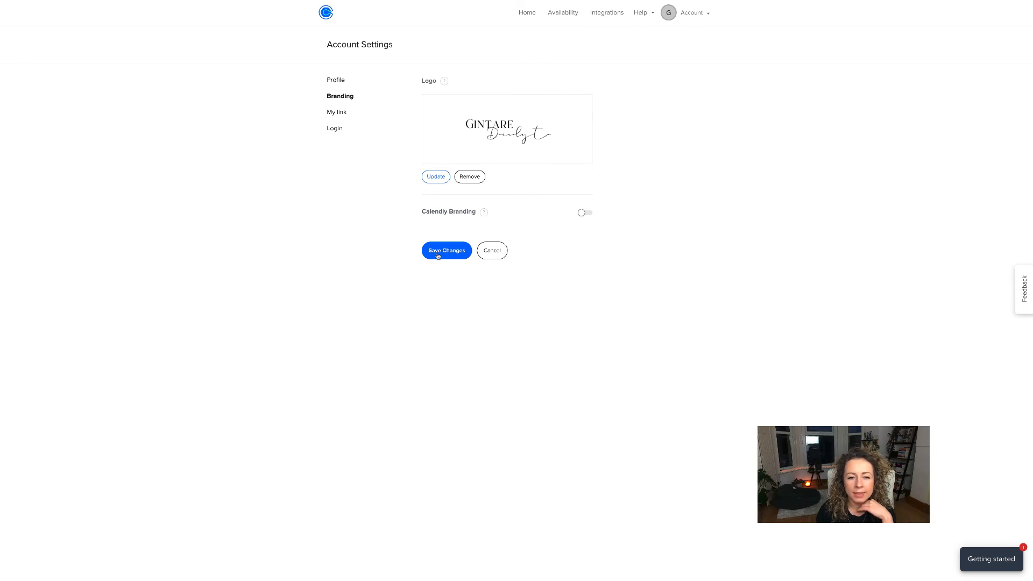
{"action": "left_click", "coordinate": [446, 250]}
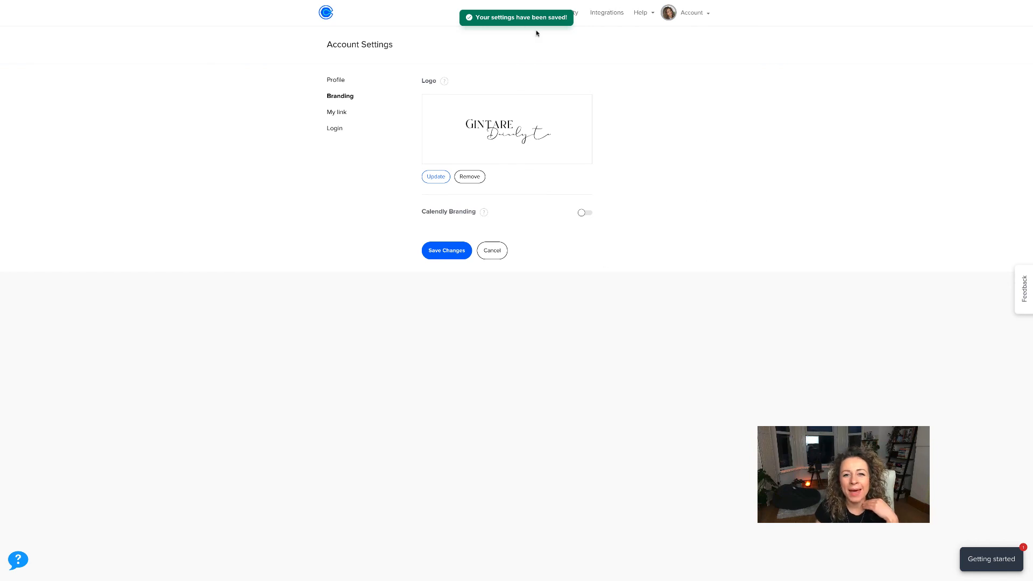
Step: Copy the Free Consultation link from Home and load the booking page in the browser
{"action": "left_click", "coordinate": [526, 13]}
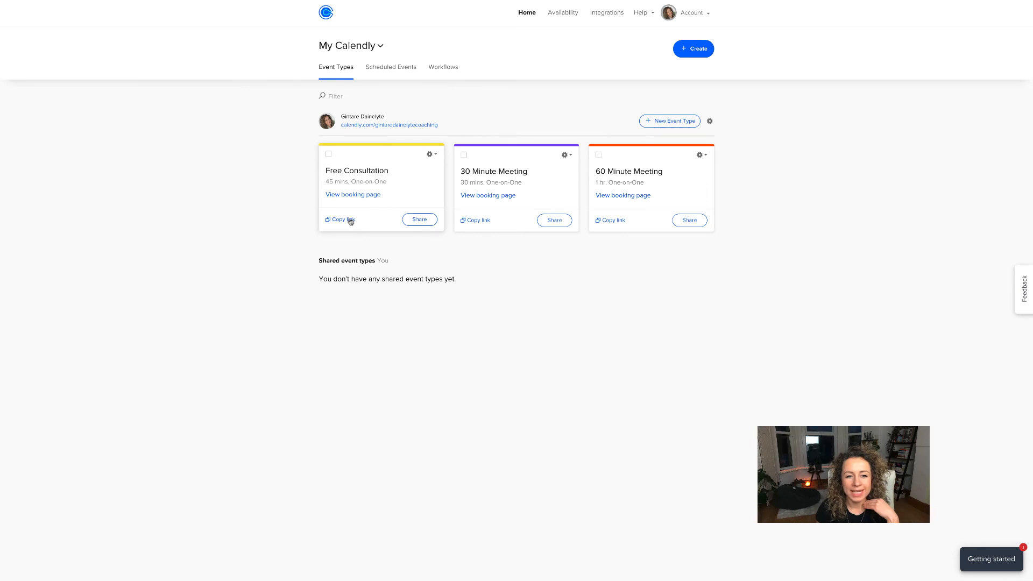
{"action": "left_click", "coordinate": [337, 219]}
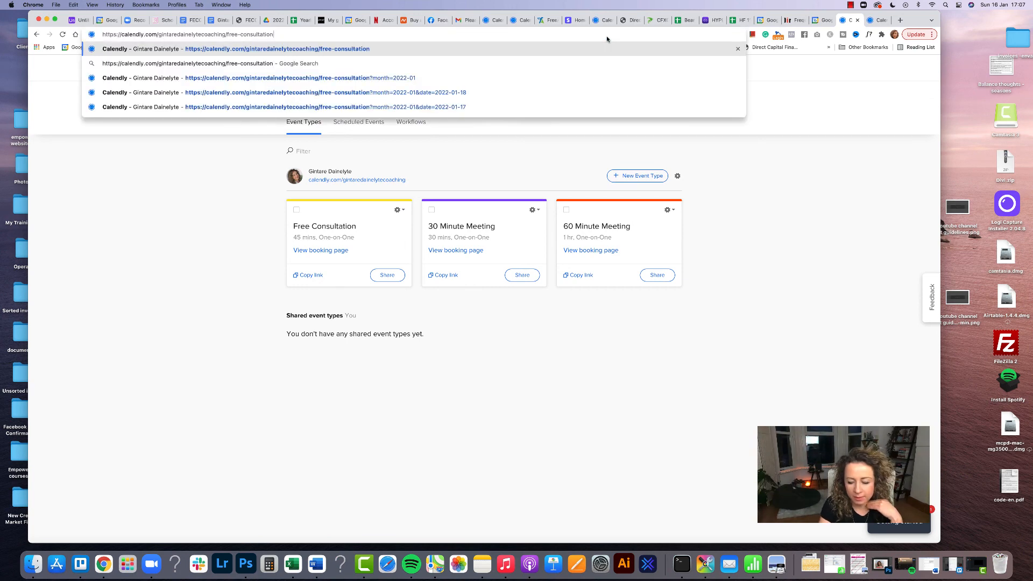
{"action": "key", "text": "Enter"}
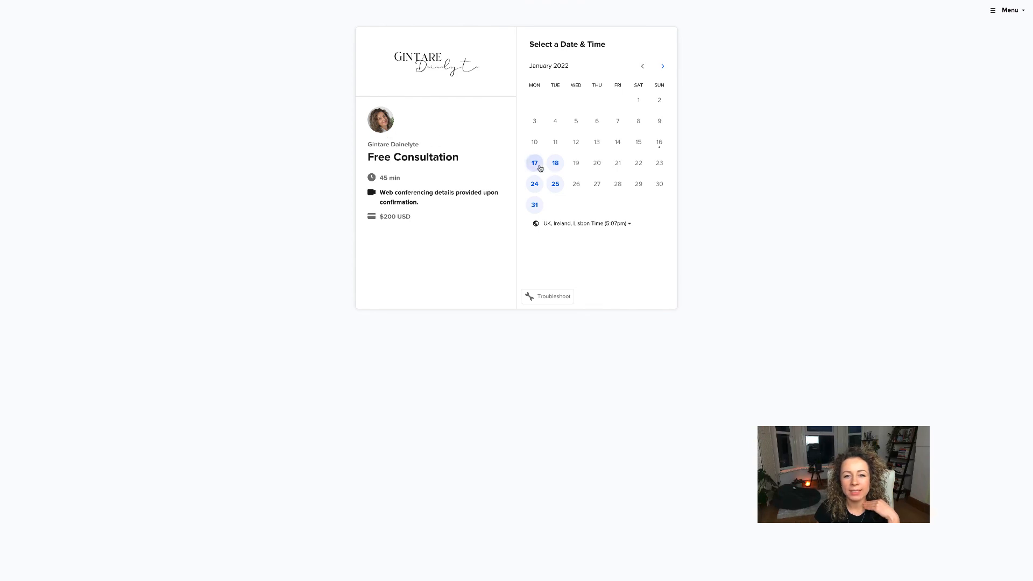
Step: View available times for January 17 and browse between January and February 2022
{"action": "left_click", "coordinate": [534, 162]}
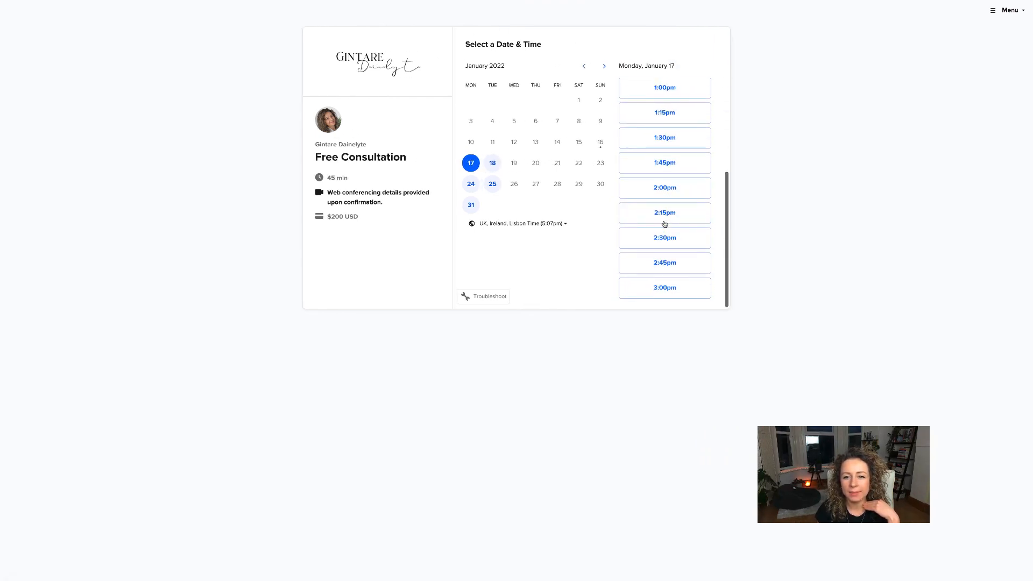
{"action": "left_click", "coordinate": [604, 66]}
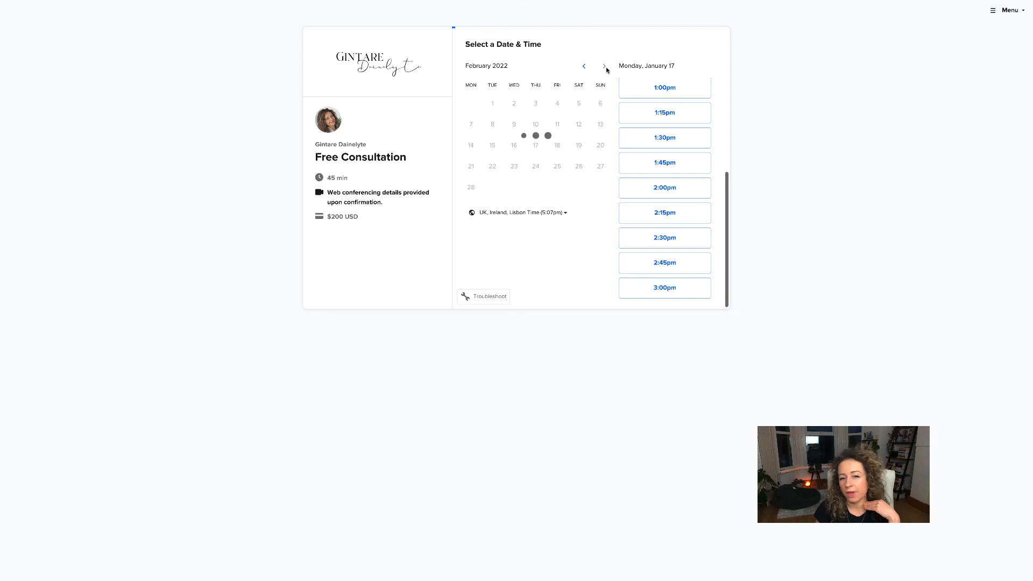
{"action": "left_click", "coordinate": [604, 66]}
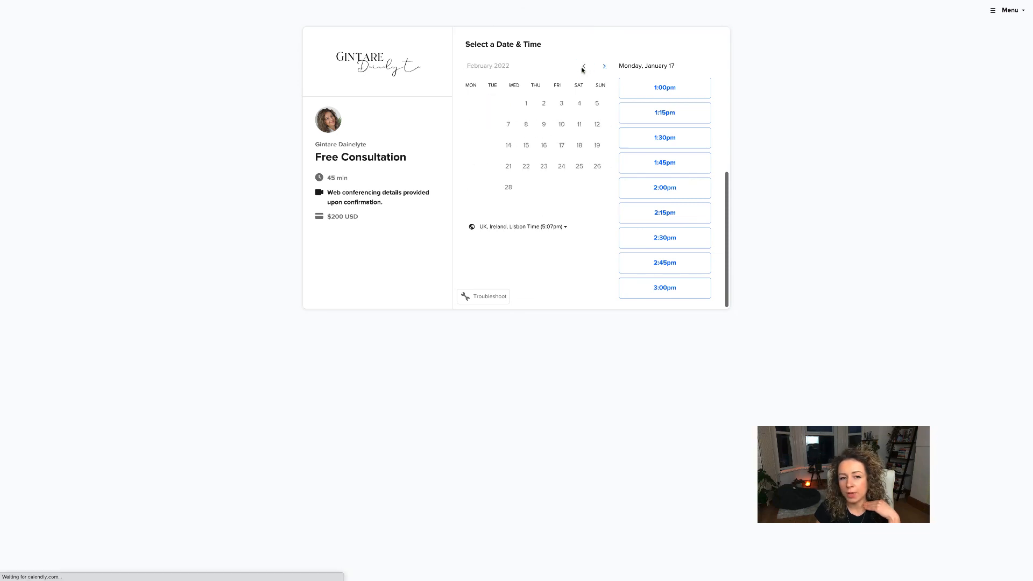